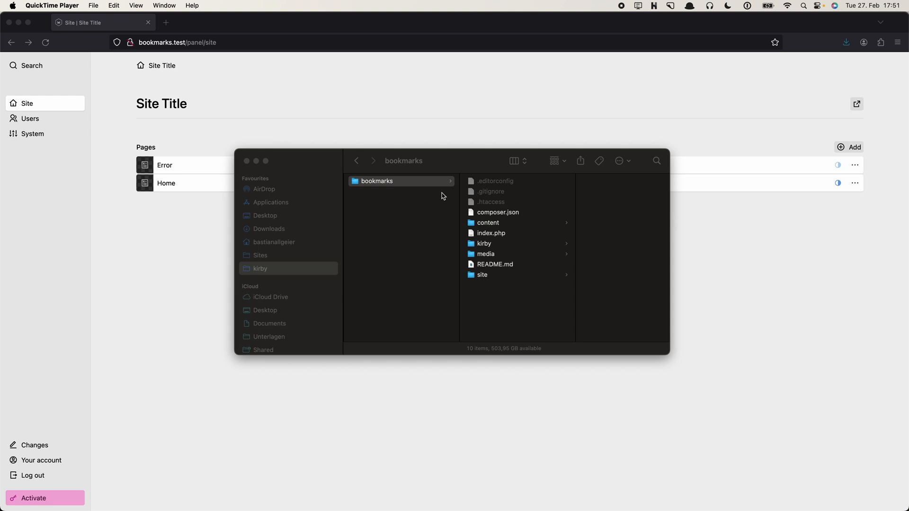
mouse_move(407, 182)
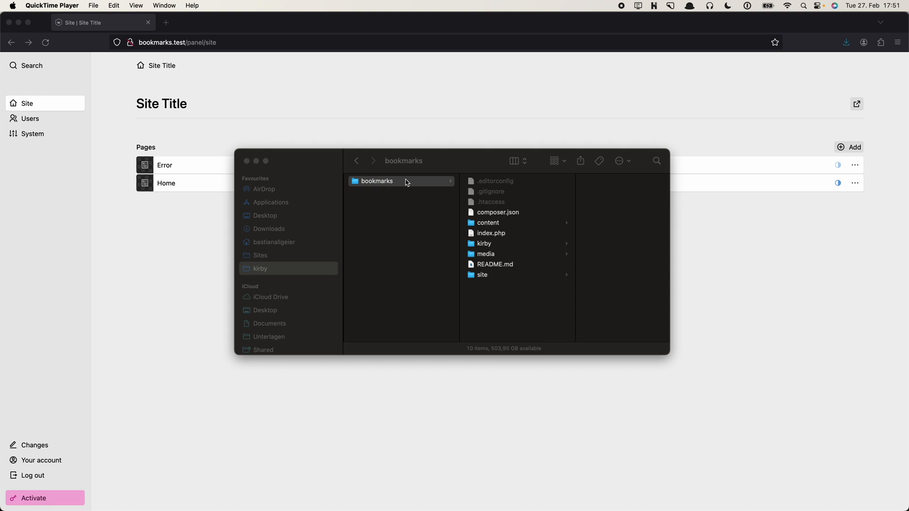
mouse_move(392, 188)
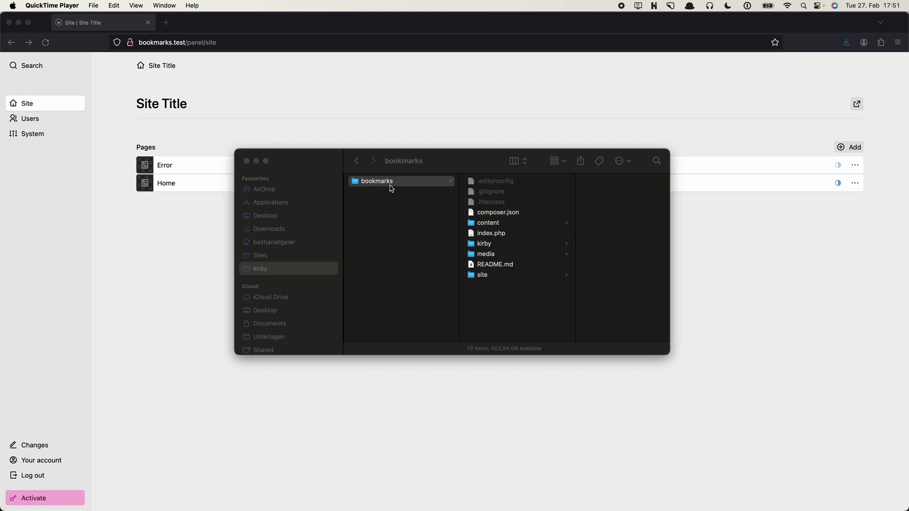
mouse_move(172, 54)
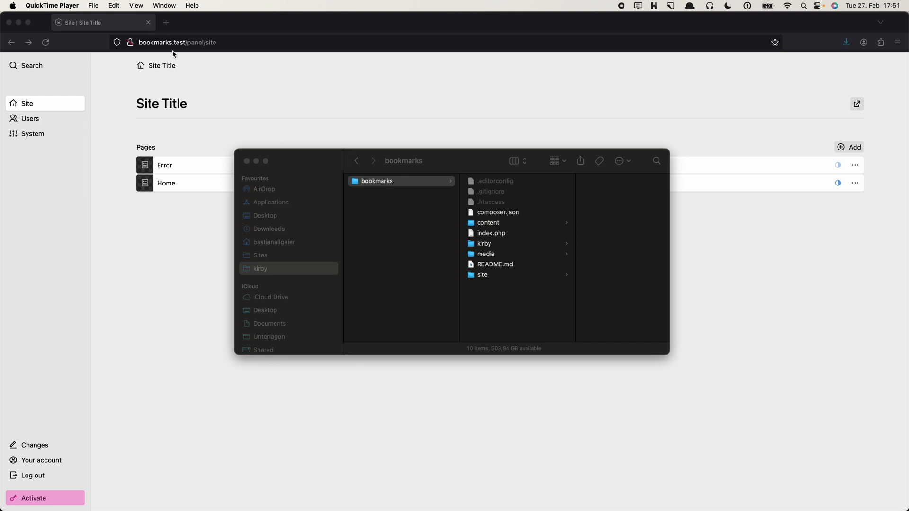
mouse_move(186, 52)
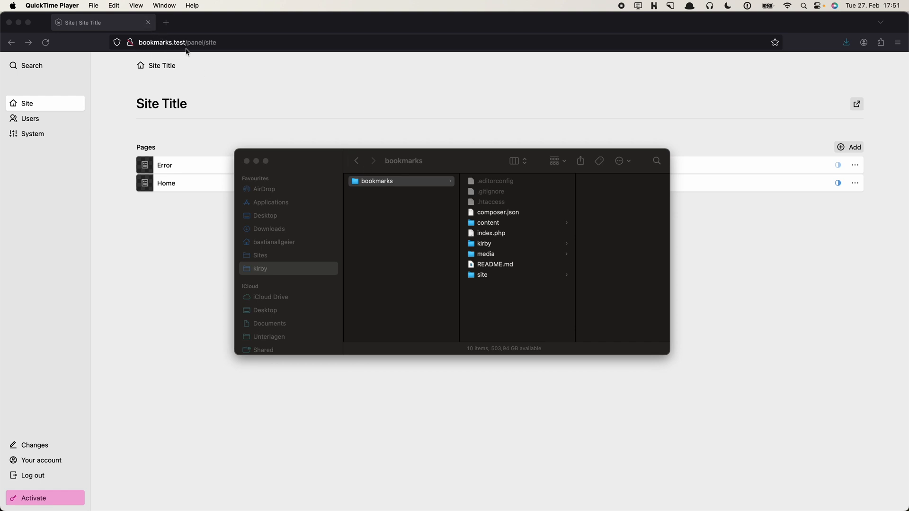
mouse_move(194, 80)
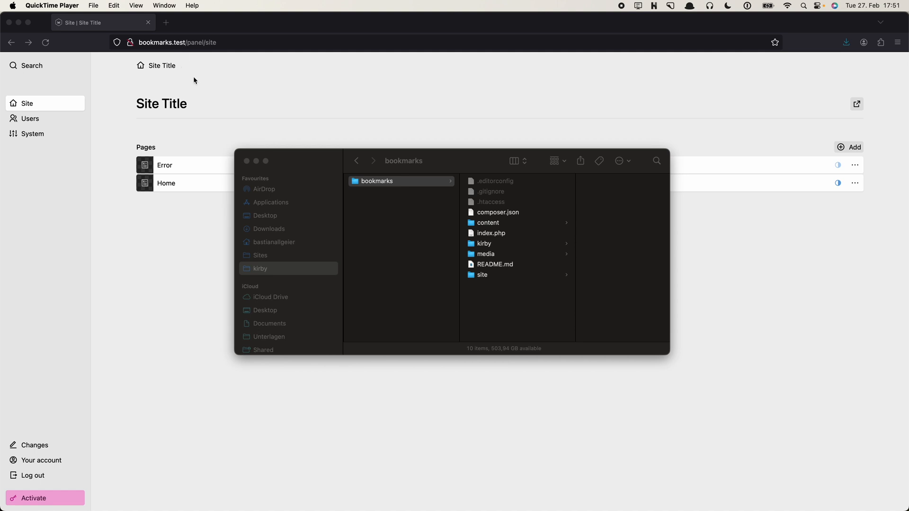
mouse_move(267, 98)
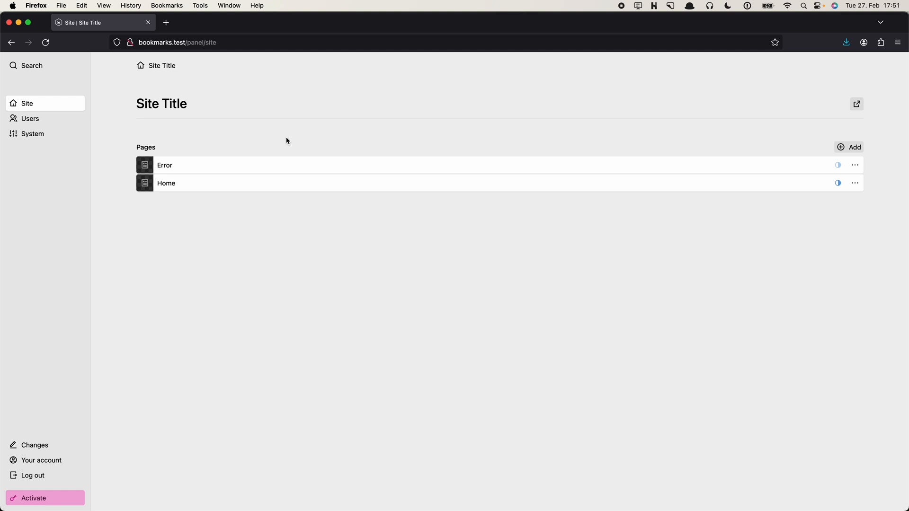
mouse_move(336, 153)
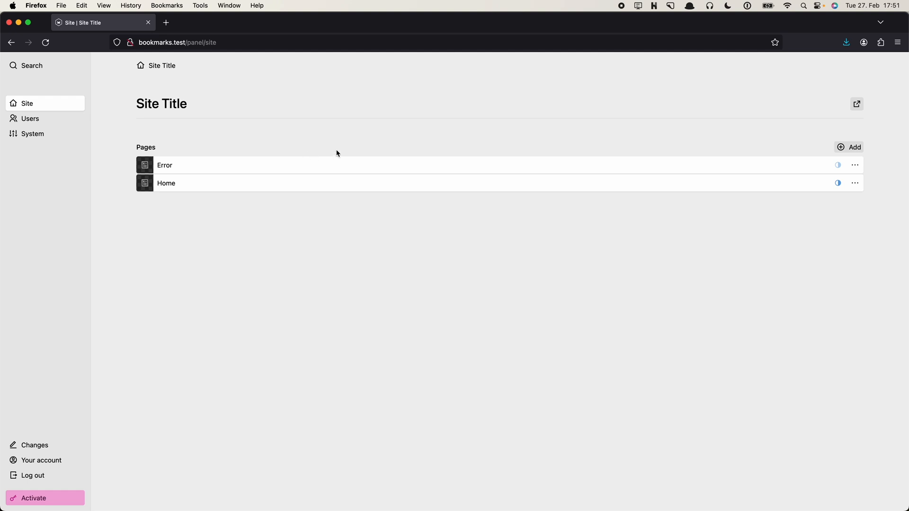
mouse_move(393, 227)
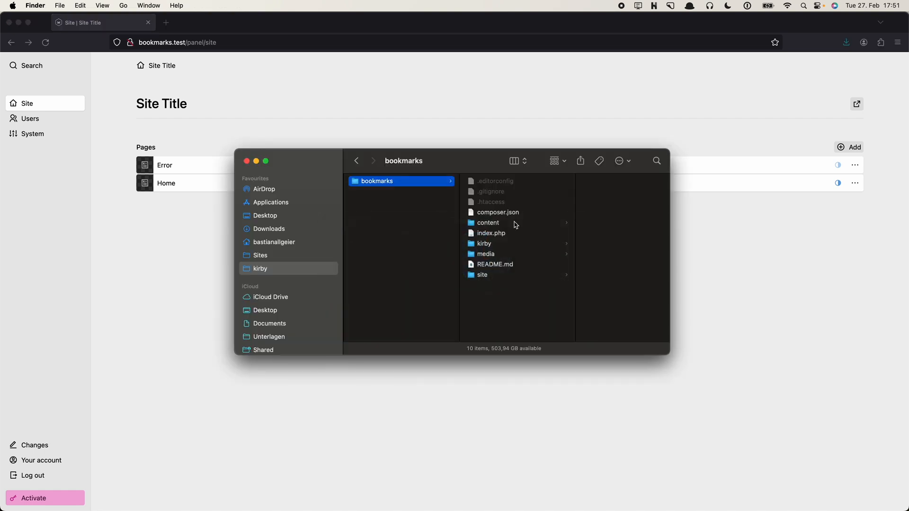
Open the project's content folder in Finder to add a bookmarks folder
left_click(487, 222)
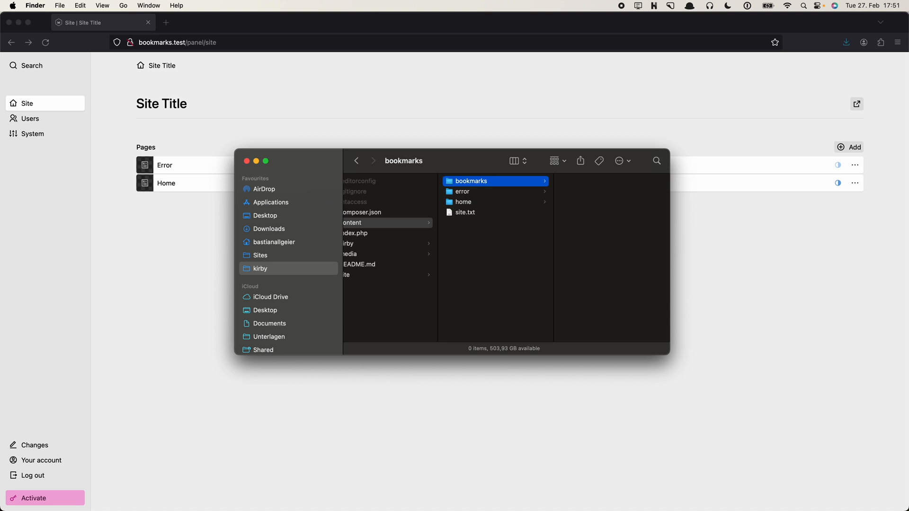
mouse_move(322, 309)
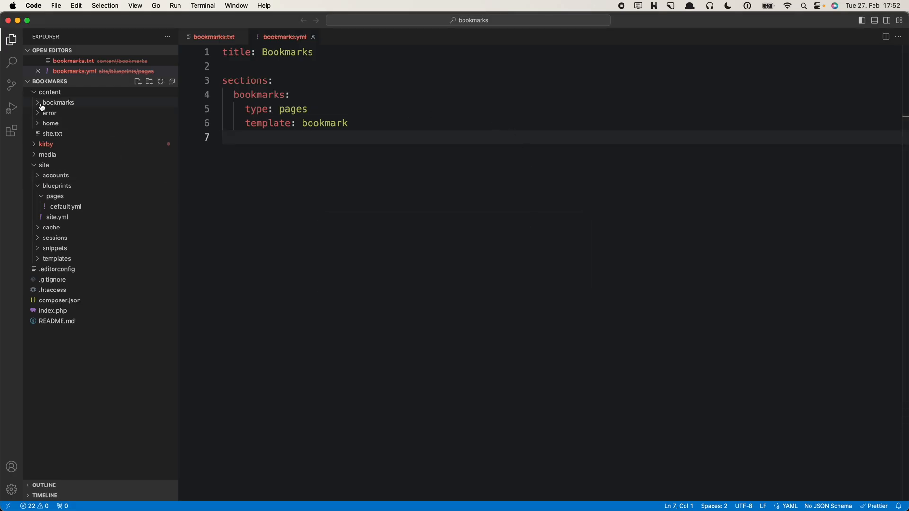
Create content/bookmarks/bookmarks.txt containing 'title: Bookmarks' and close the bookmarks.yml tab
left_click(57, 102)
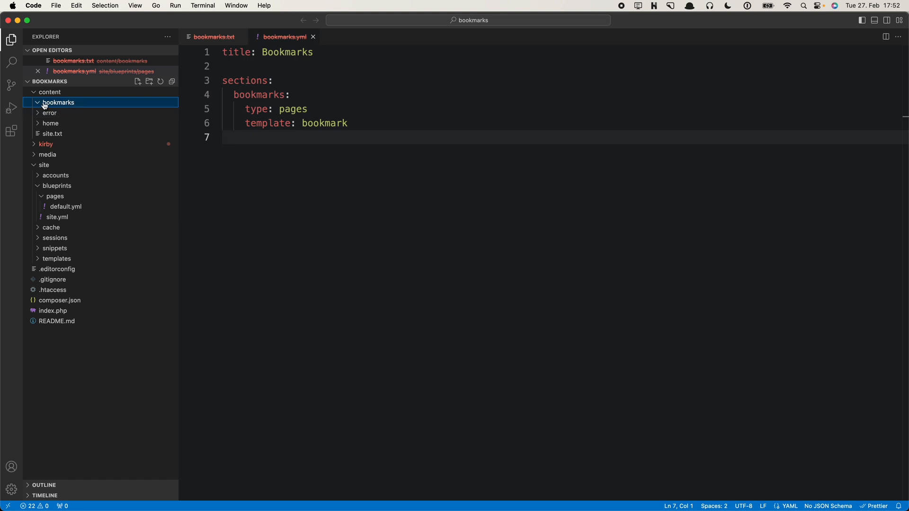
left_click(137, 81)
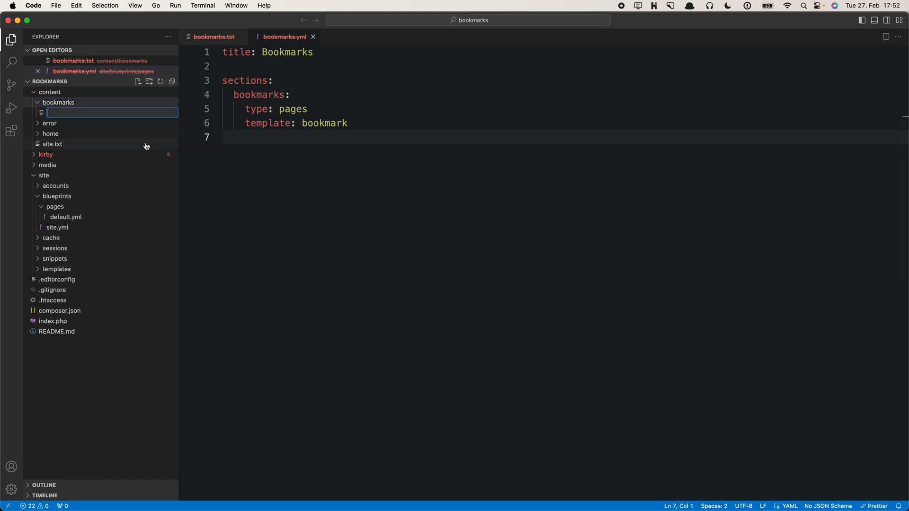
type("bookmarks.tx")
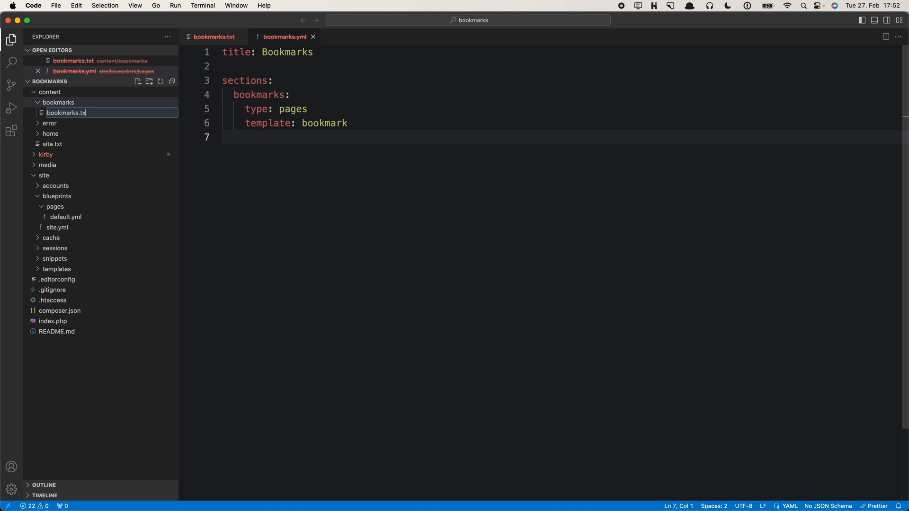
left_click(214, 36)
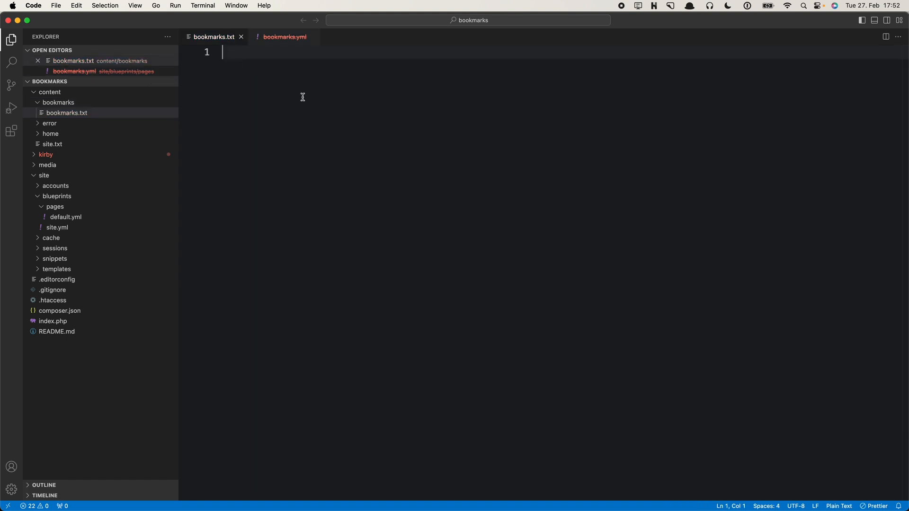
type("title")
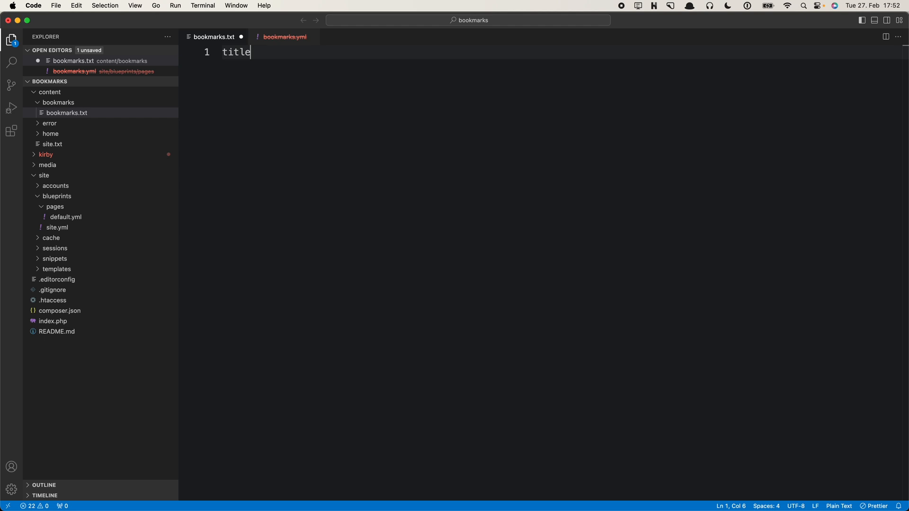
type(": Bookmar")
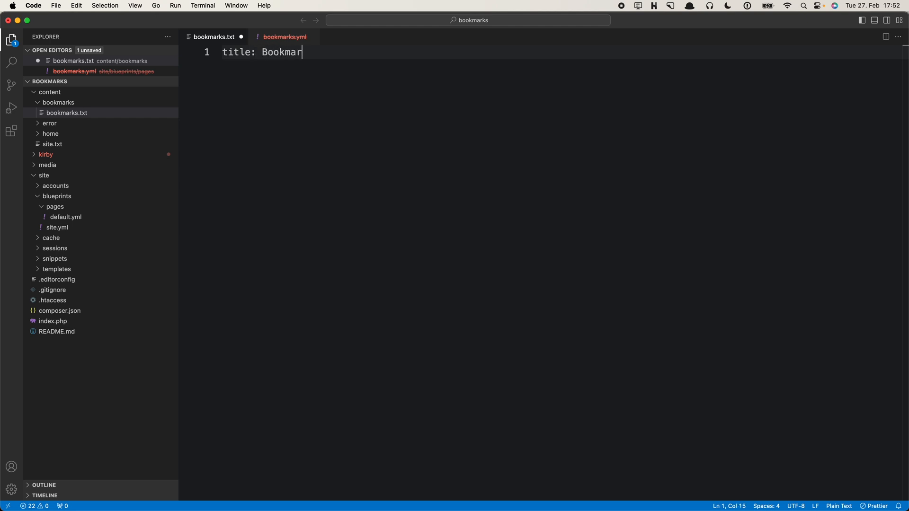
type("ks")
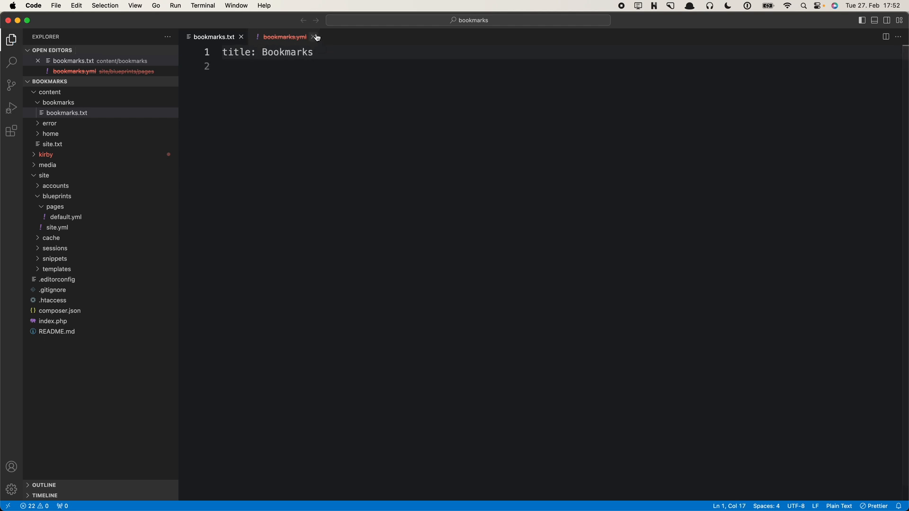
left_click(313, 37)
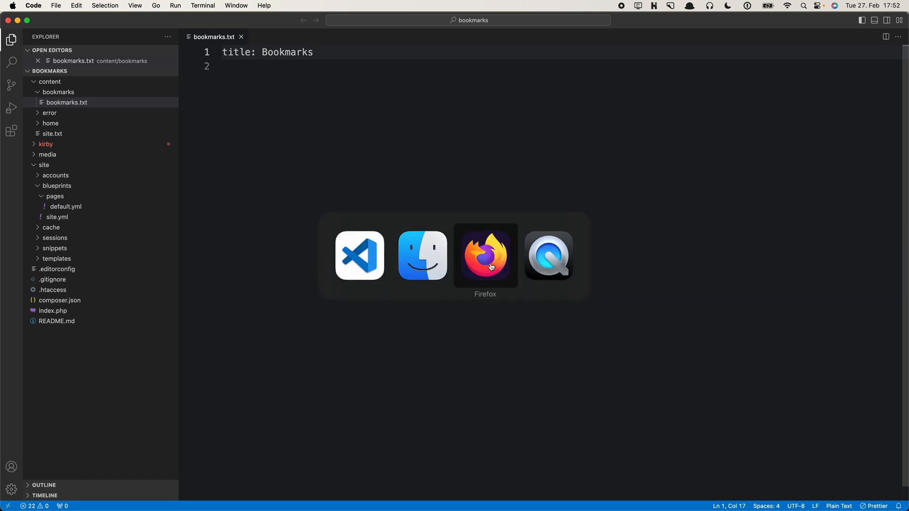
Return to the browser and open the Bookmarks page in the panel
left_click(485, 256)
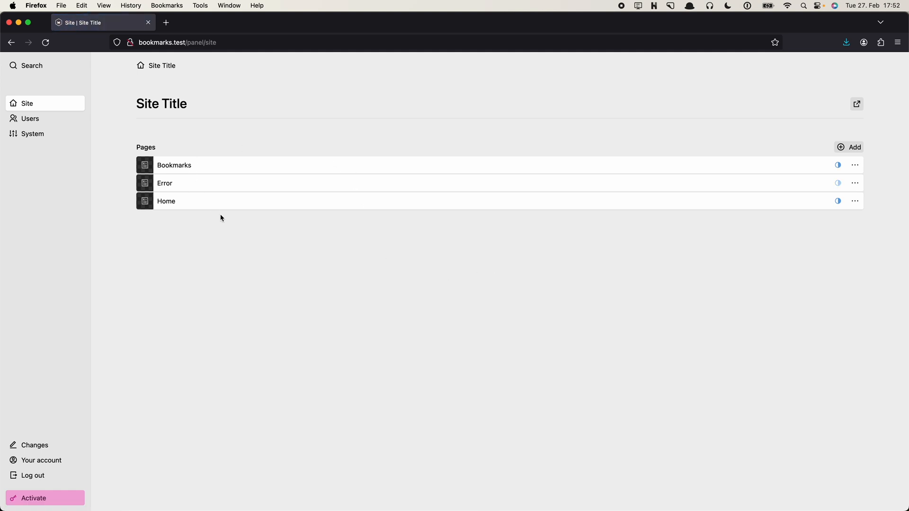
left_click(174, 165)
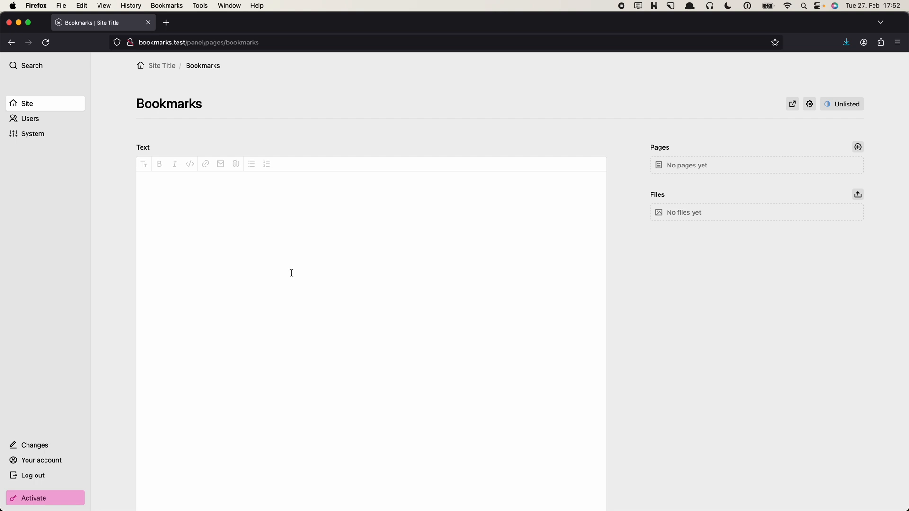
mouse_move(727, 252)
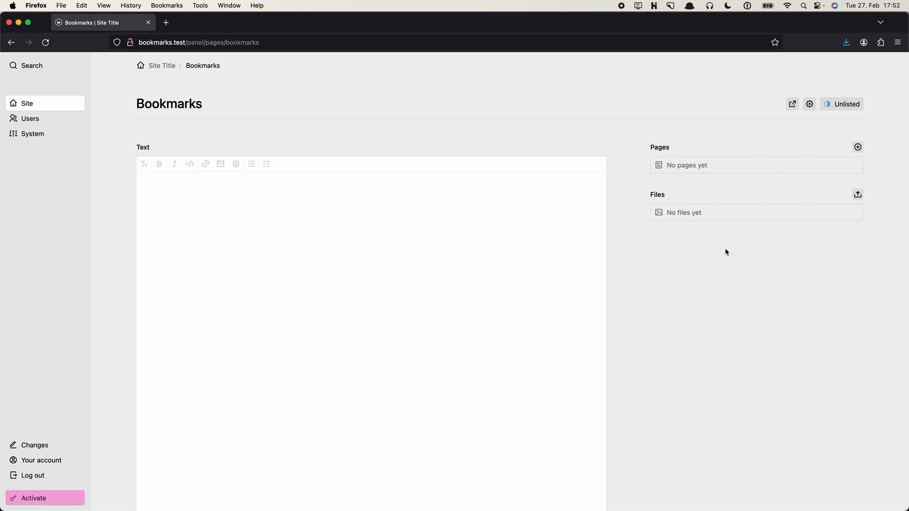
mouse_move(609, 230)
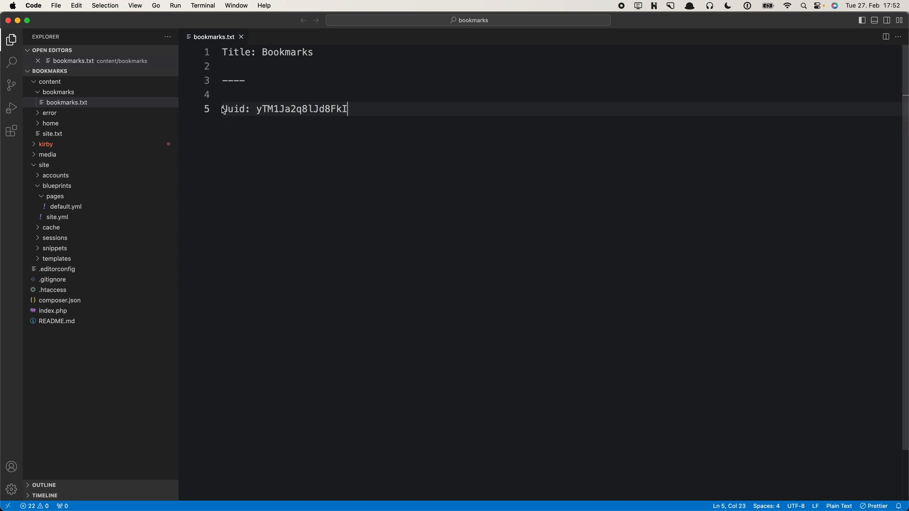
mouse_move(144, 132)
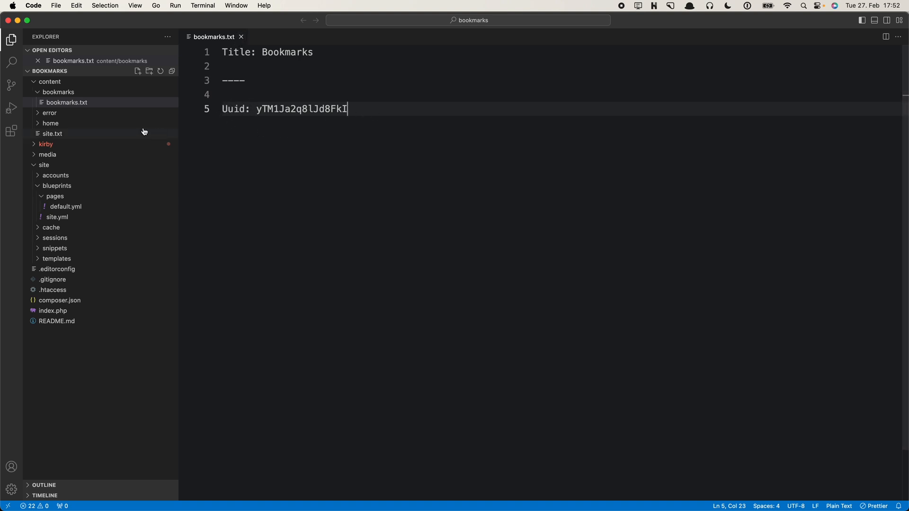
mouse_move(110, 109)
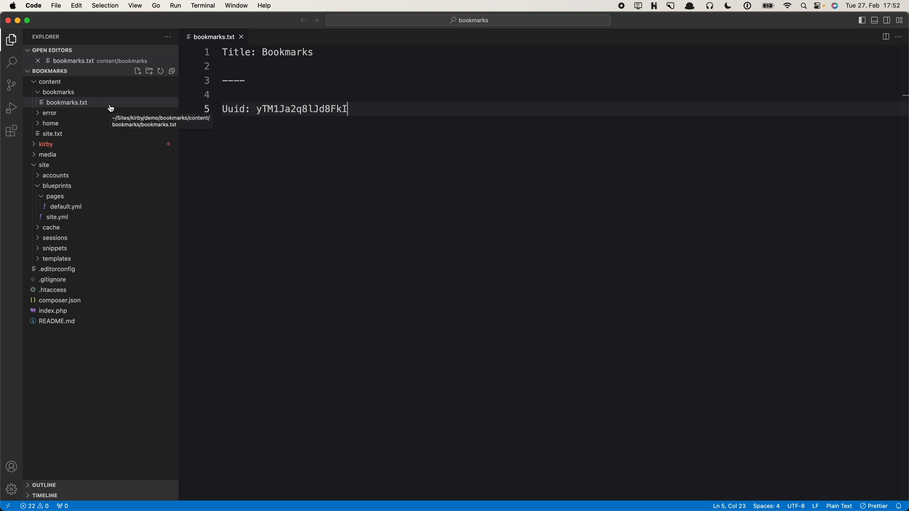
mouse_move(90, 193)
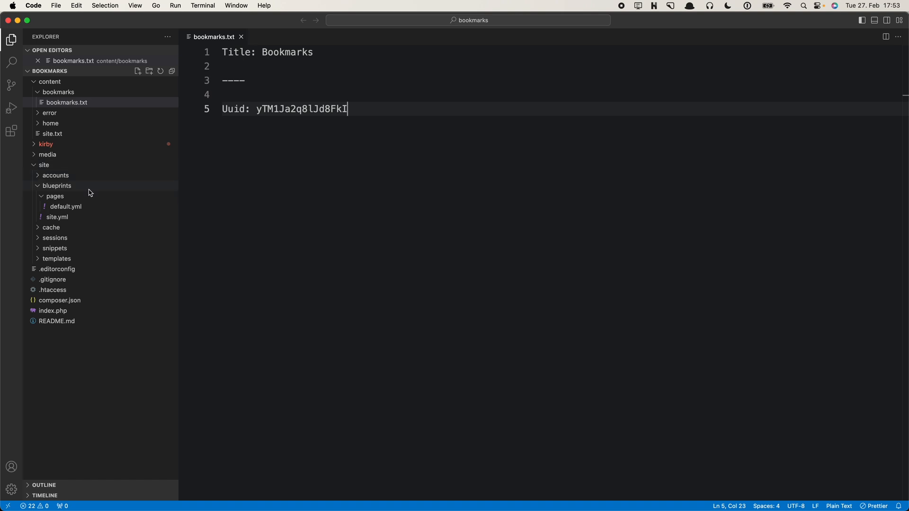
mouse_move(57, 193)
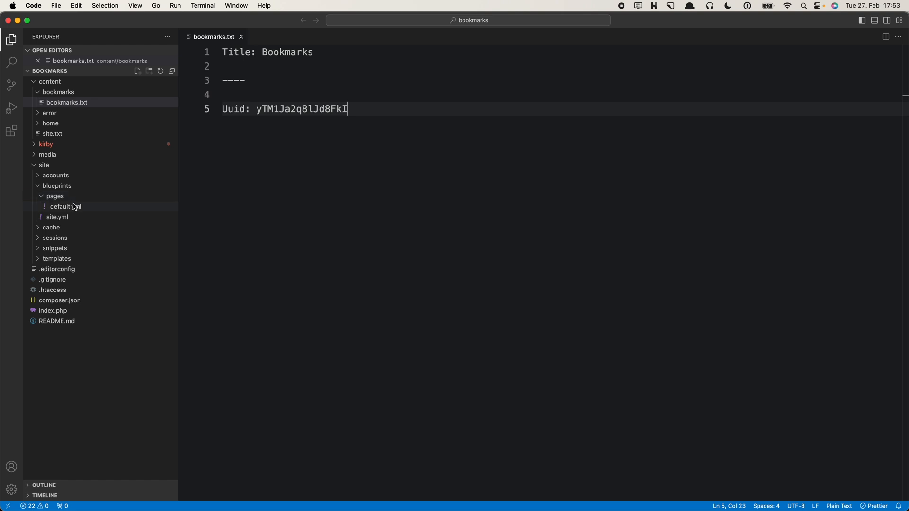
mouse_move(67, 207)
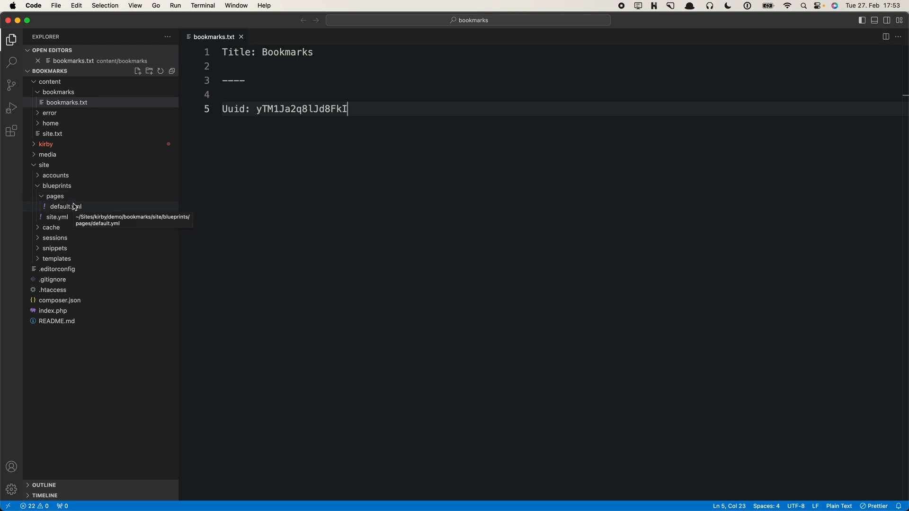
mouse_move(62, 205)
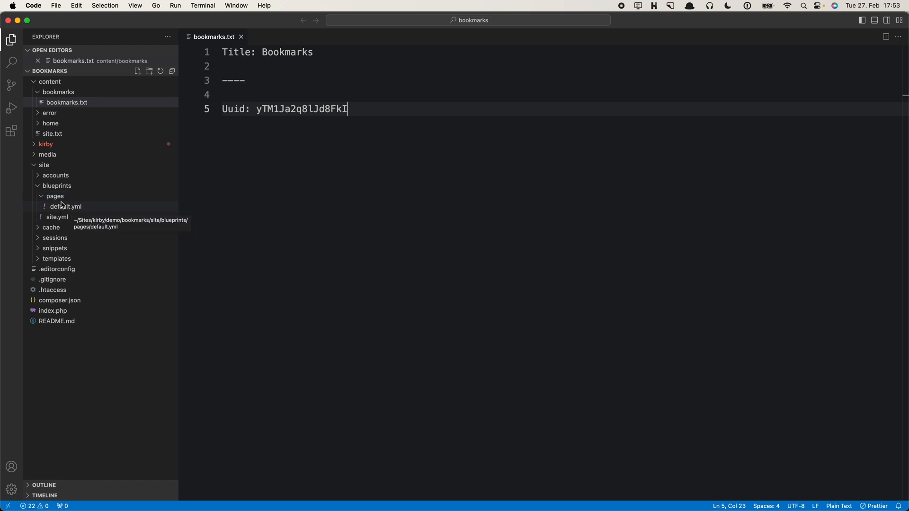
Create site/blueprints/pages/bookmarks.yml with the line 'title: Bookmarks'
left_click(55, 196)
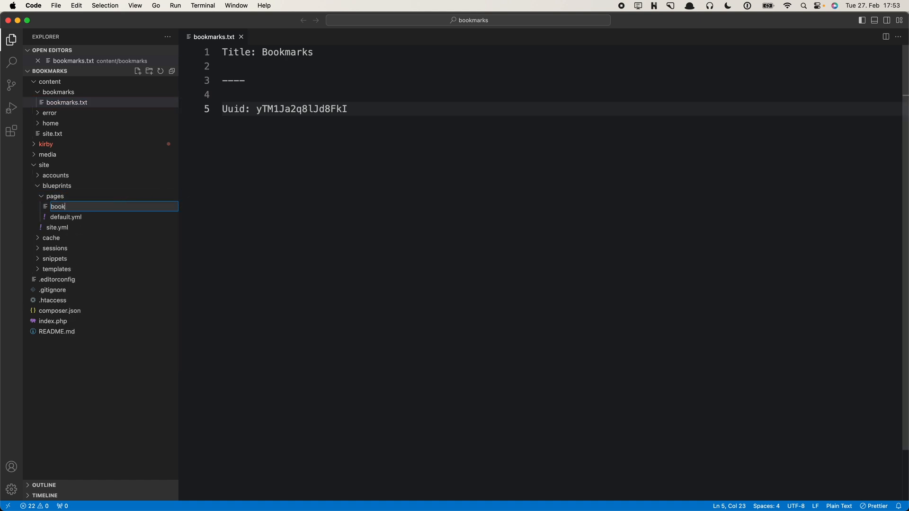
type("bookmarks.yml")
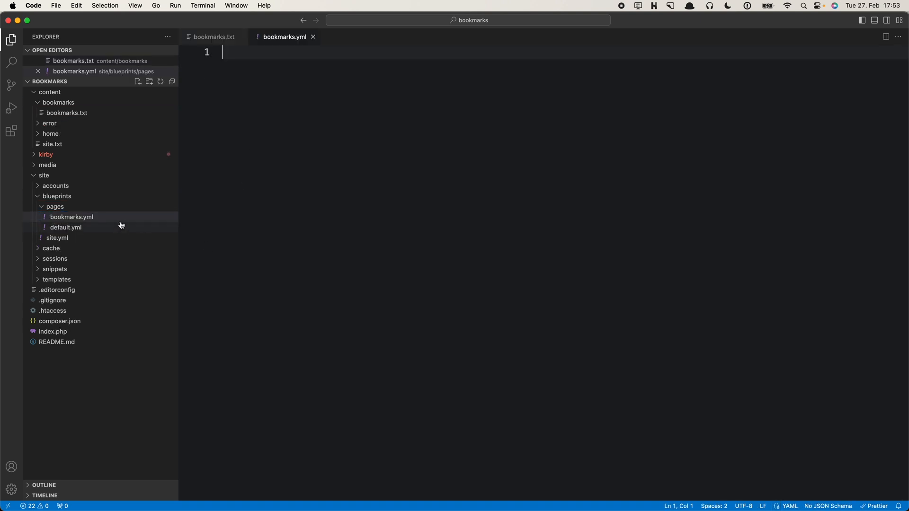
mouse_move(67, 113)
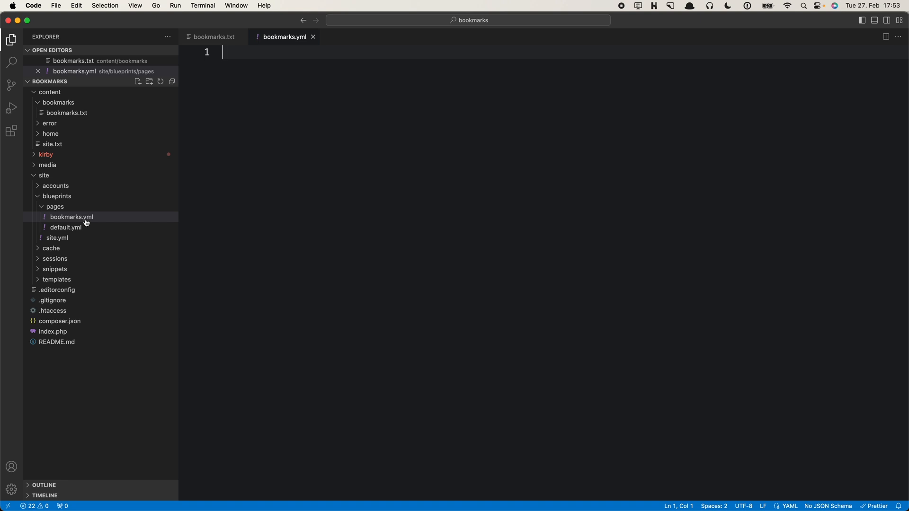
type("ttle")
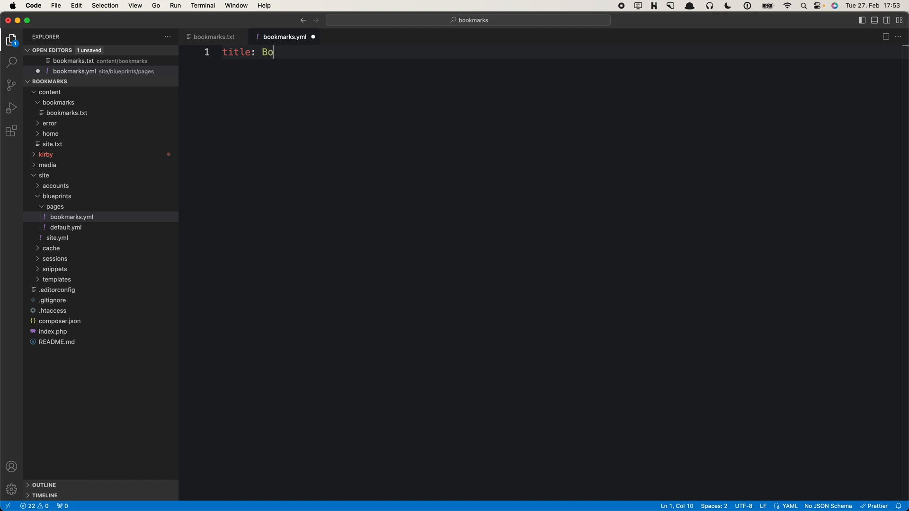
type("okmarks")
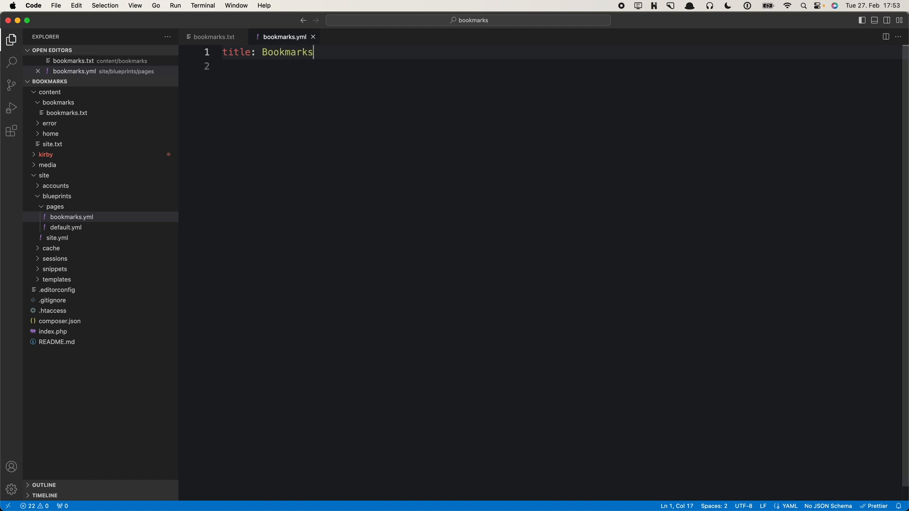
mouse_move(144, 224)
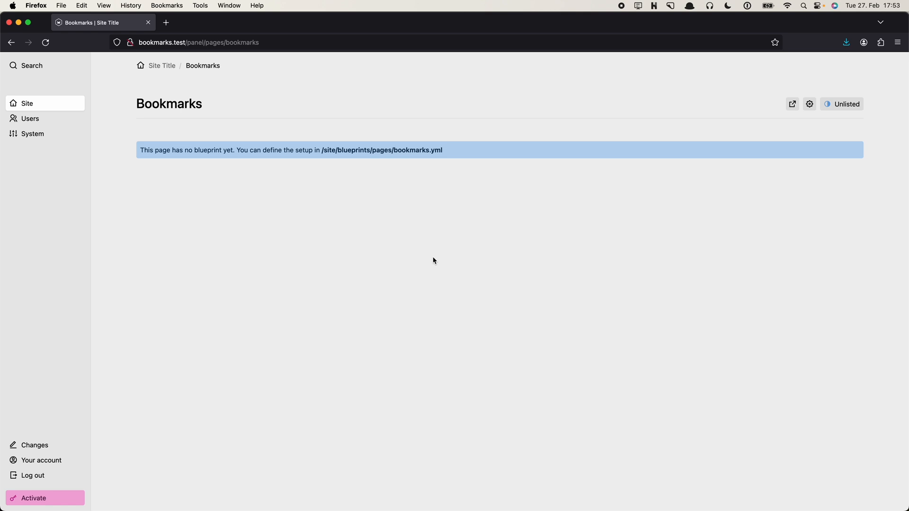
mouse_move(243, 189)
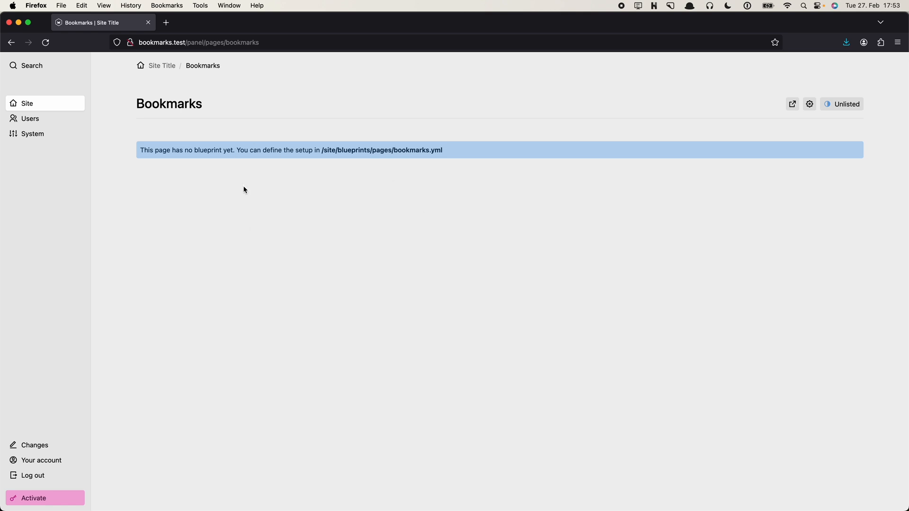
mouse_move(301, 194)
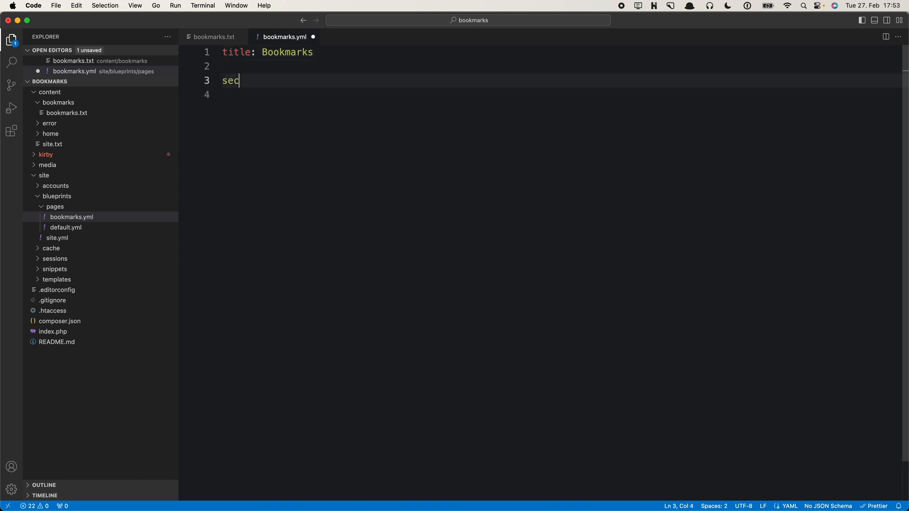
Define a 'bookmarks' section with 'type: pages' under sections in bookmarks.yml
type("tions:")
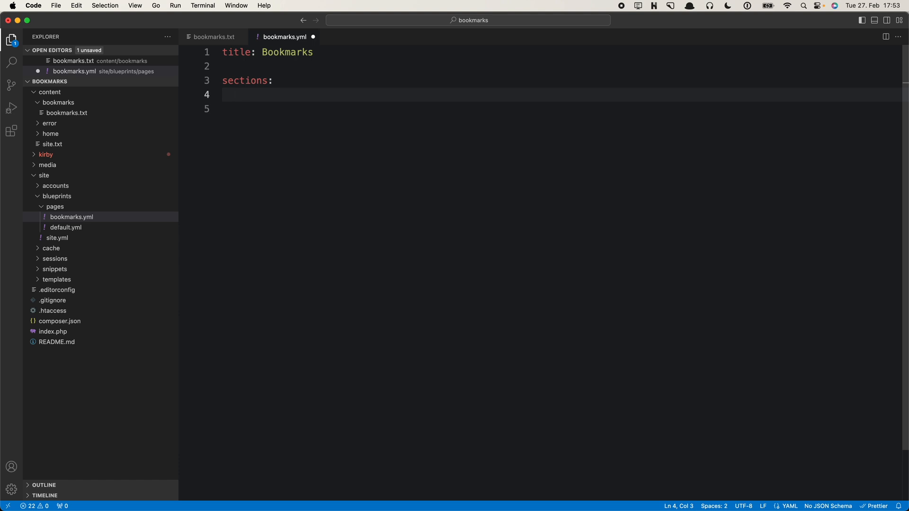
type("bookmarks:")
left_click(562, 108)
type("type")
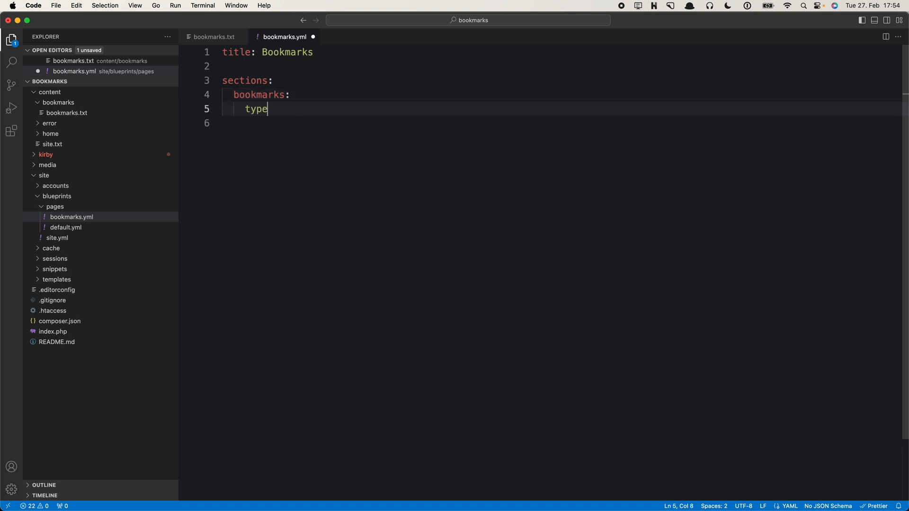
type(": pages")
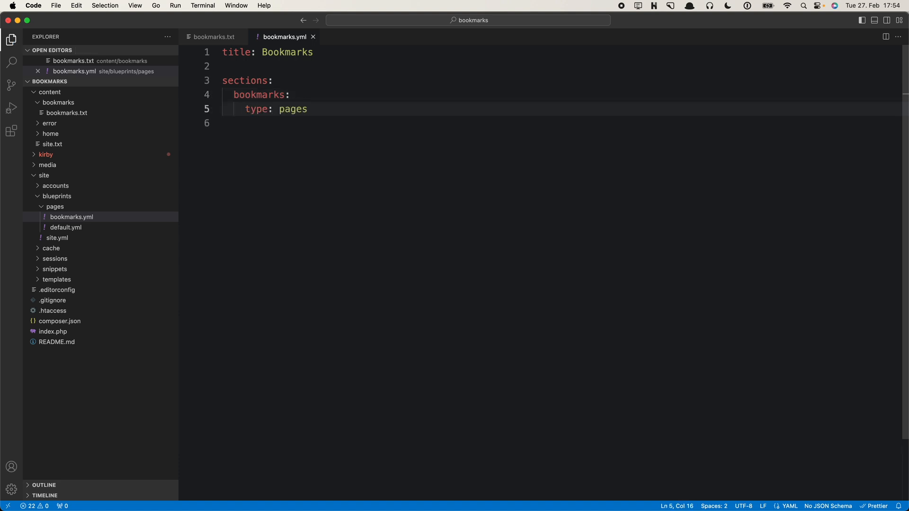
mouse_move(295, 198)
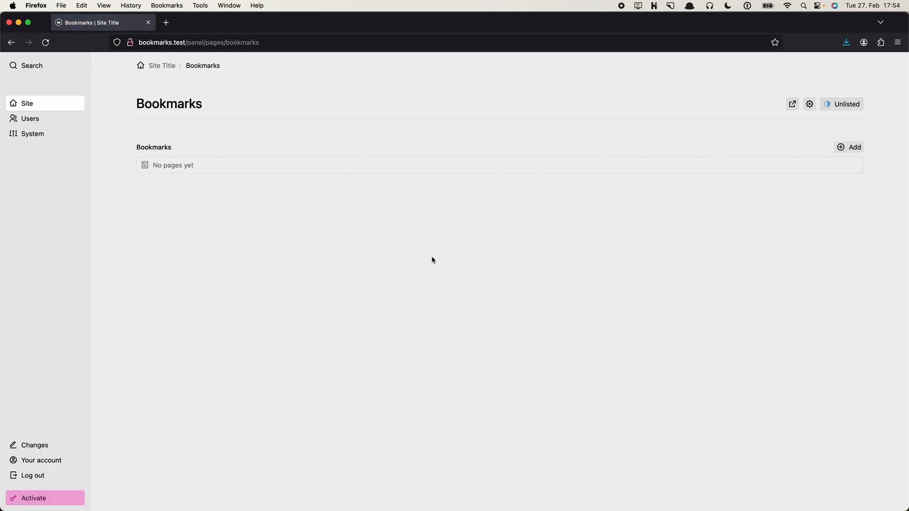
mouse_move(258, 173)
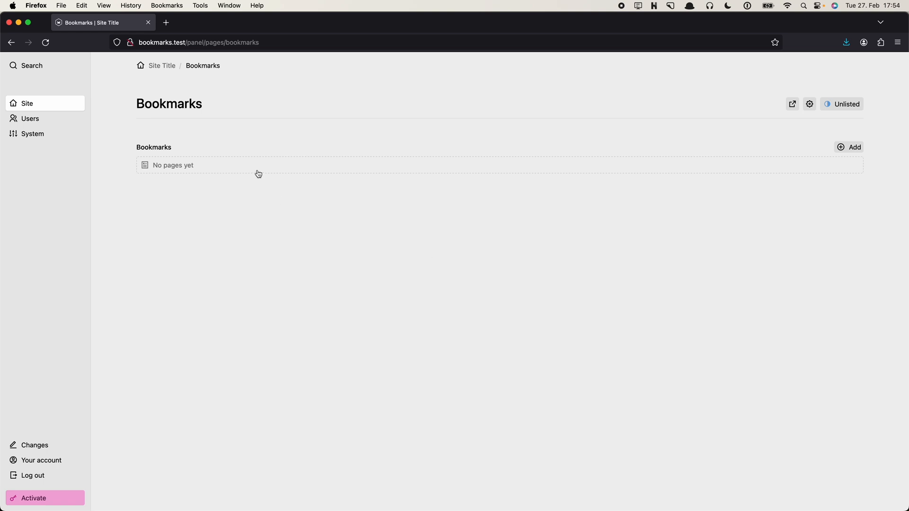
Open the Bookmarks section's Add dialog and expand its Template dropdown
left_click(853, 147)
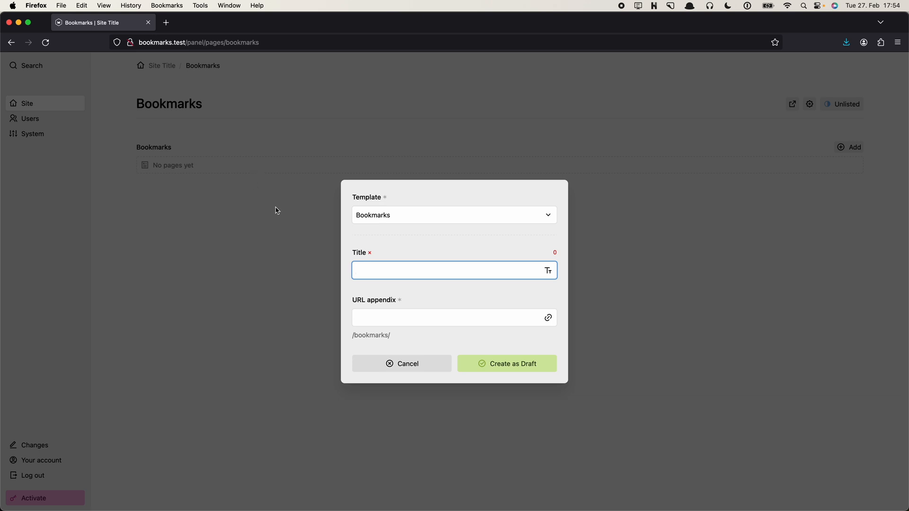
mouse_move(487, 231)
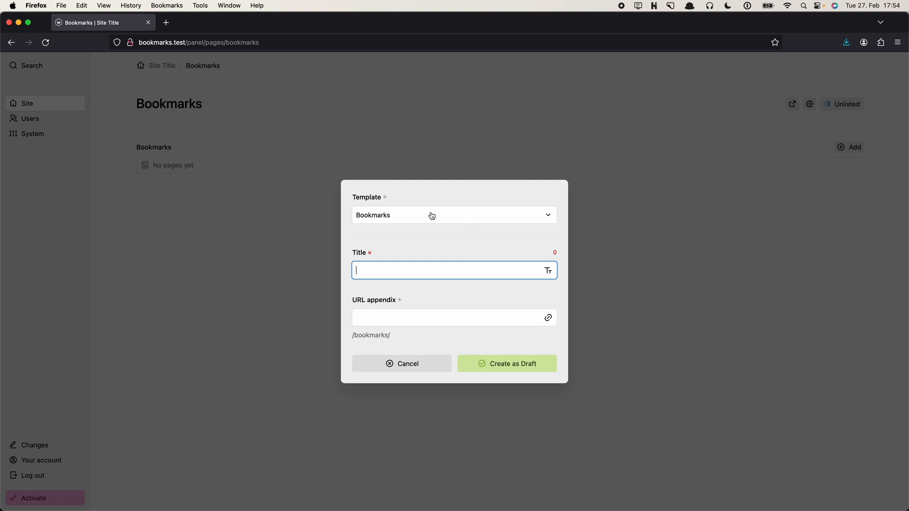
left_click(454, 215)
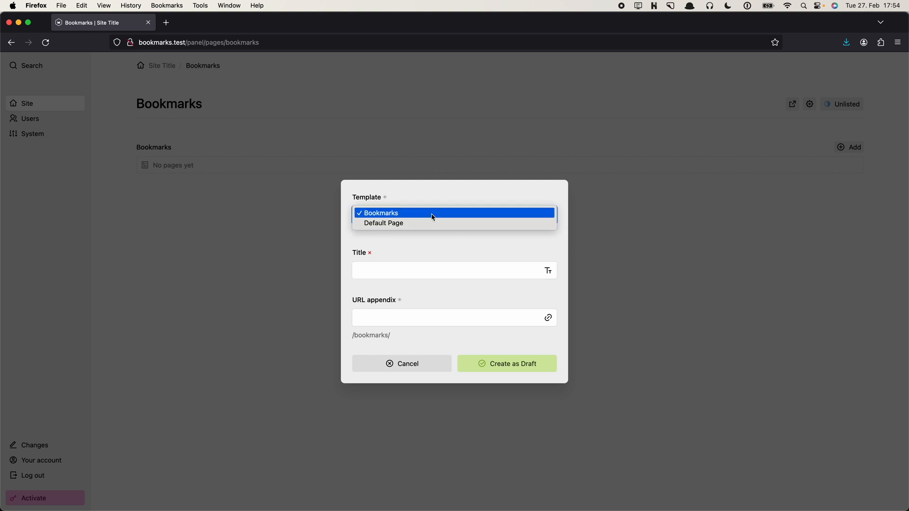
mouse_move(384, 223)
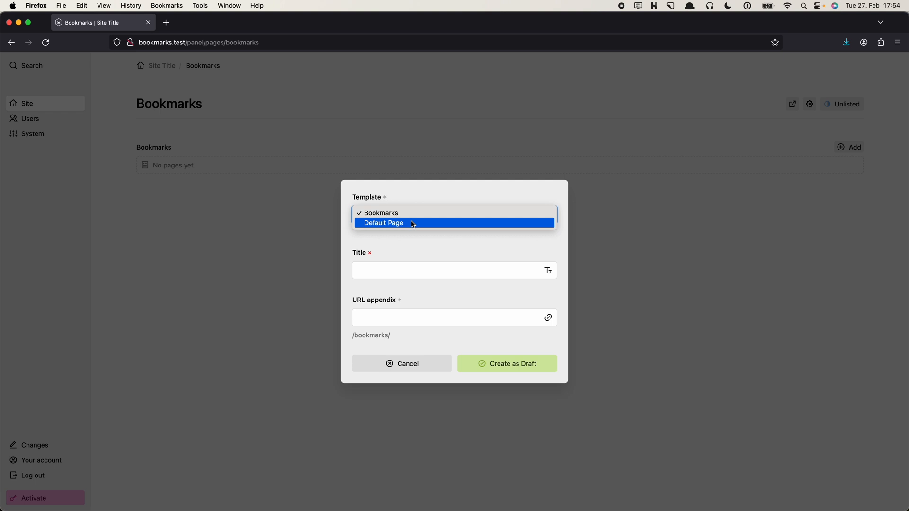
mouse_move(402, 205)
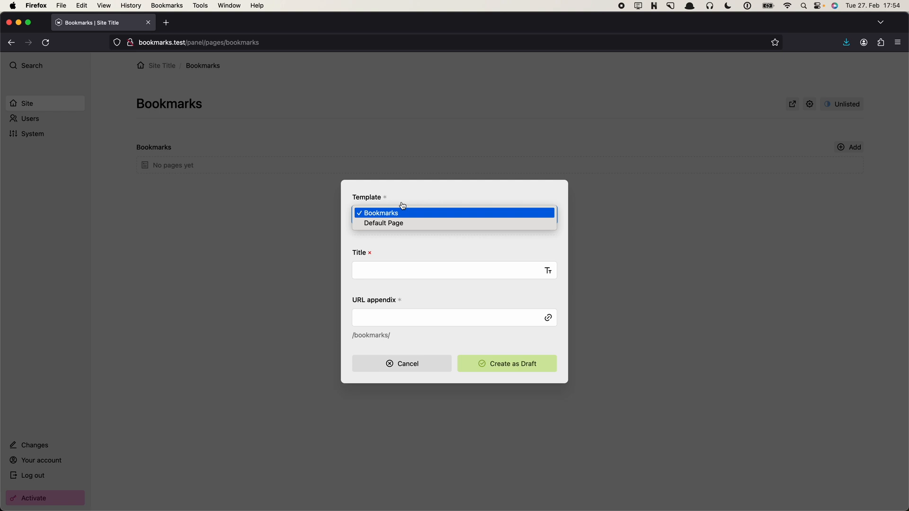
mouse_move(403, 213)
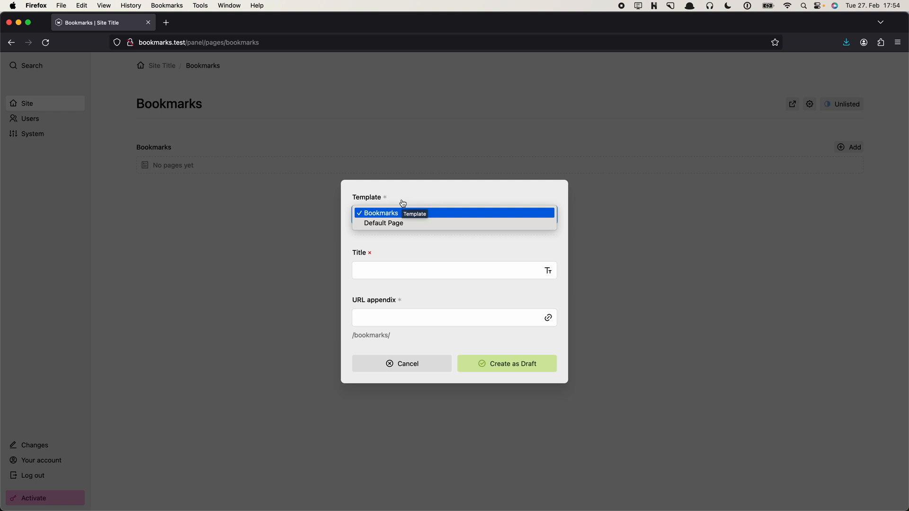
mouse_move(427, 225)
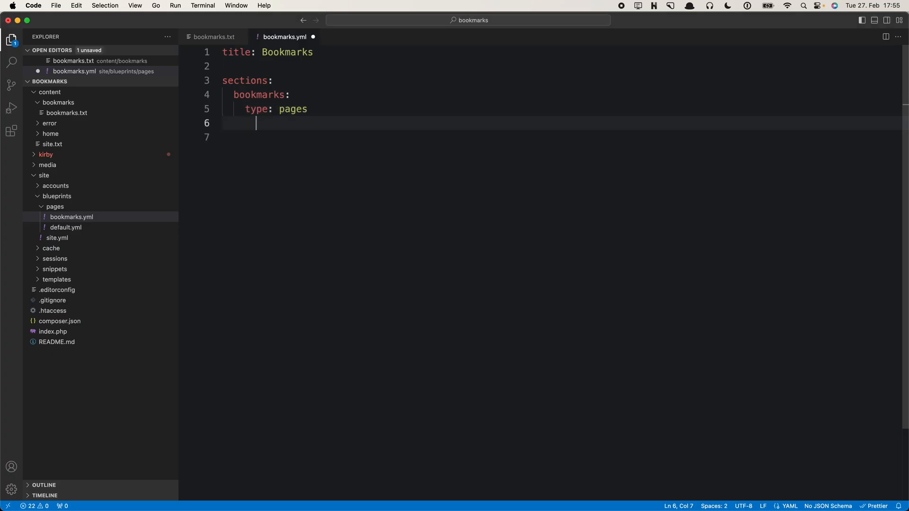
Add 'template: bookmark' under the bookmarks section in bookmarks.yml
type("template:")
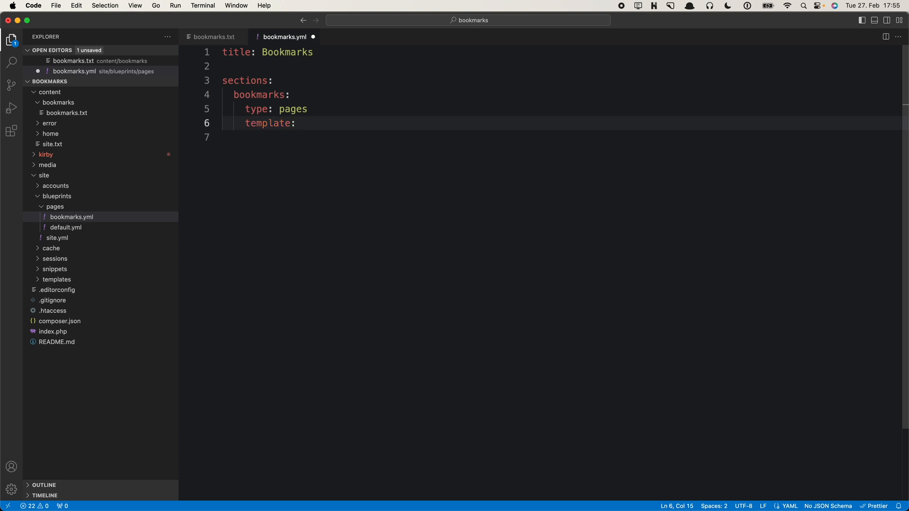
type("bookmark")
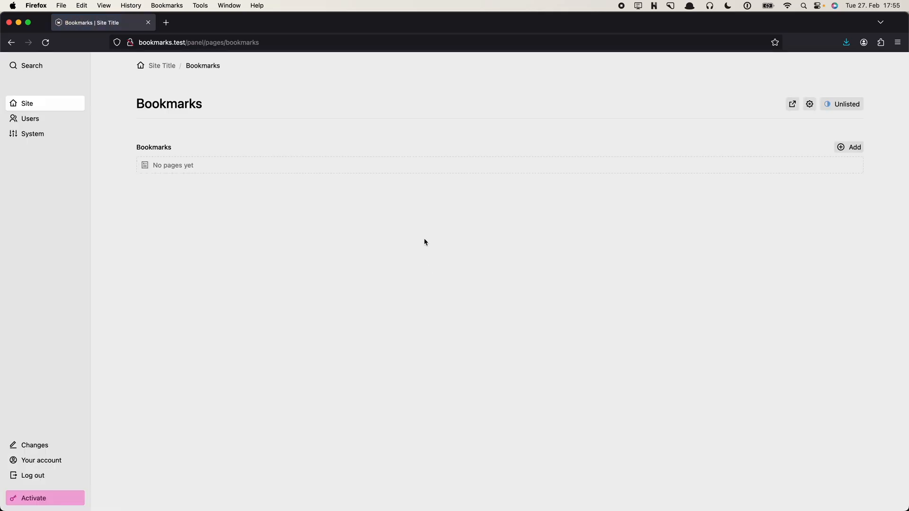
Create a draft bookmark page titled 'Kirby CMS' with URL appendix kirby-cms
left_click(855, 147)
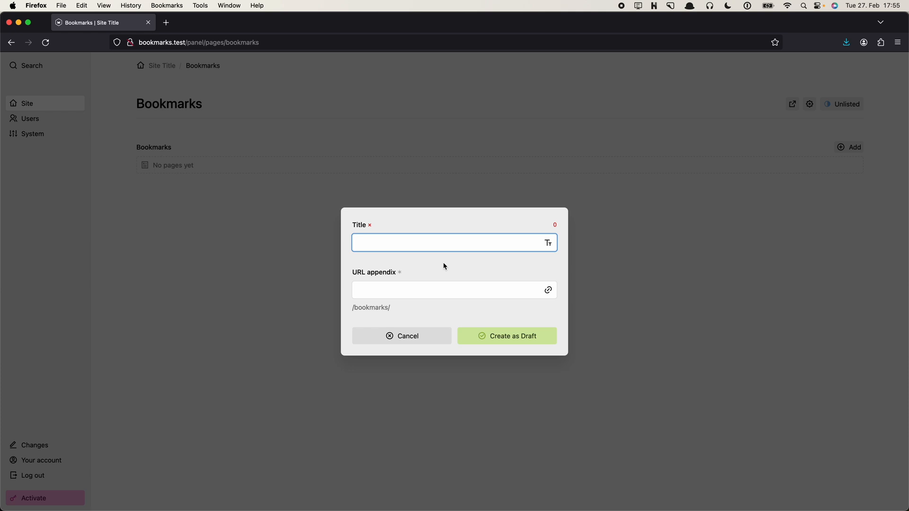
type("Ki")
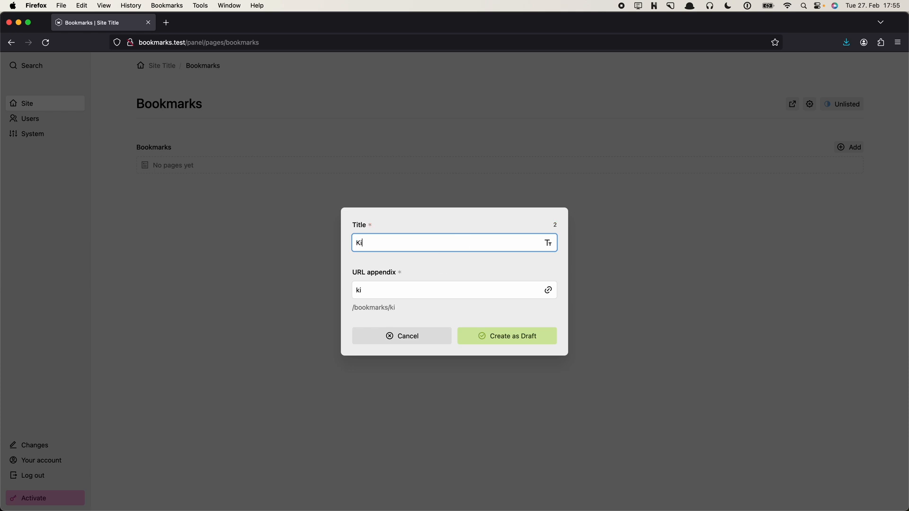
type("rby CMS")
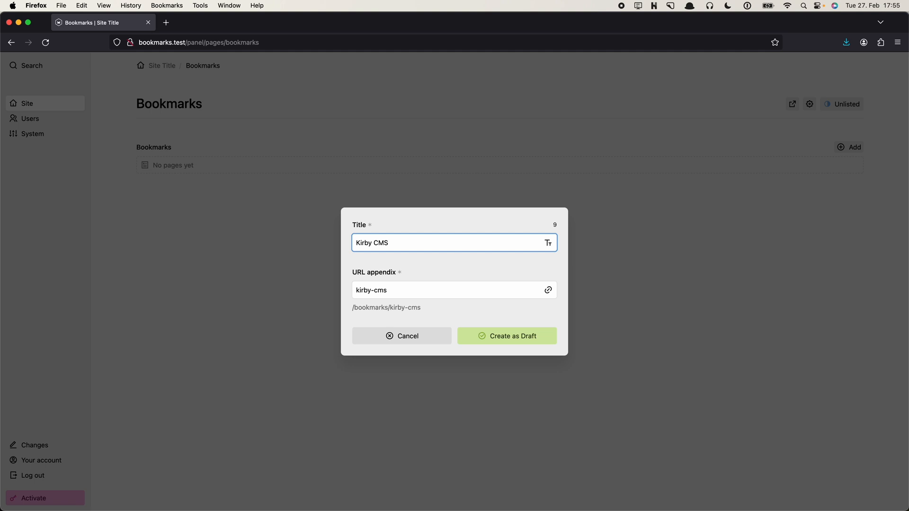
left_click(452, 290)
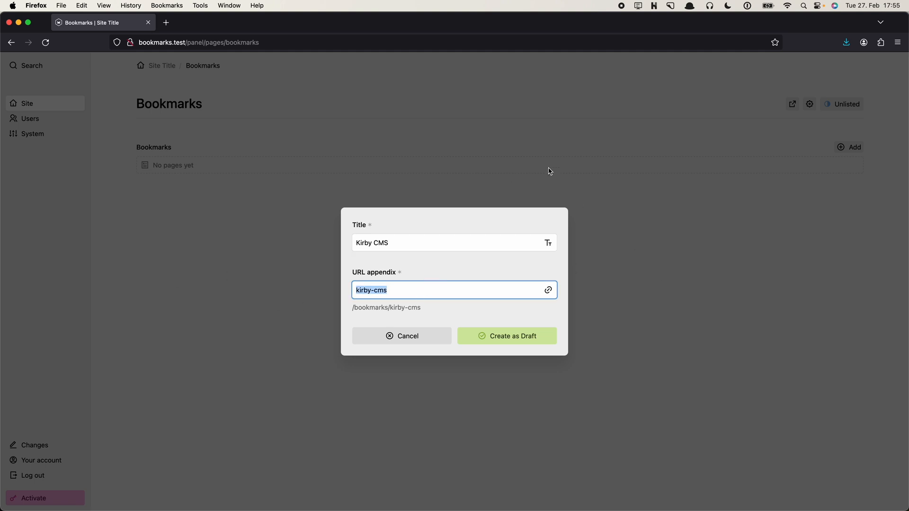
left_click(507, 336)
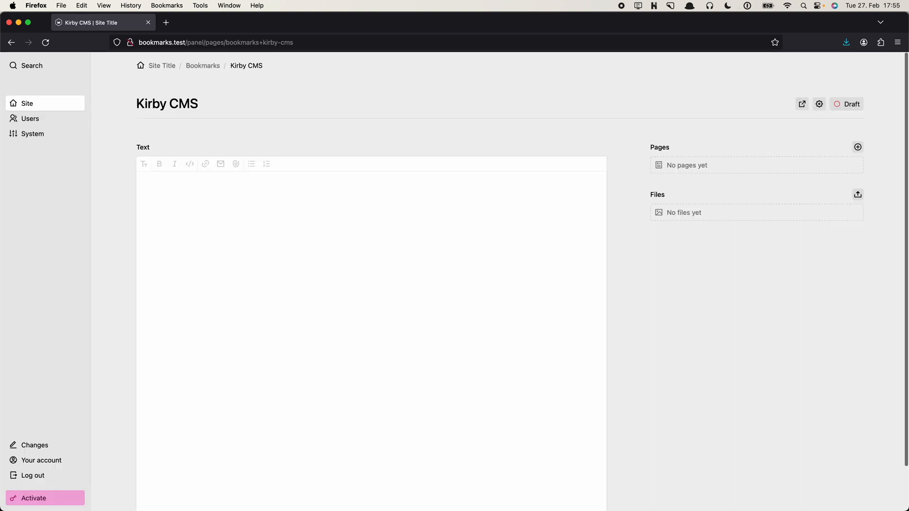
mouse_move(339, 133)
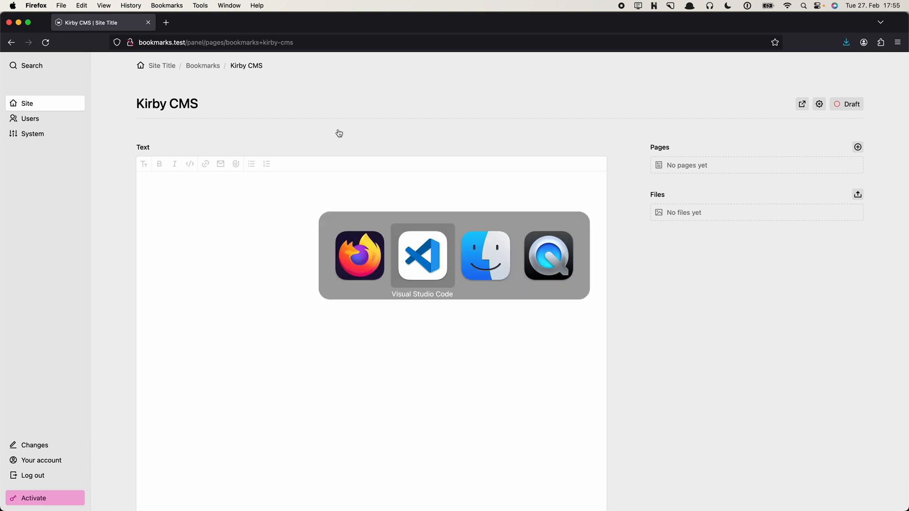
Browse to content/bookmarks/_drafts/kirby-cms in Finder and preview bookmark.txt
left_click(486, 256)
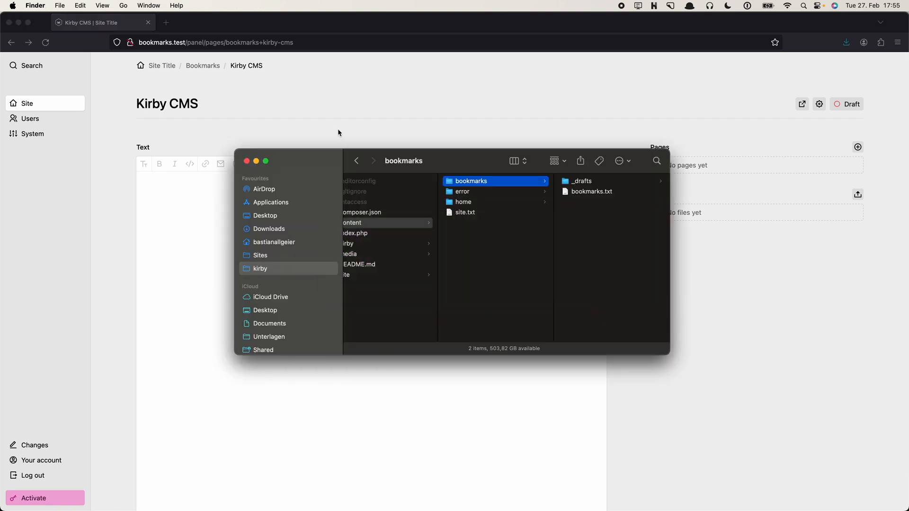
mouse_move(538, 186)
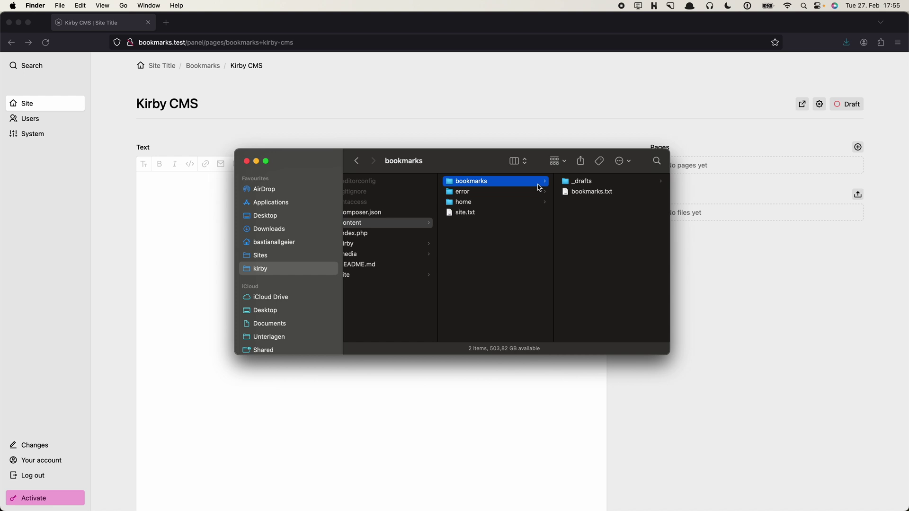
left_click(581, 181)
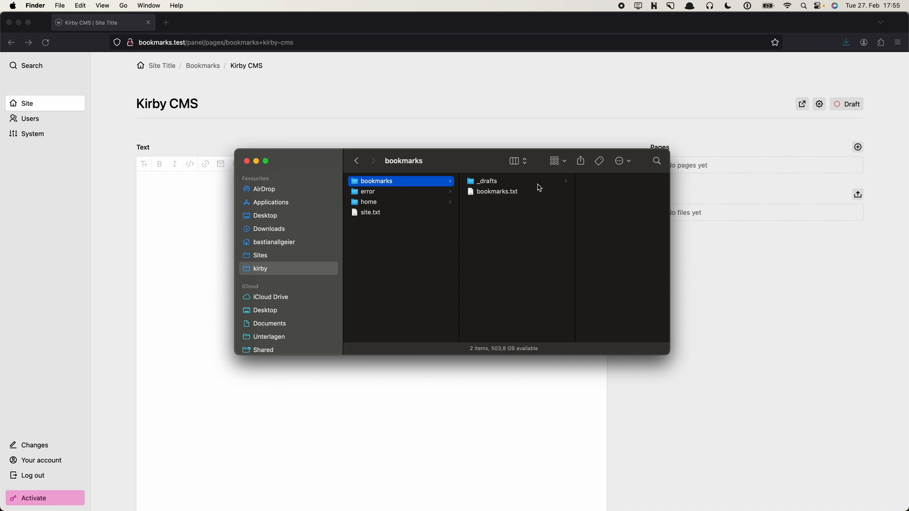
left_click(486, 180)
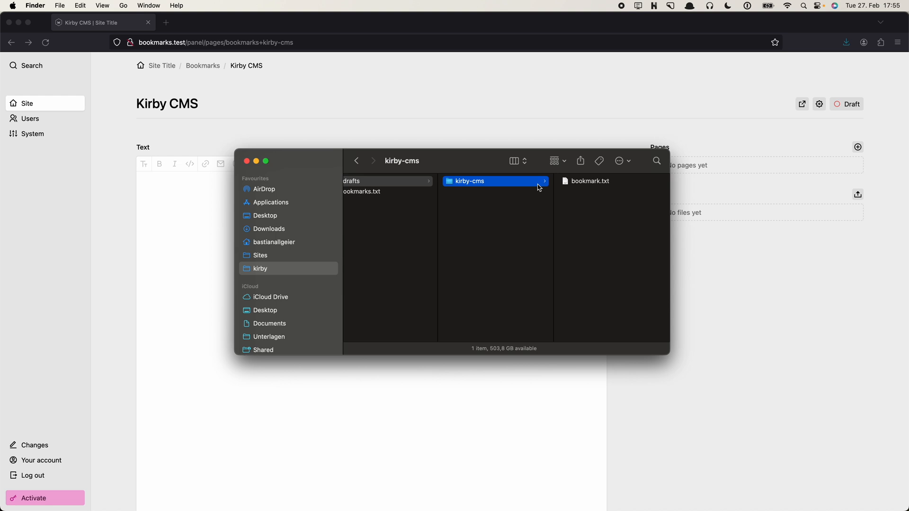
left_click(591, 181)
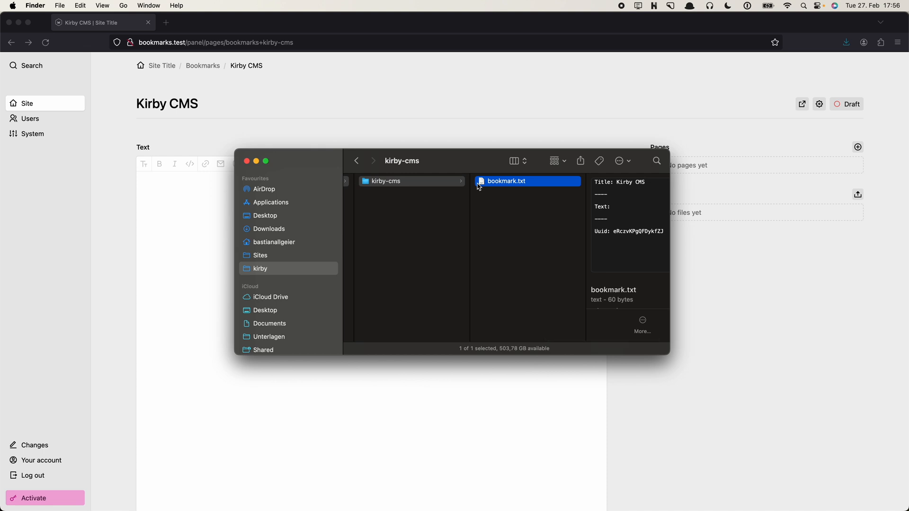
mouse_move(489, 199)
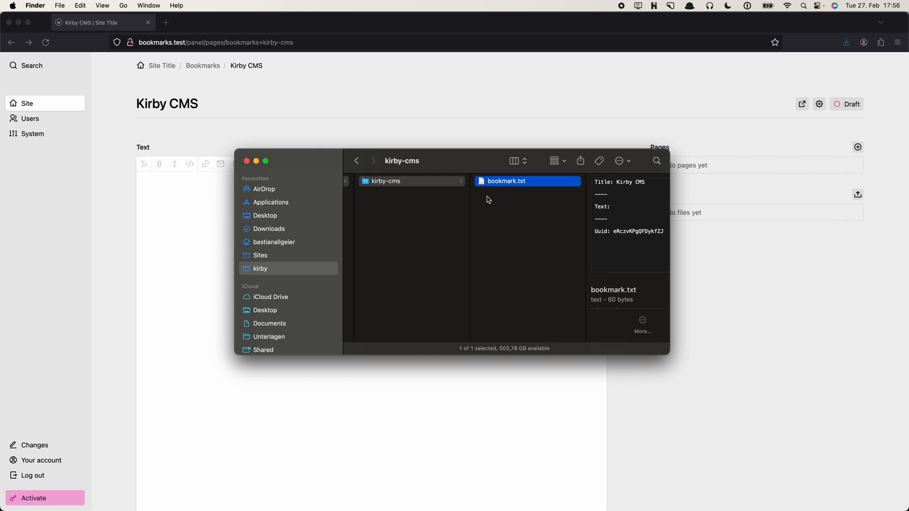
mouse_move(524, 190)
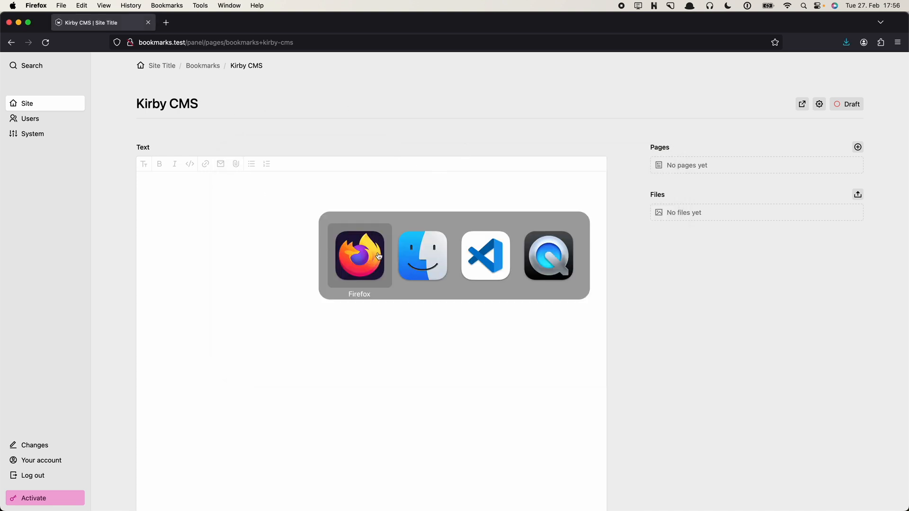
mouse_move(357, 264)
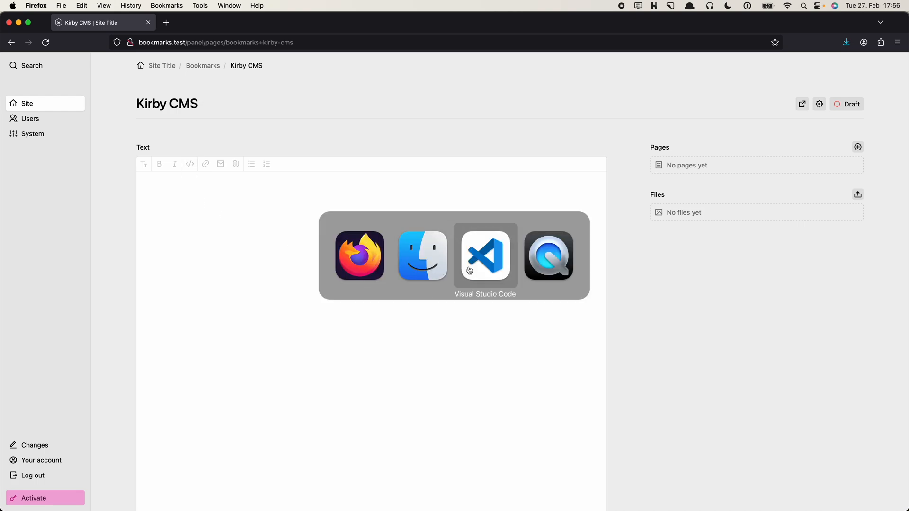
Bring Visual Studio Code to the front from the app switcher
left_click(485, 256)
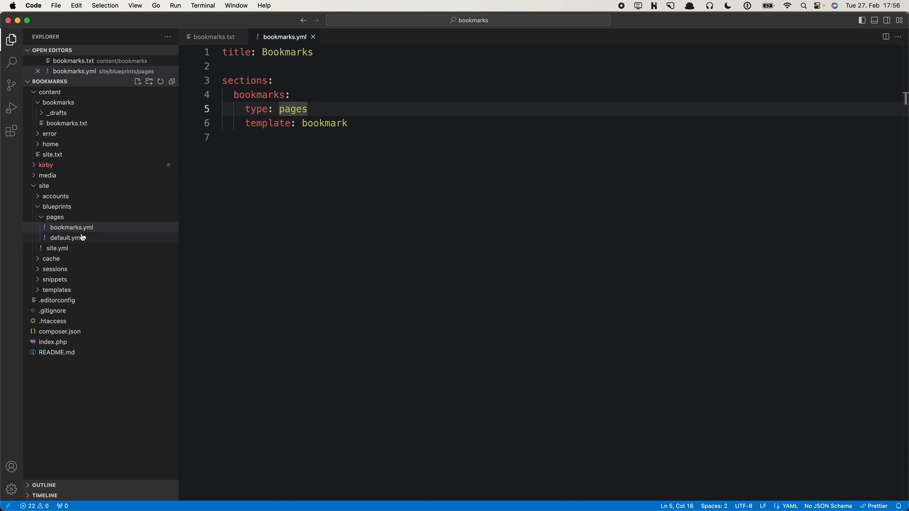
Create bookmark.yml in site/blueprints/pages with title: Bookmark
right_click(55, 216)
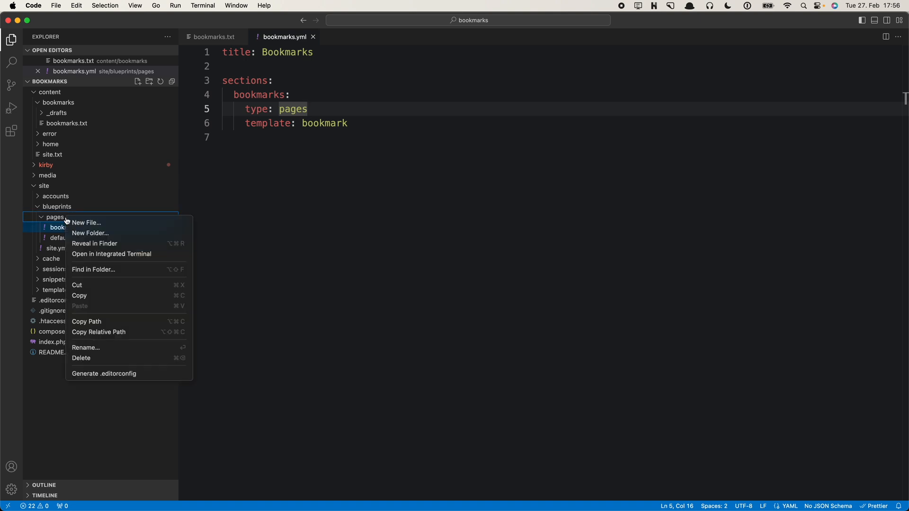
left_click(85, 223)
type("bookmark.yml")
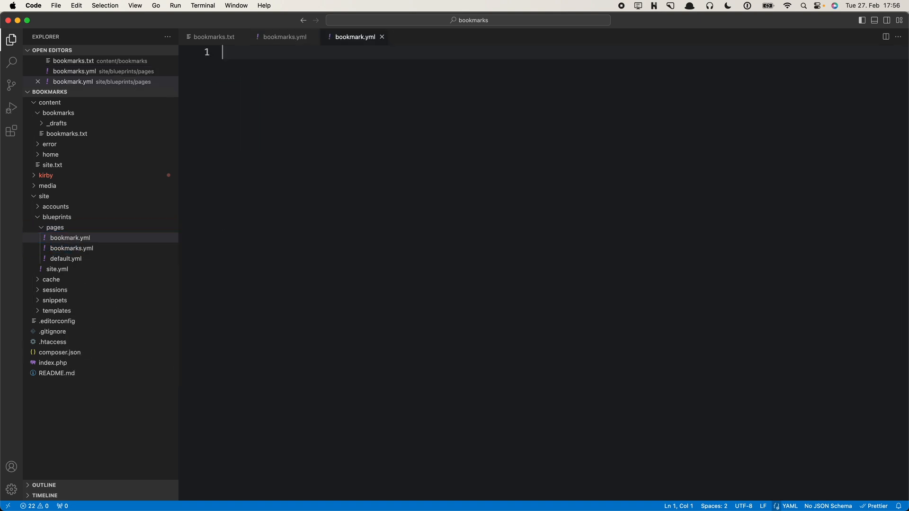
type("to")
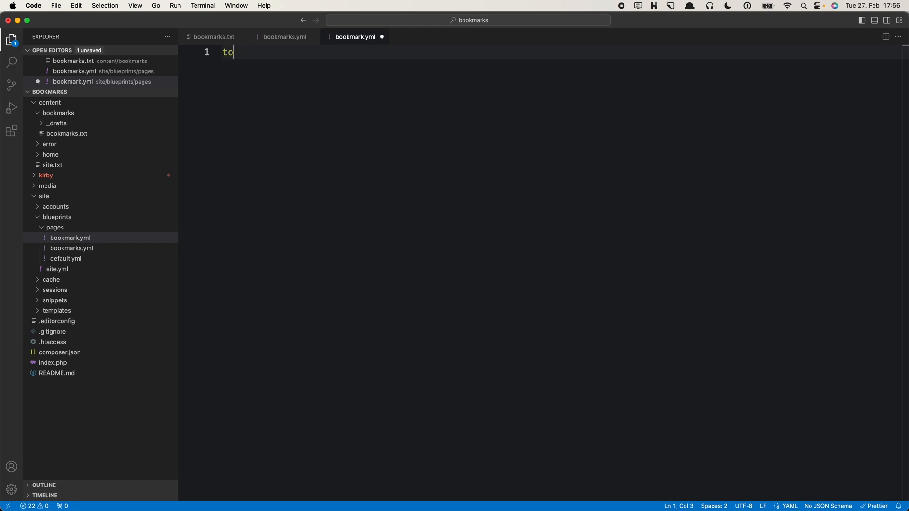
type("title:")
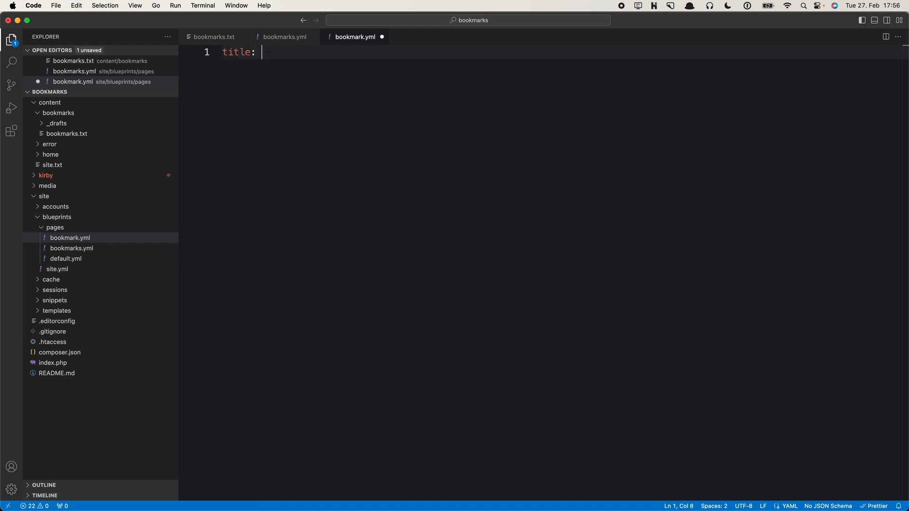
type("Book")
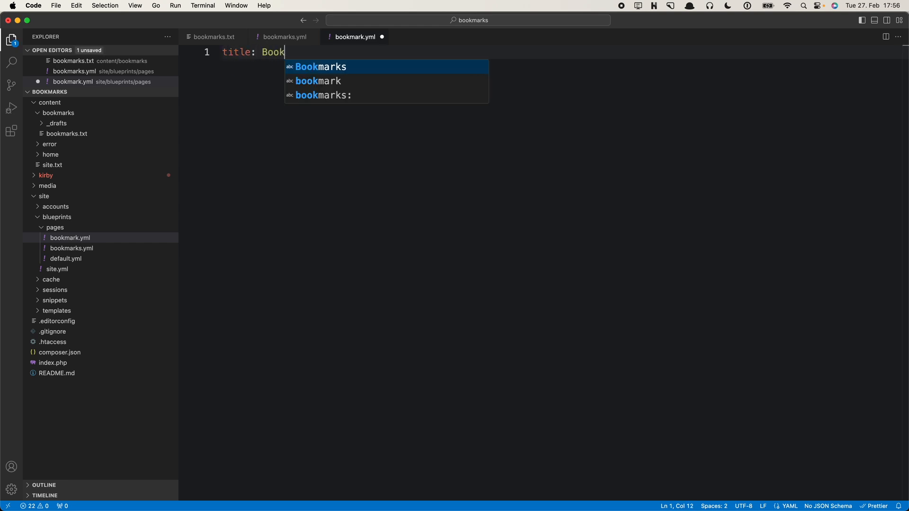
type("mark")
type("fields:")
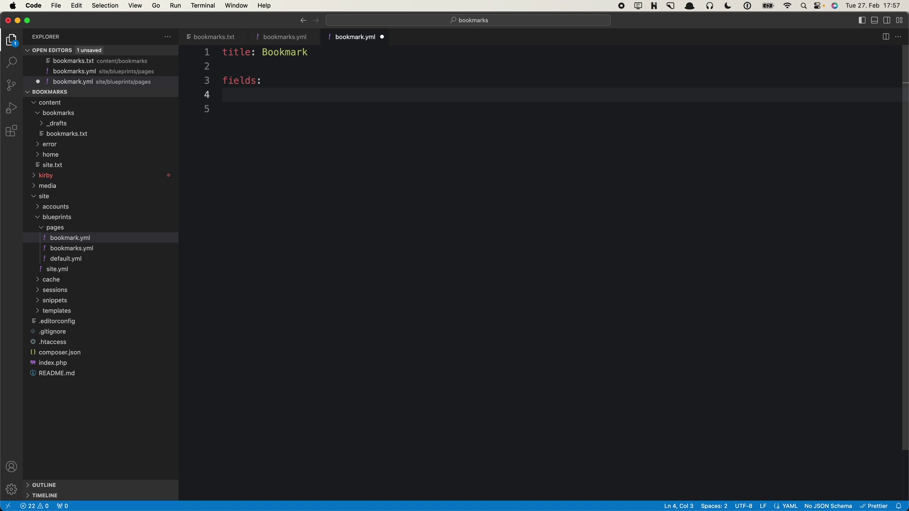
Add a link field of type url and a category field of type select
type("link:")
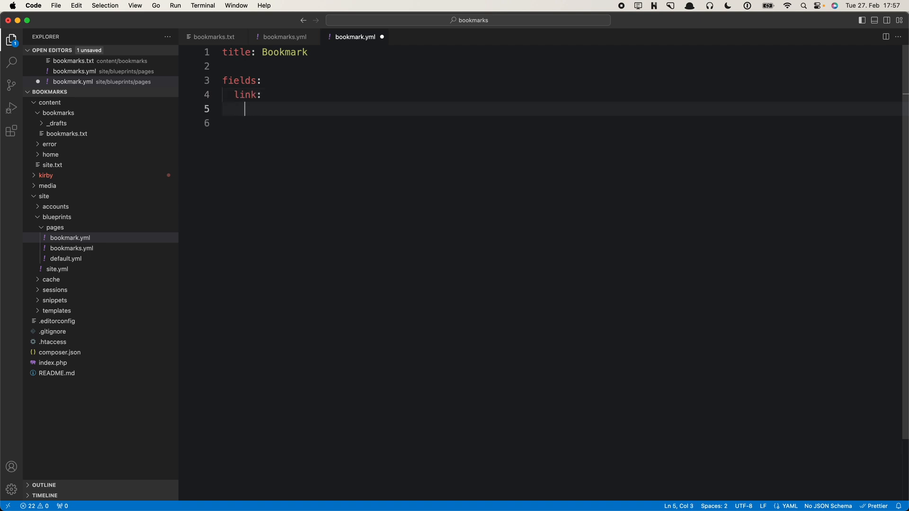
type("type:")
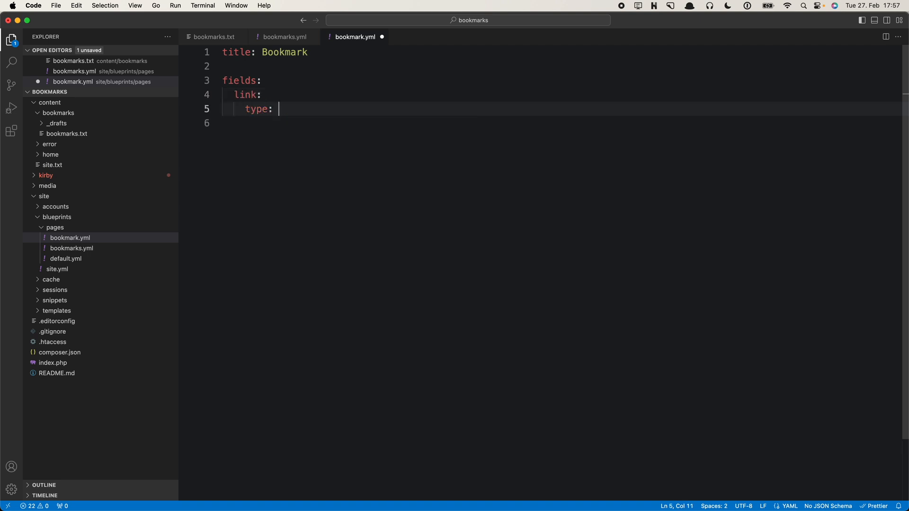
type("url")
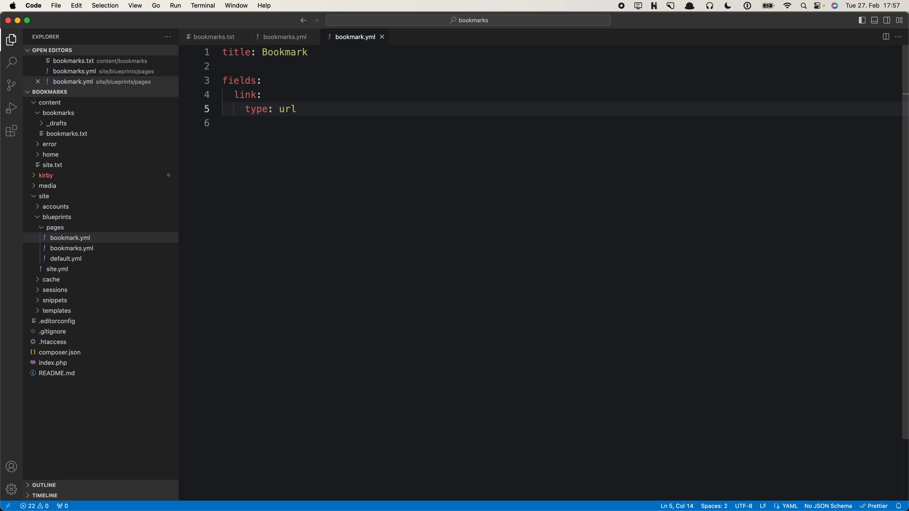
mouse_move(294, 160)
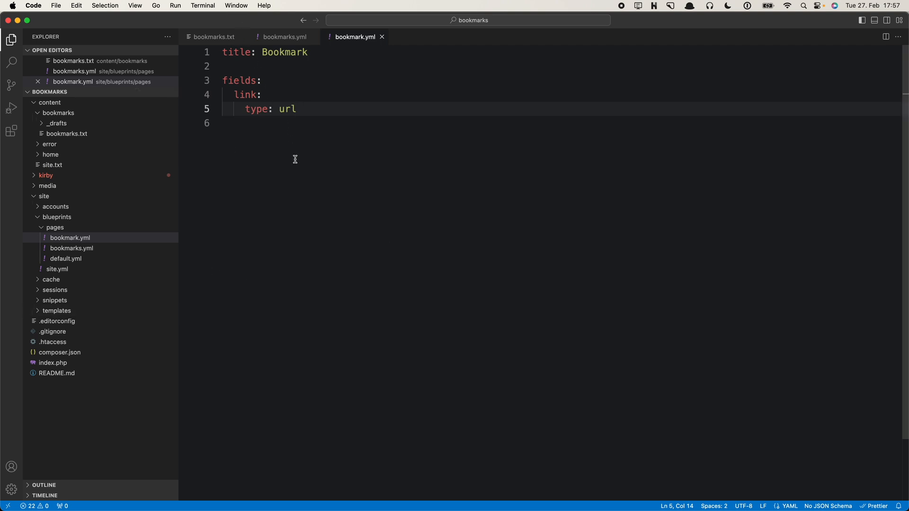
type("cate")
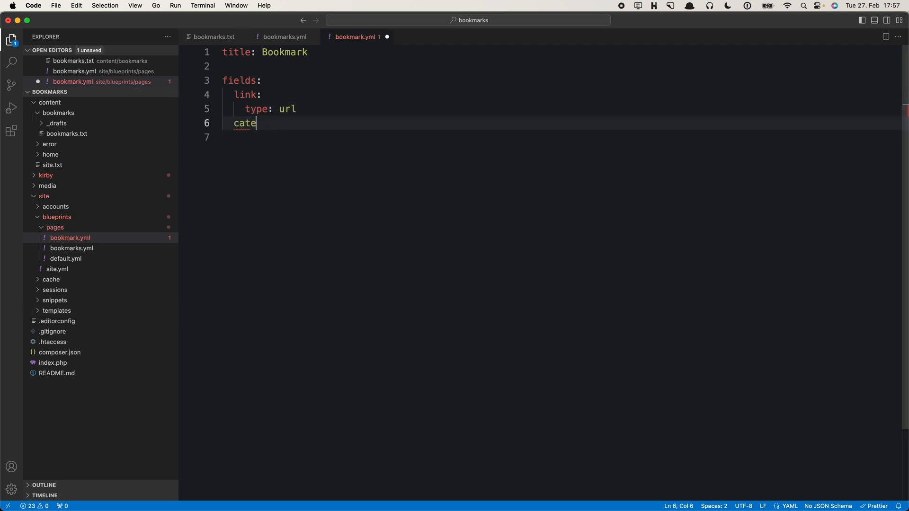
type("gory:")
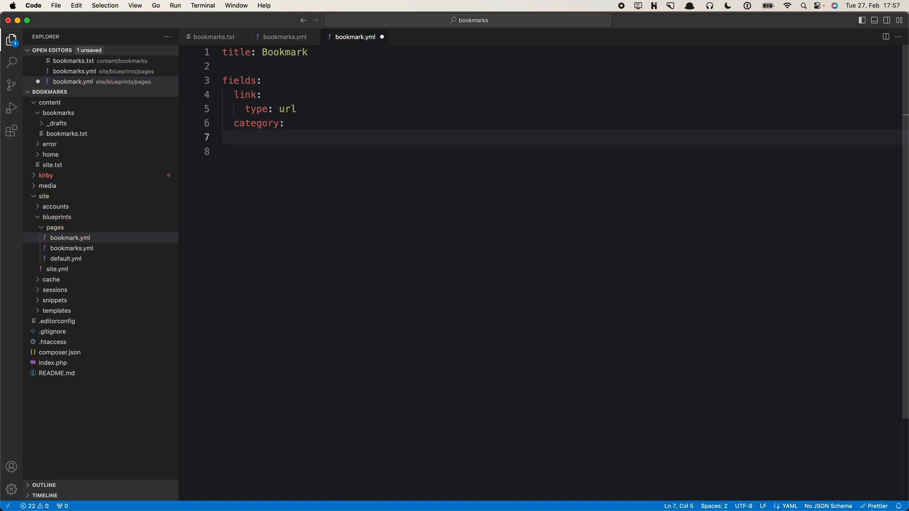
type("type:")
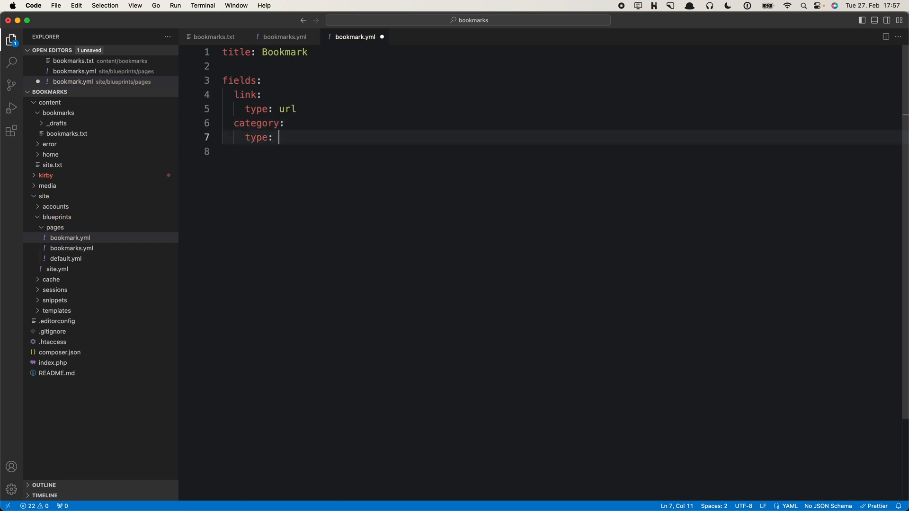
type("select")
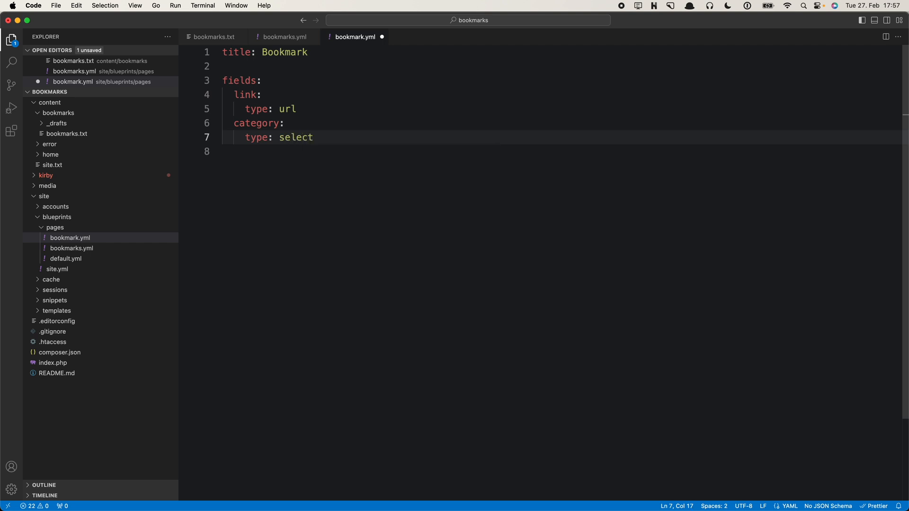
Give the category select the options cookbook, guitar, tech and environment
type("options:")
type("-")
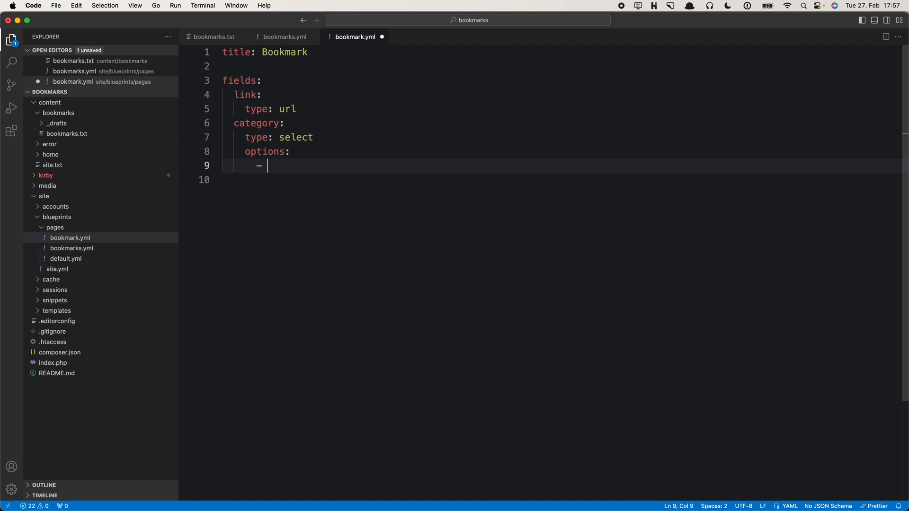
type("coo")
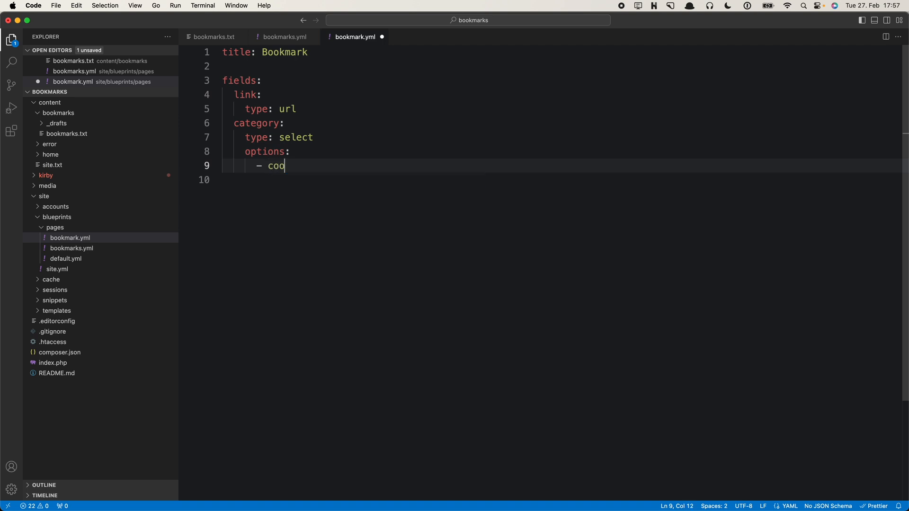
type("kbook")
left_click(562, 179)
type("- g")
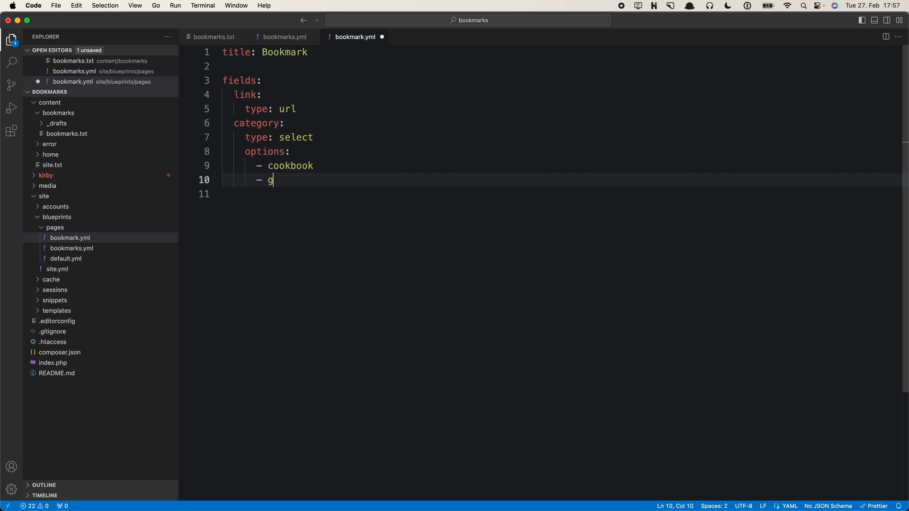
type("uitar")
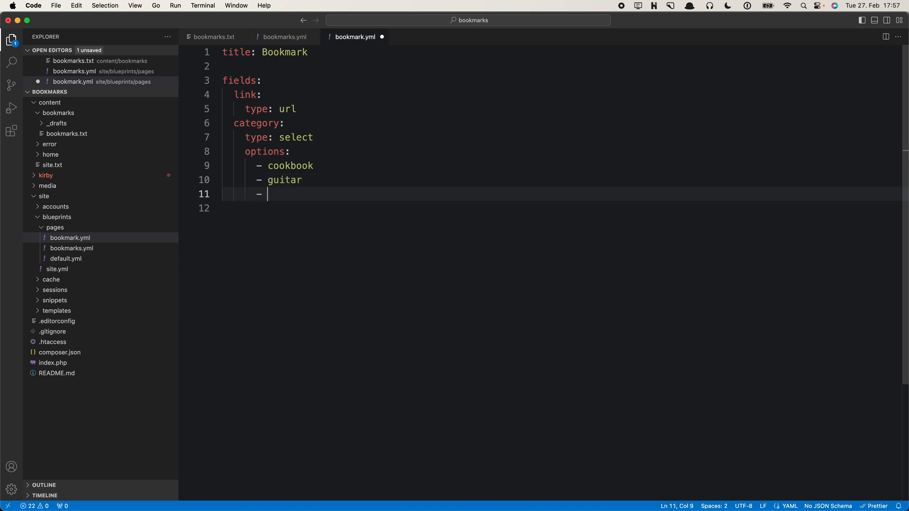
type("tech")
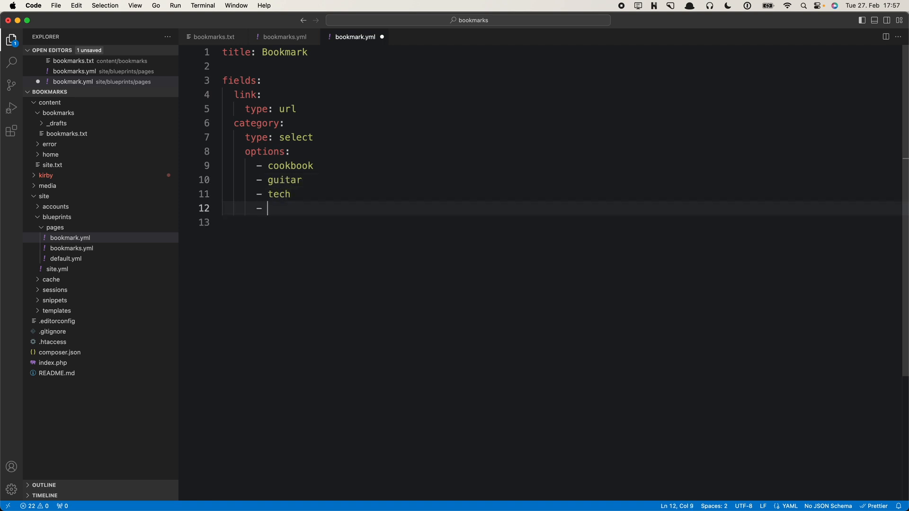
type("enviro")
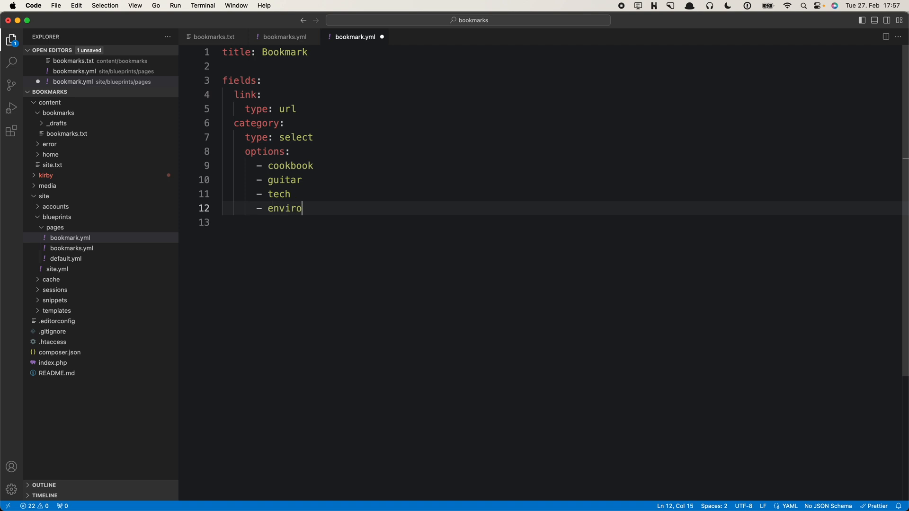
type("nment")
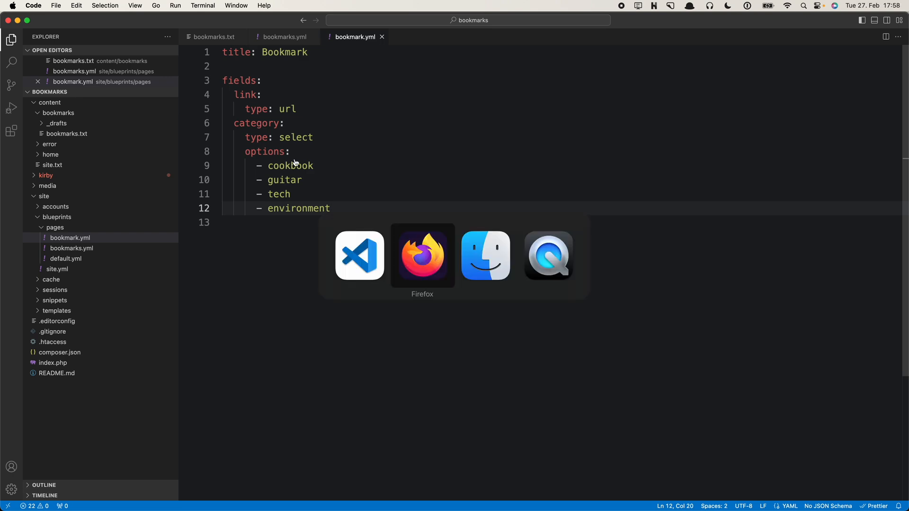
left_click(422, 255)
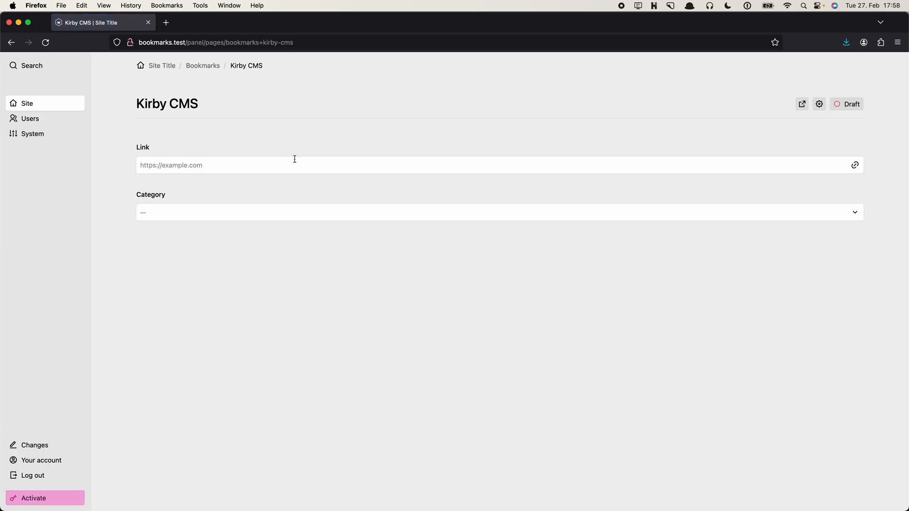
mouse_move(173, 160)
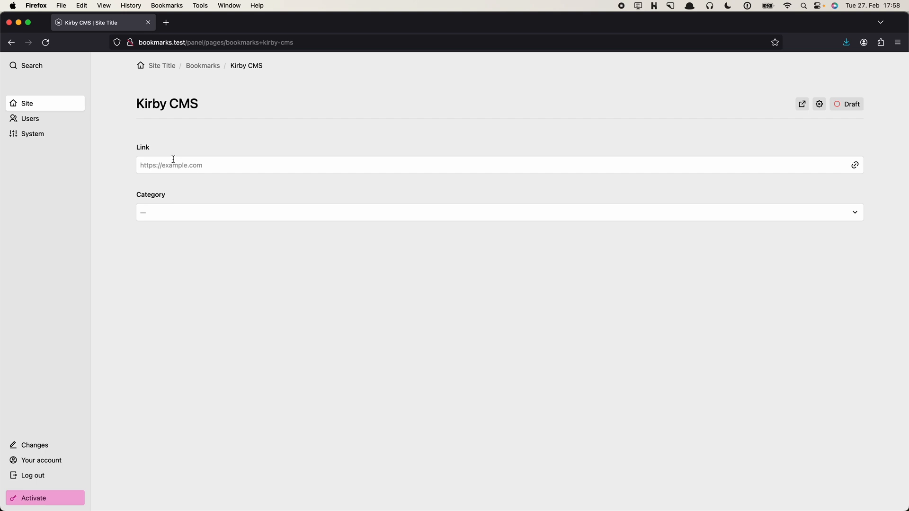
type("h")
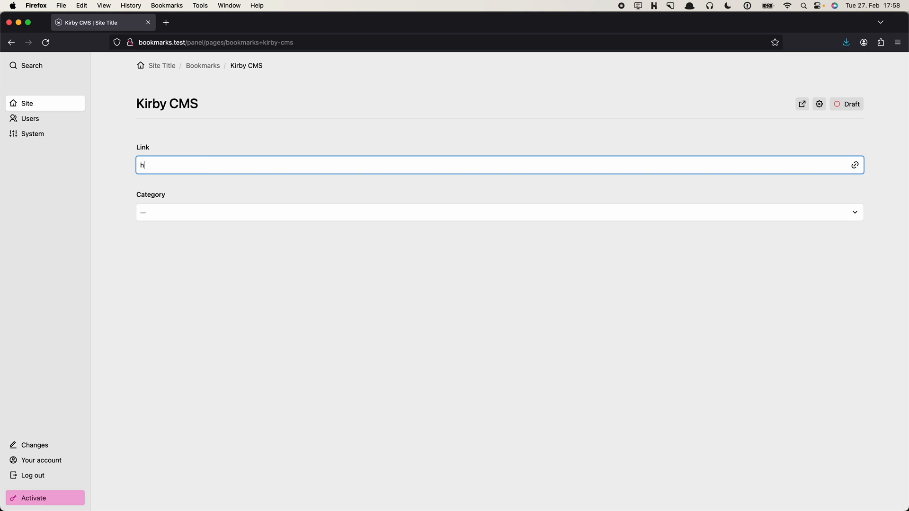
type("ttps://getkirby.com")
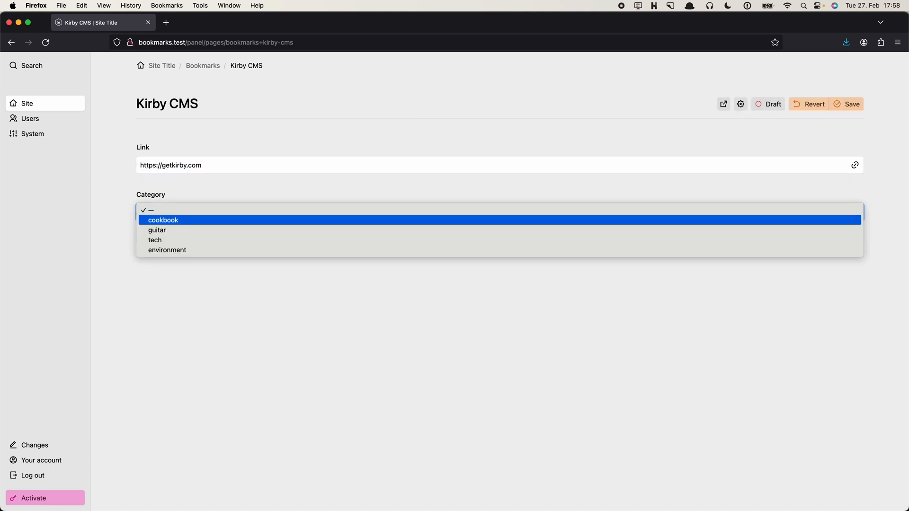
left_click(155, 240)
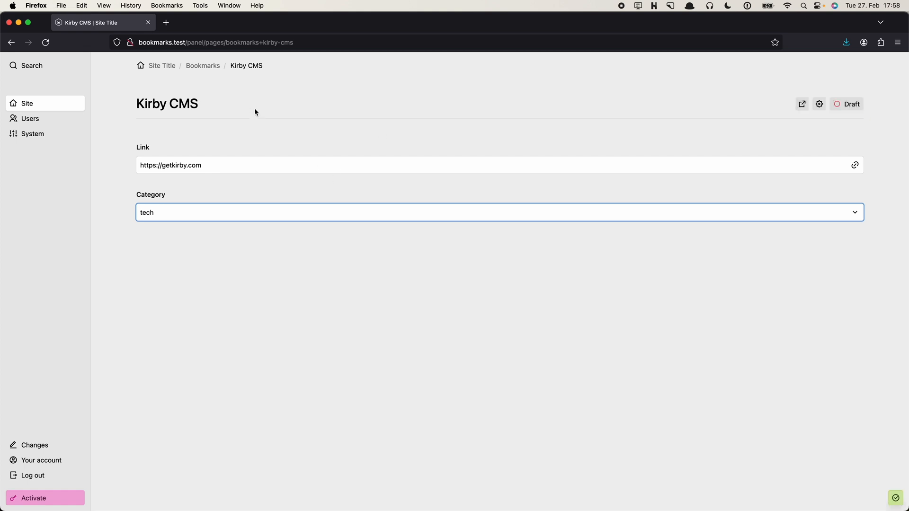
left_click(202, 66)
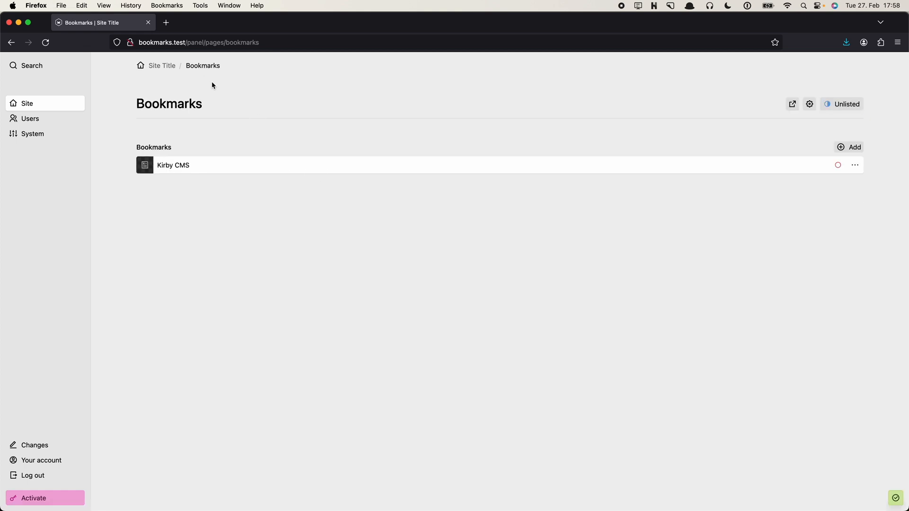
mouse_move(263, 188)
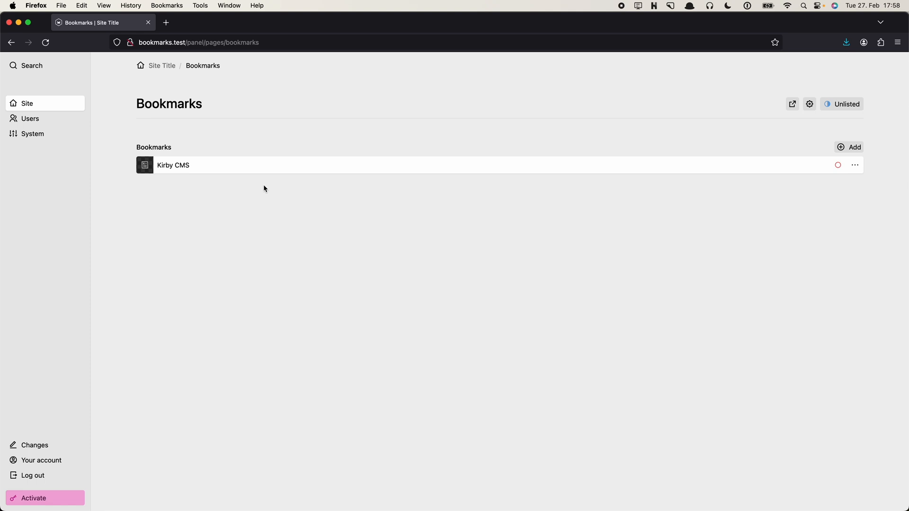
mouse_move(210, 128)
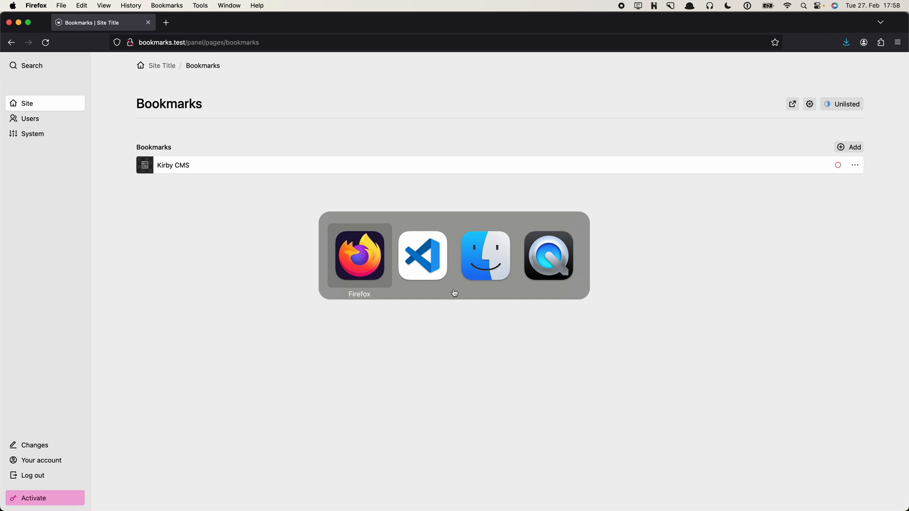
mouse_move(413, 277)
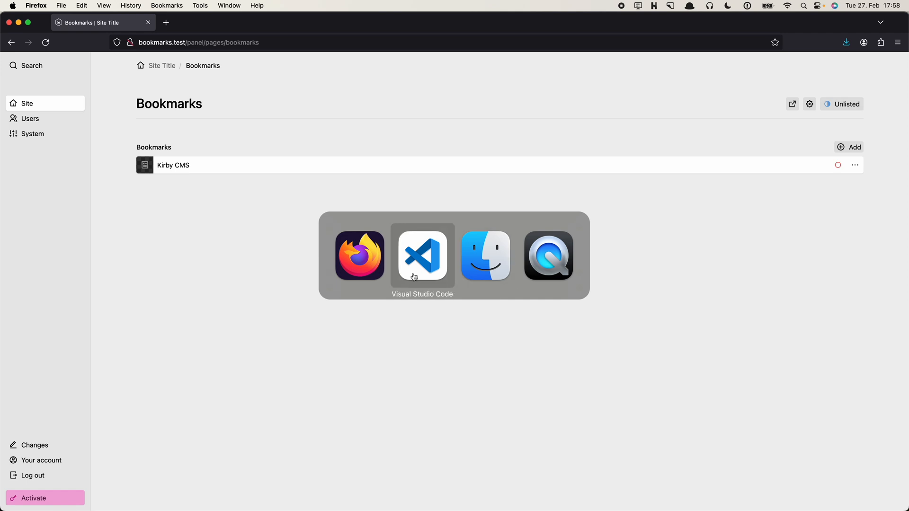
left_click(422, 255)
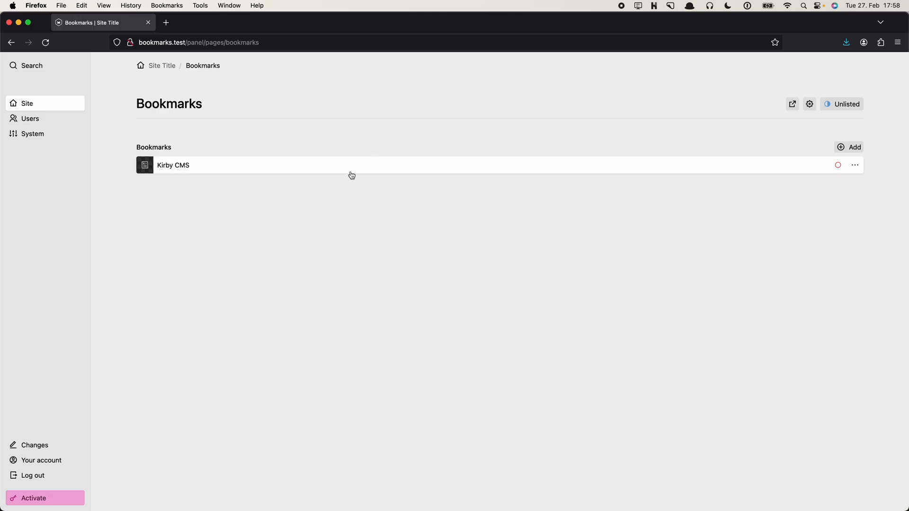
mouse_move(818, 173)
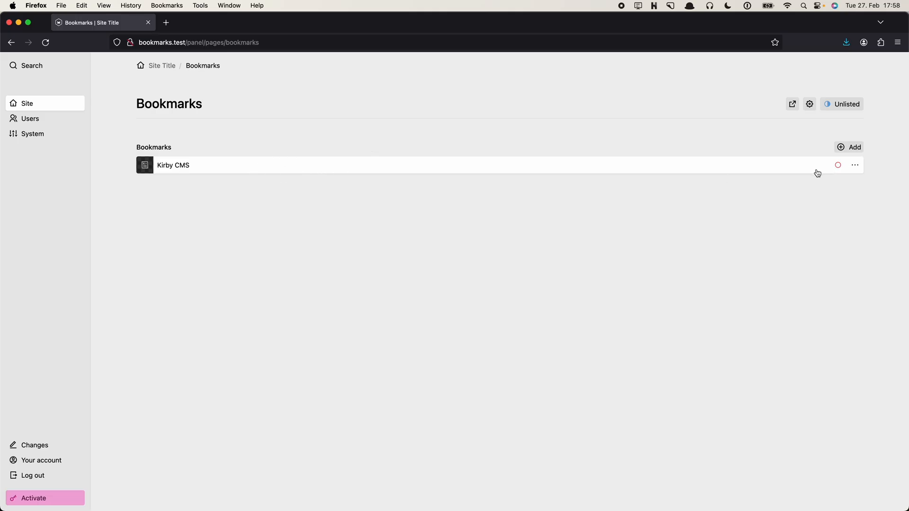
mouse_move(256, 173)
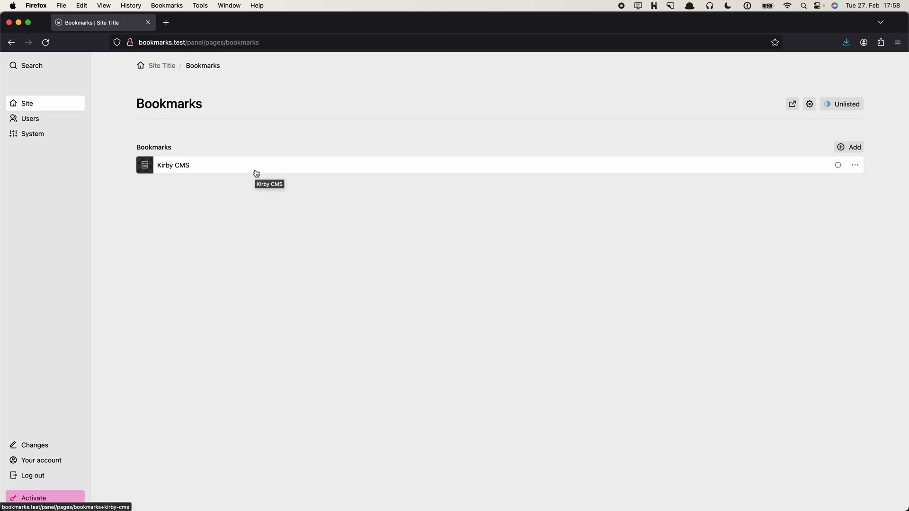
mouse_move(312, 208)
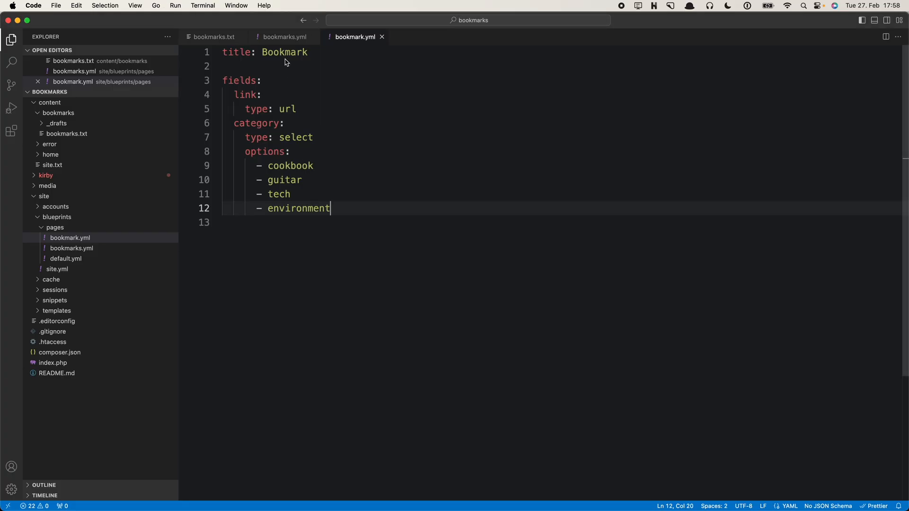
mouse_move(280, 37)
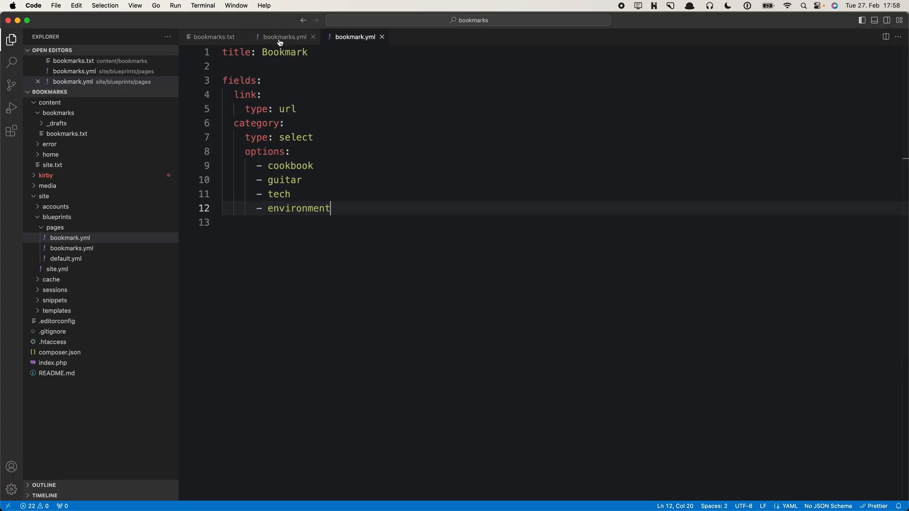
Add layout: table to the bookmarks section in bookmarks.yml and return to the panel
left_click(283, 36)
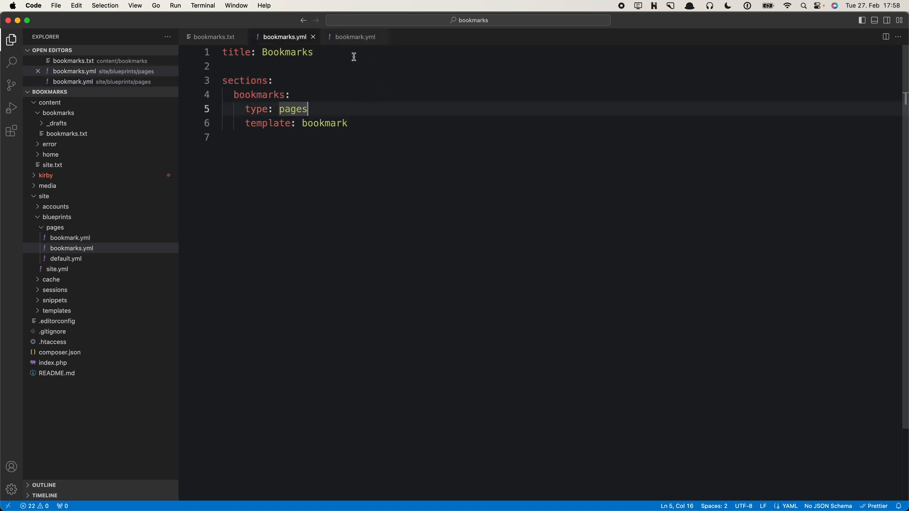
mouse_move(330, 139)
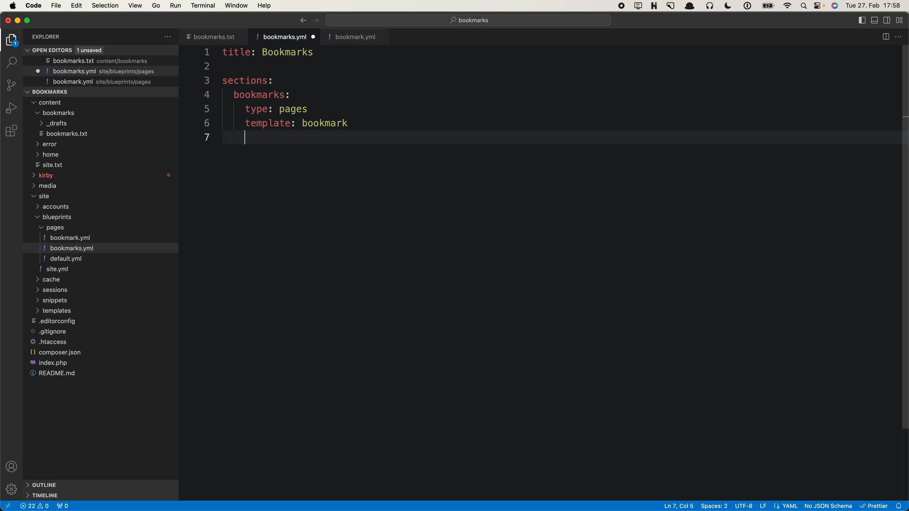
type("layout: table")
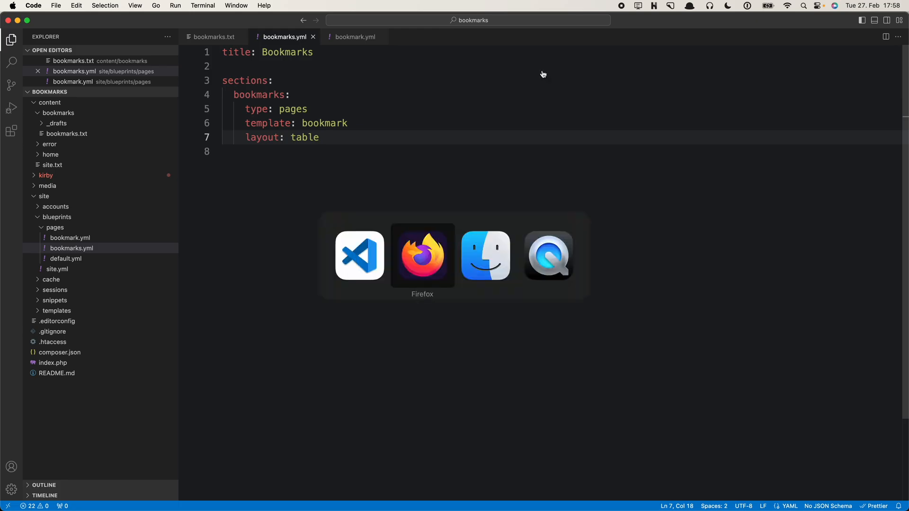
left_click(422, 255)
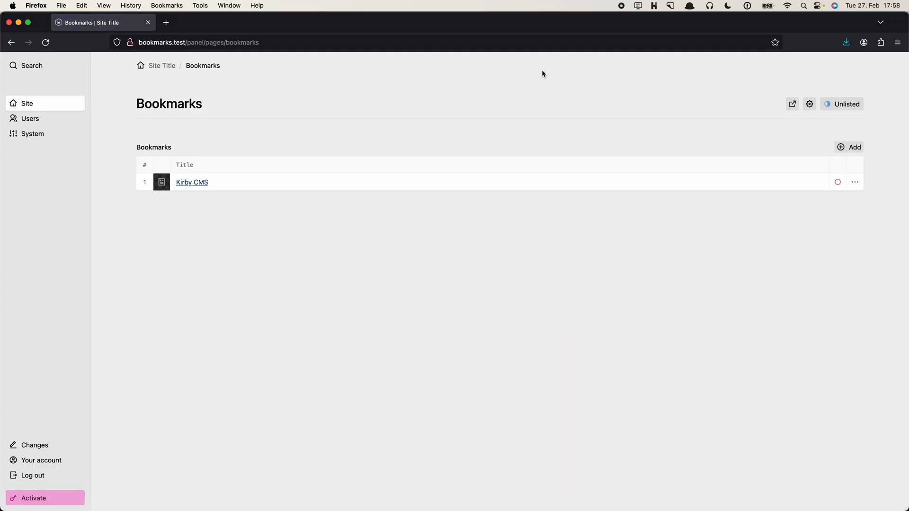
mouse_move(166, 173)
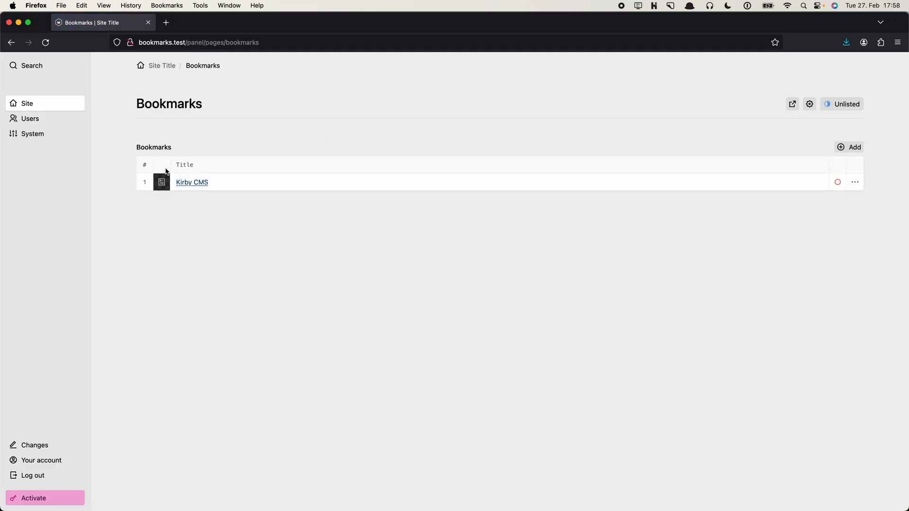
mouse_move(393, 189)
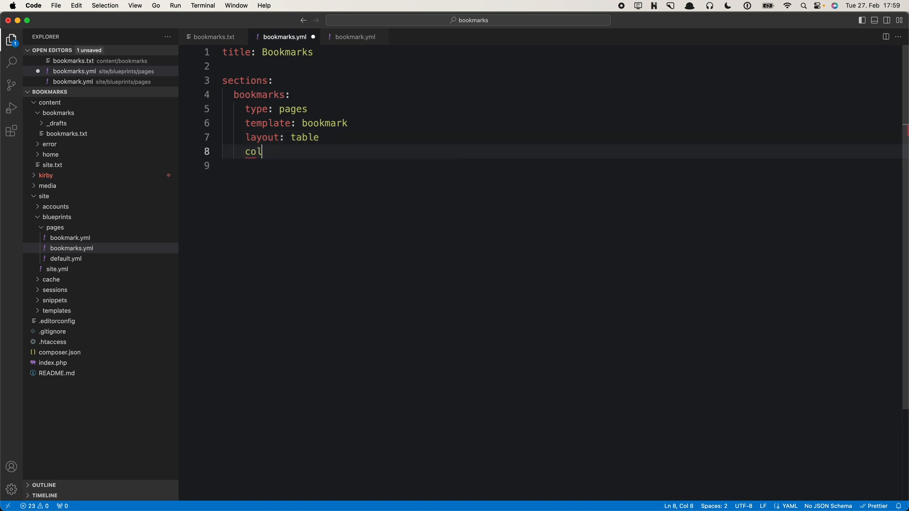
Add a columns key with link and category entries, checking field names in bookmark.yml
type("umns:")
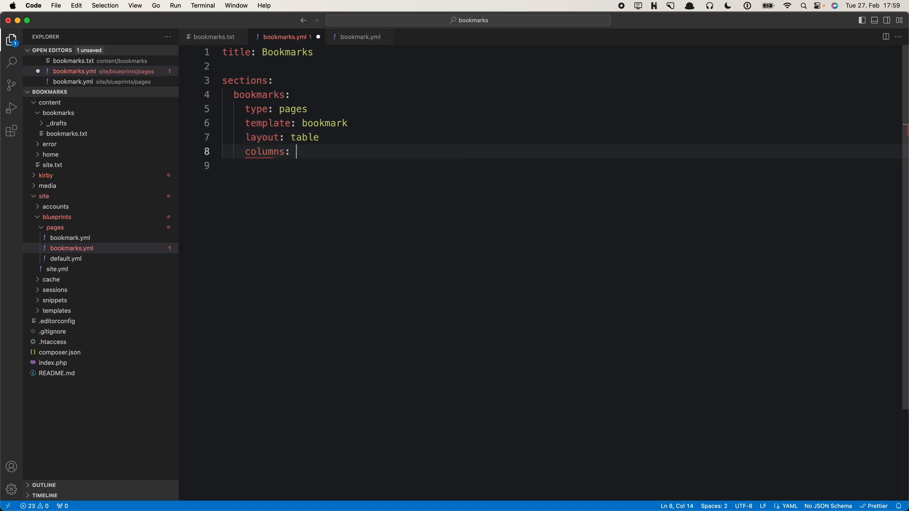
key("Return")
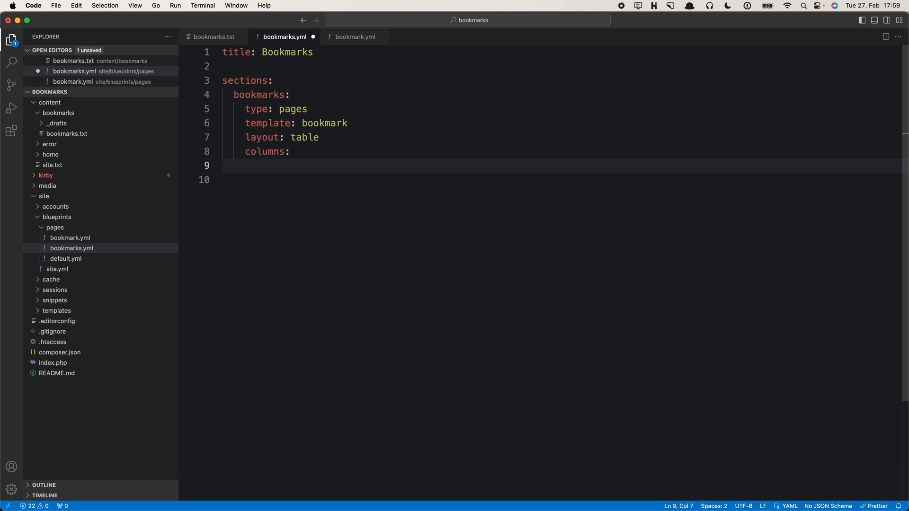
left_click(354, 36)
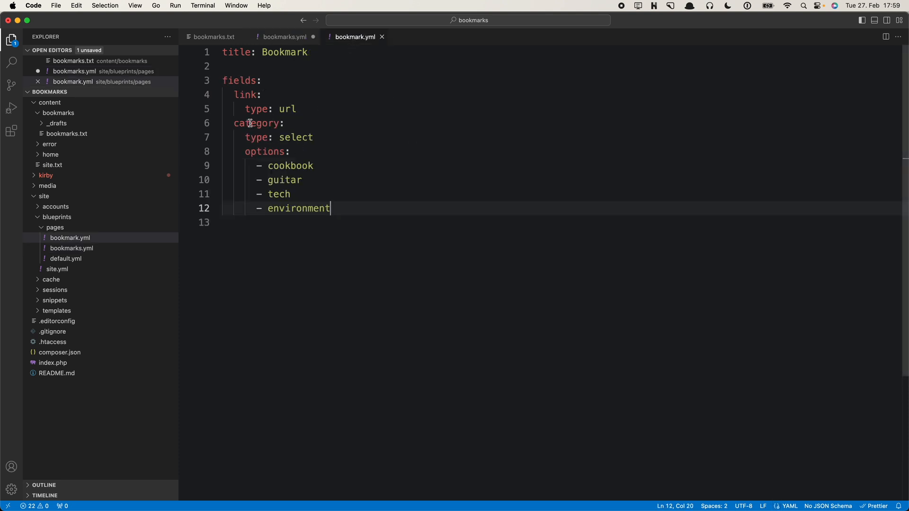
mouse_move(351, 41)
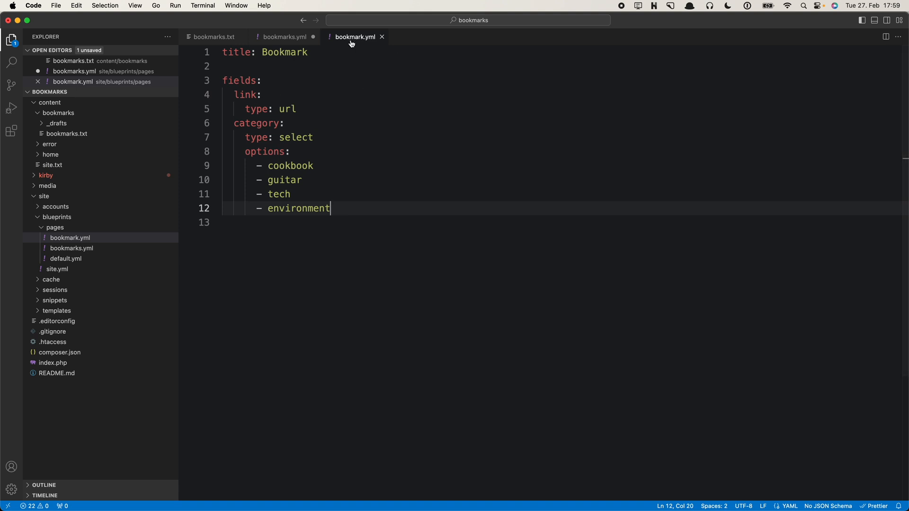
mouse_move(293, 138)
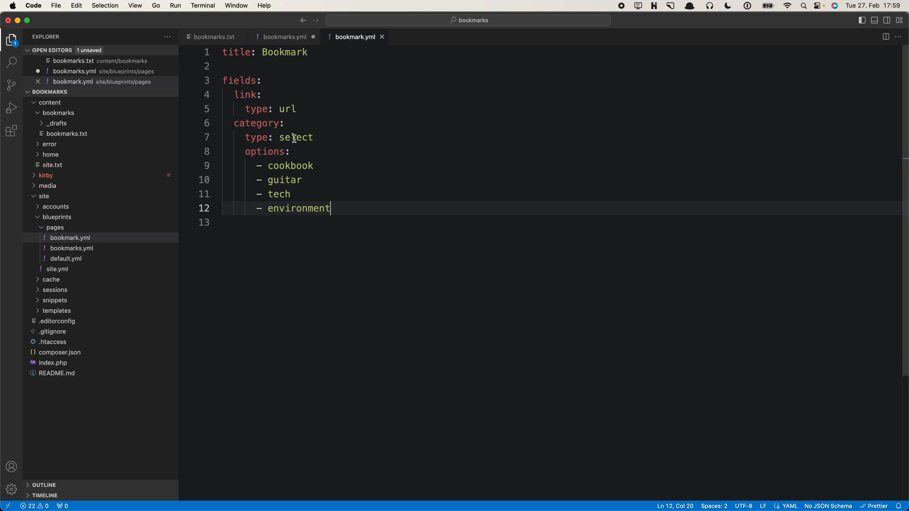
left_click(256, 123)
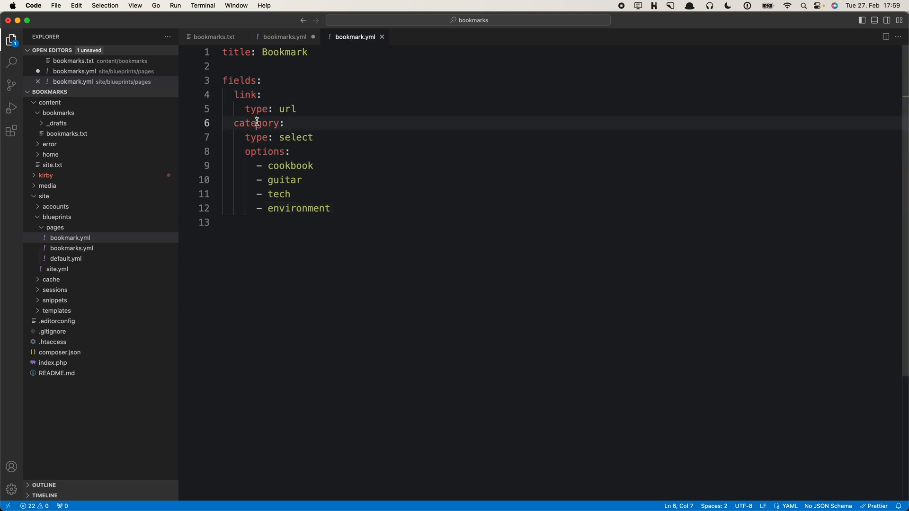
left_click(284, 36)
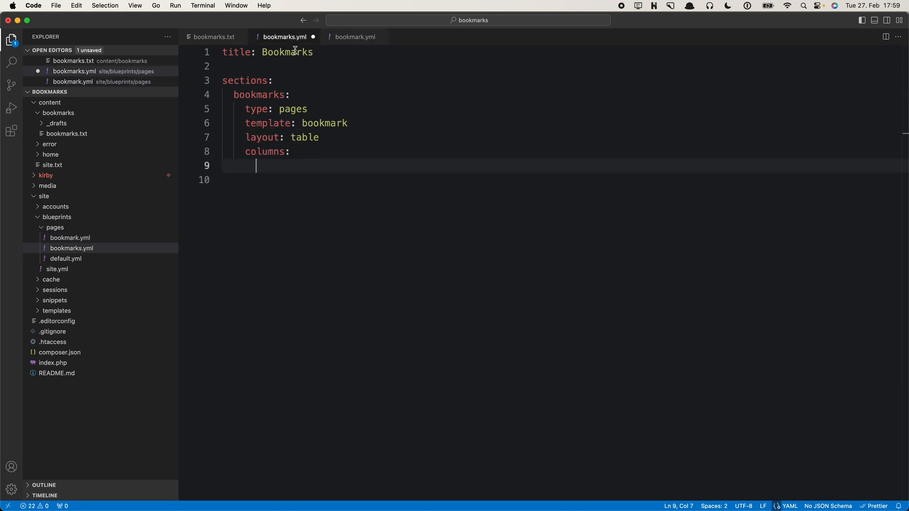
mouse_move(542, 47)
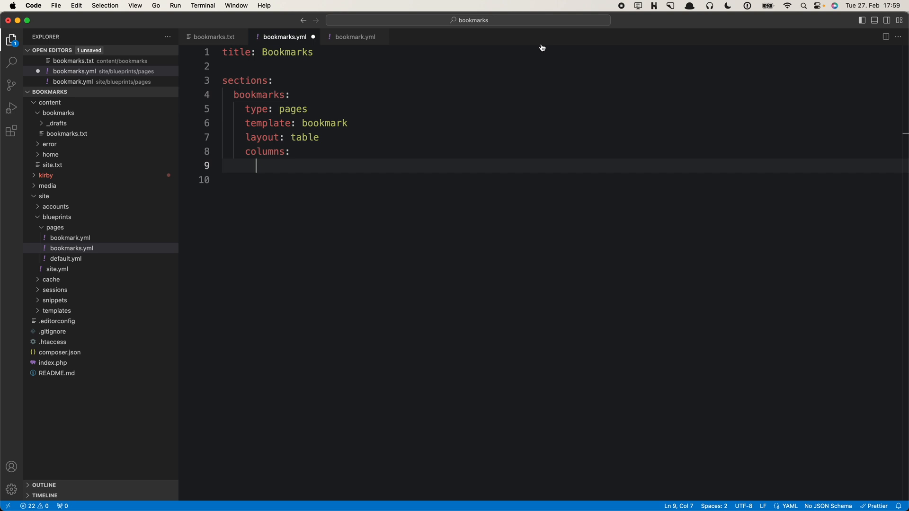
type("link:")
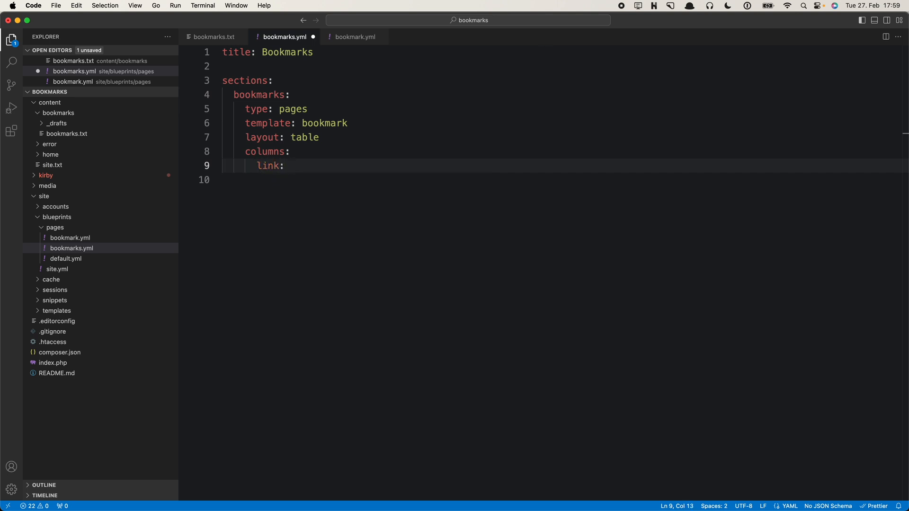
type("true")
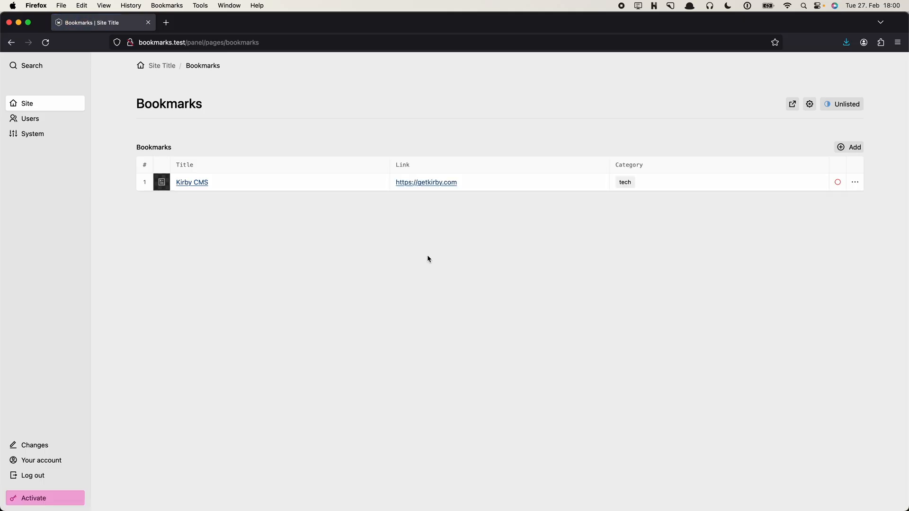
mouse_move(547, 154)
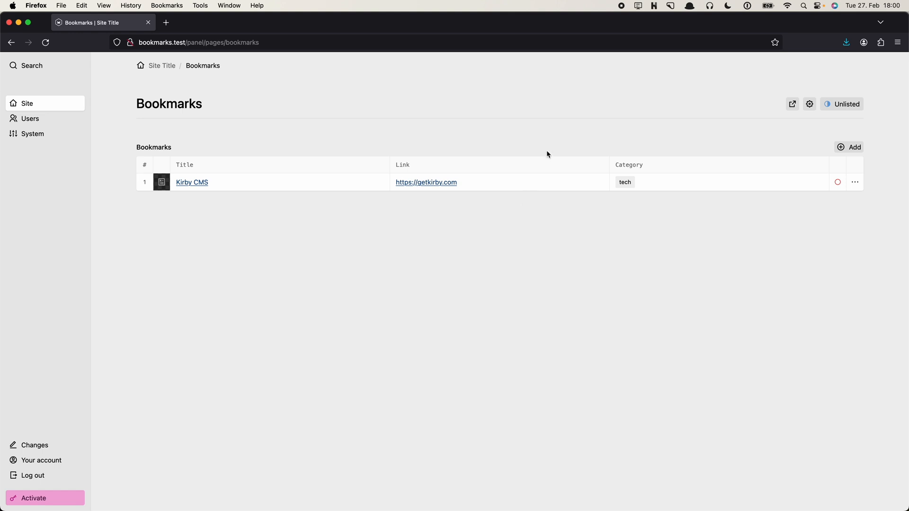
mouse_move(494, 181)
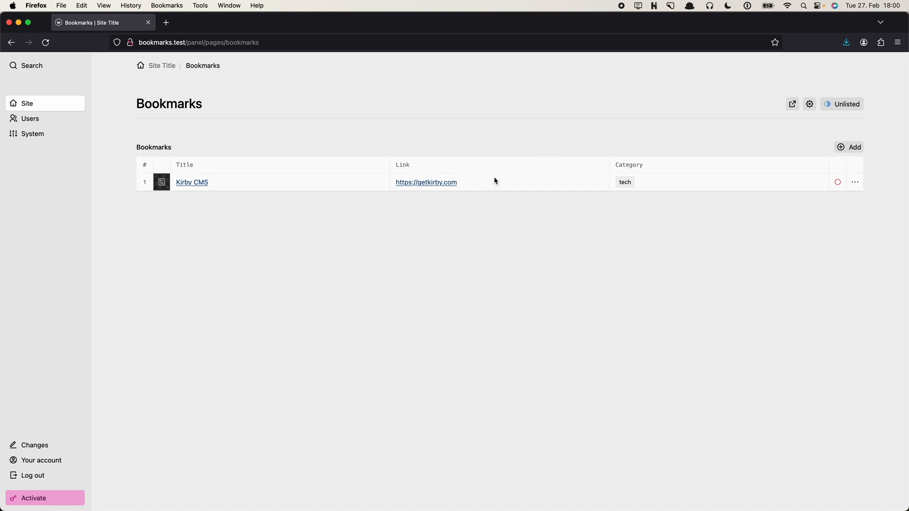
mouse_move(471, 187)
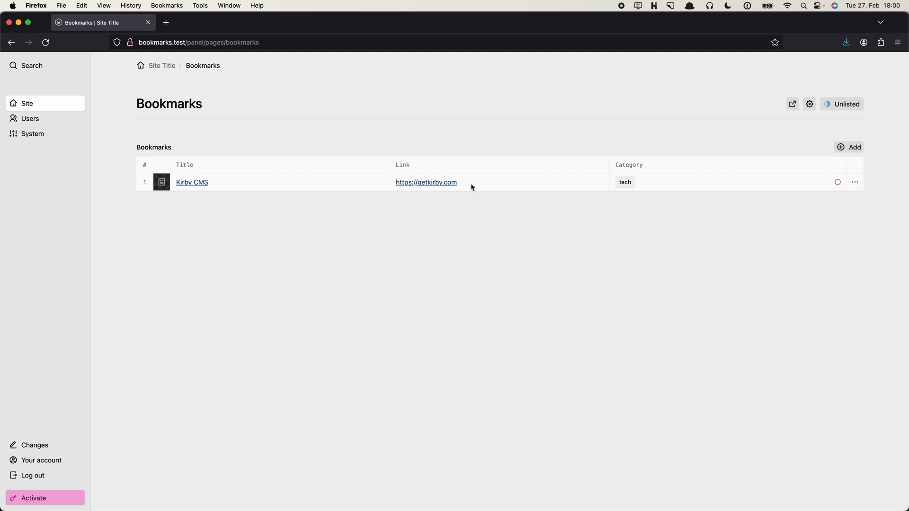
mouse_move(437, 197)
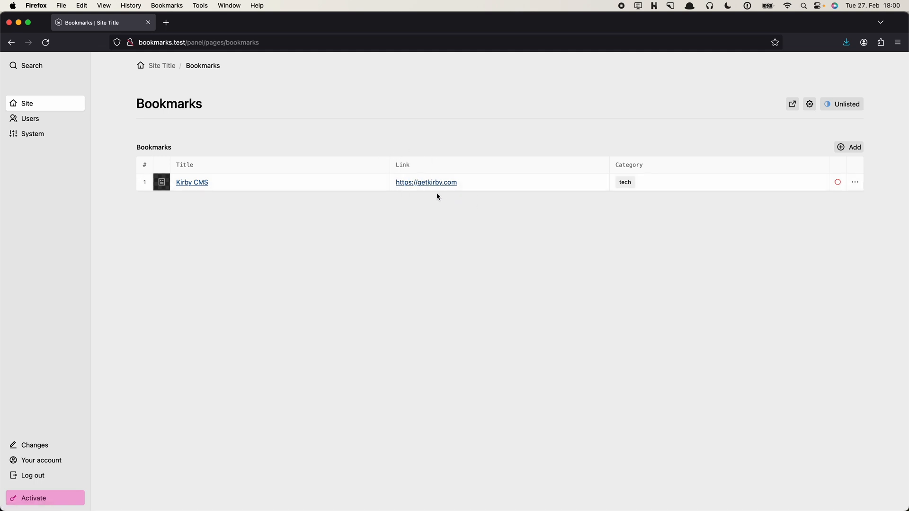
mouse_move(426, 182)
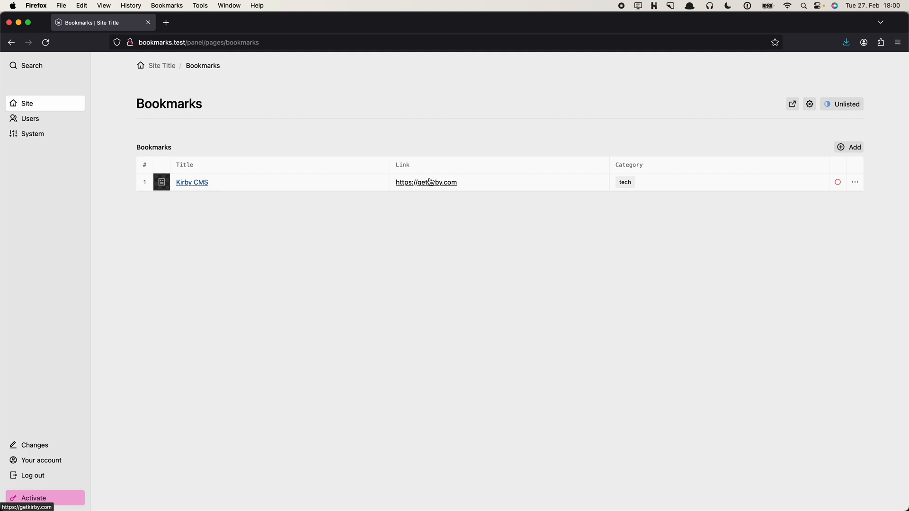
mouse_move(436, 190)
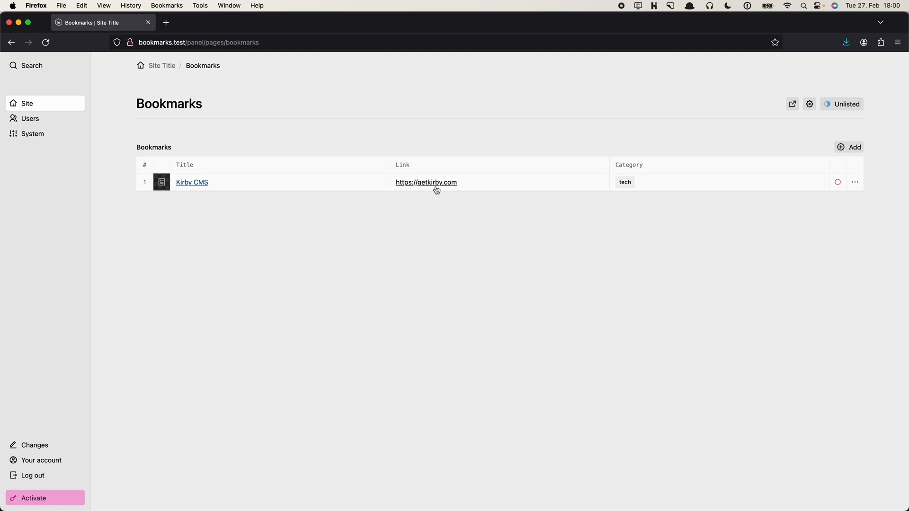
mouse_move(616, 199)
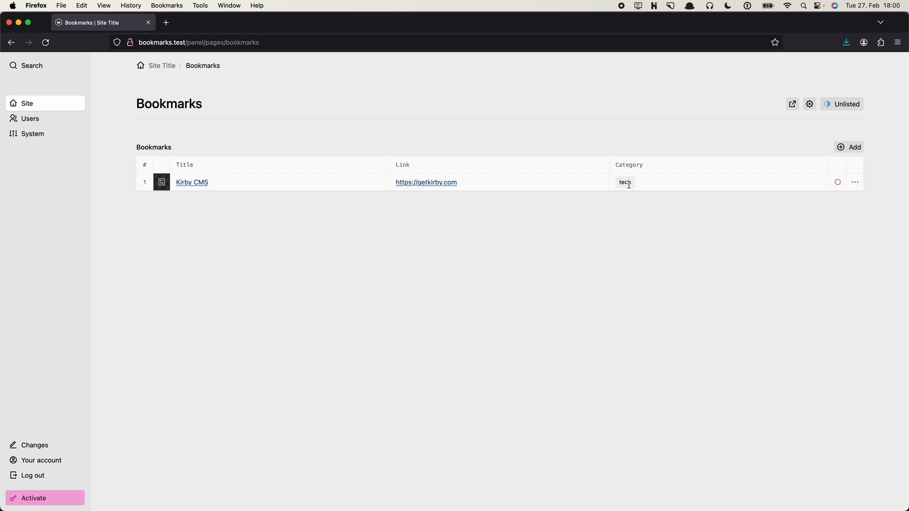
mouse_move(518, 179)
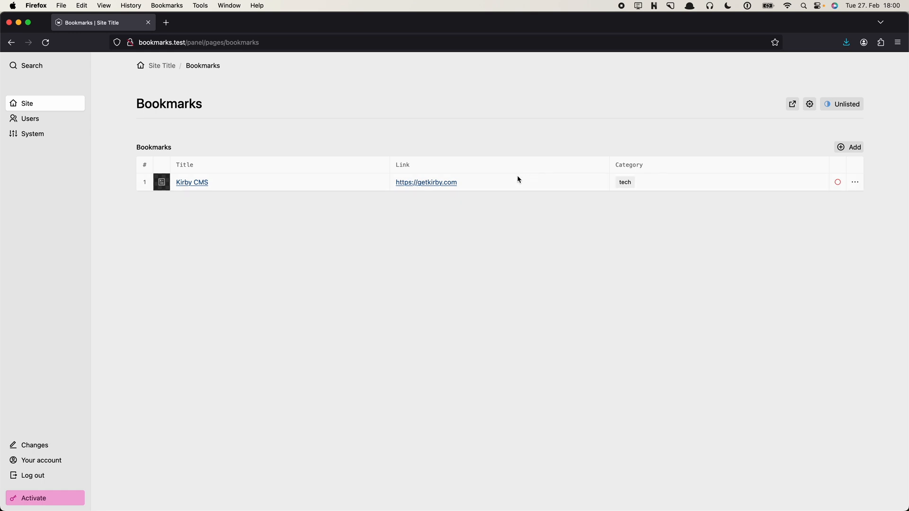
mouse_move(507, 236)
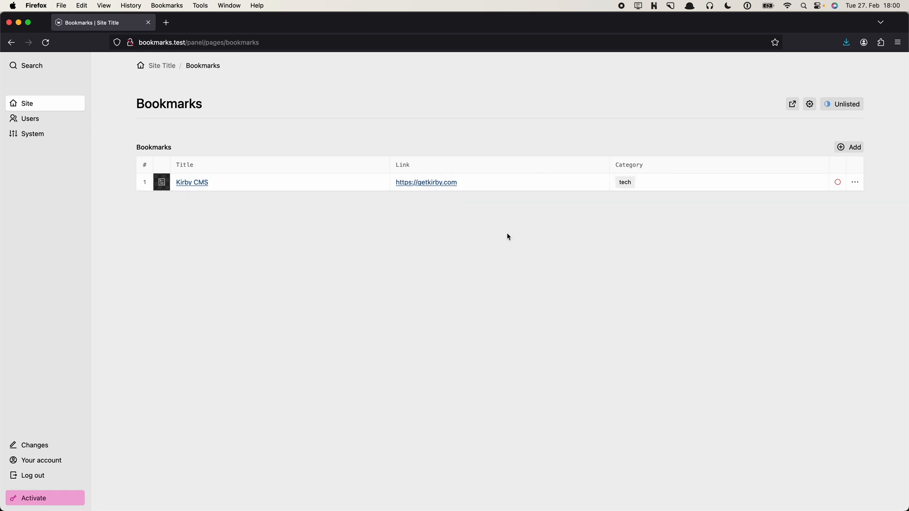
mouse_move(426, 182)
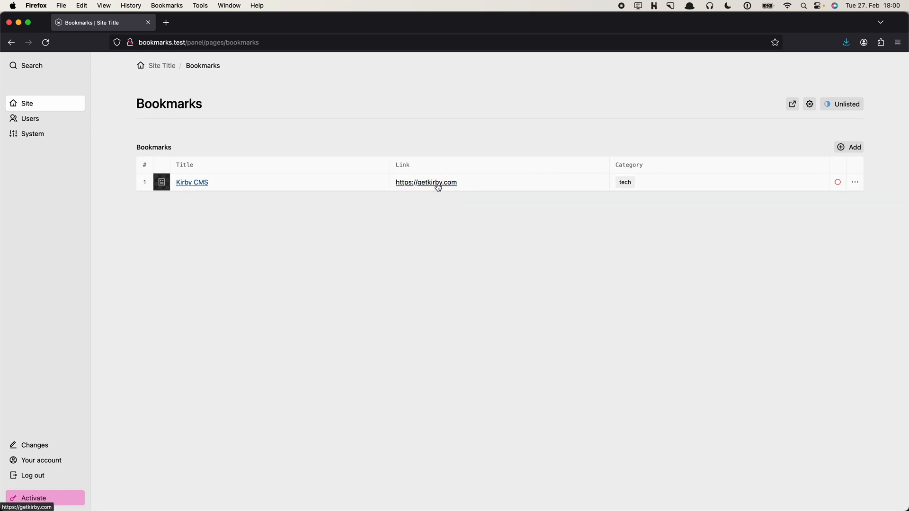
Try the table's link and Kirby CMS page, then add image: false to the bookmarks section
left_click(426, 181)
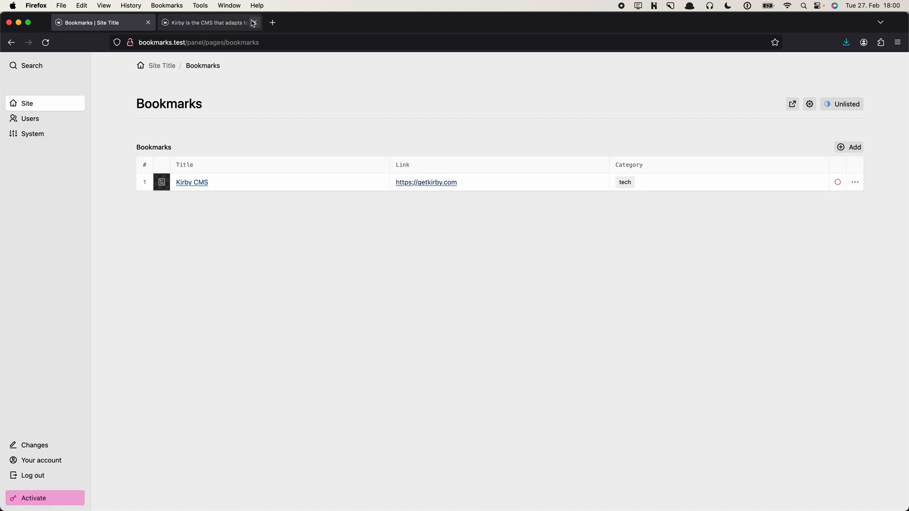
left_click(253, 23)
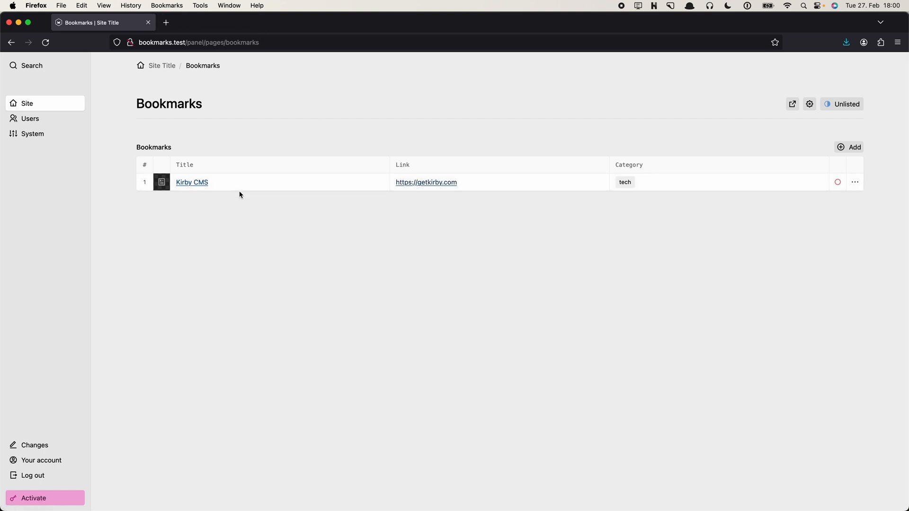
mouse_move(446, 137)
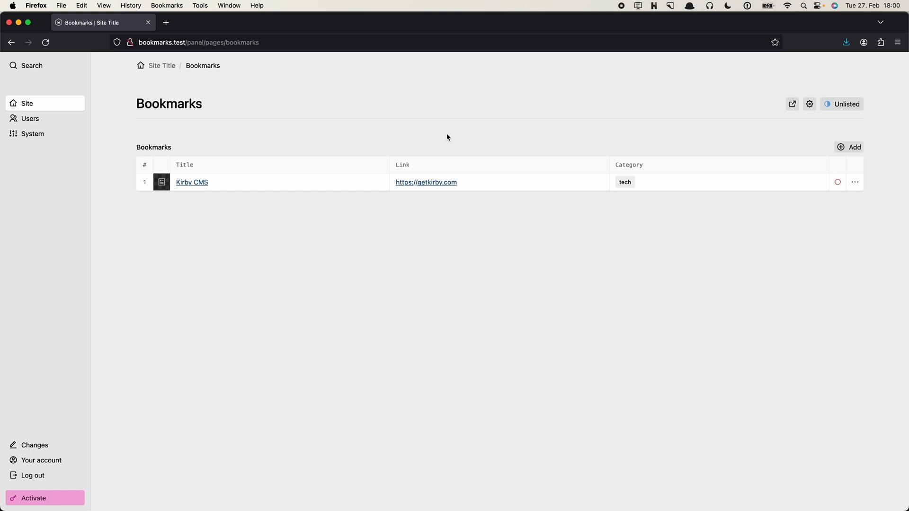
left_click(191, 182)
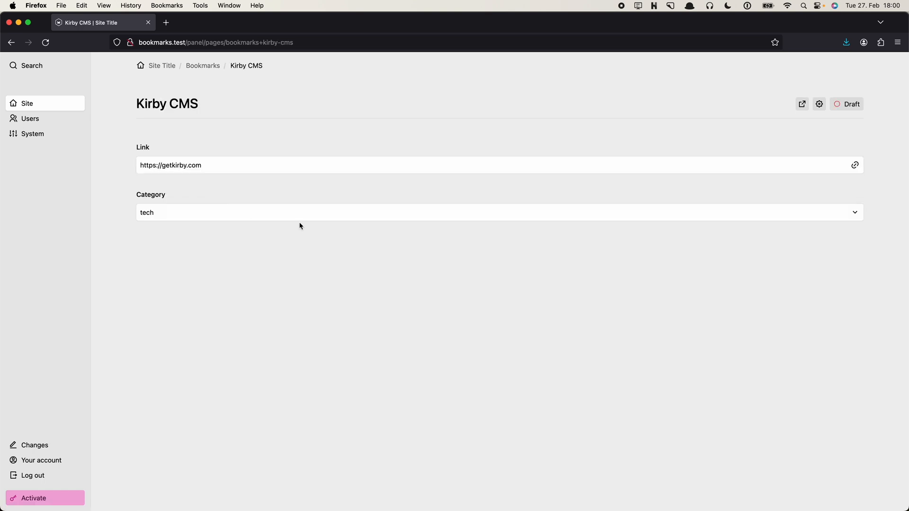
left_click(202, 65)
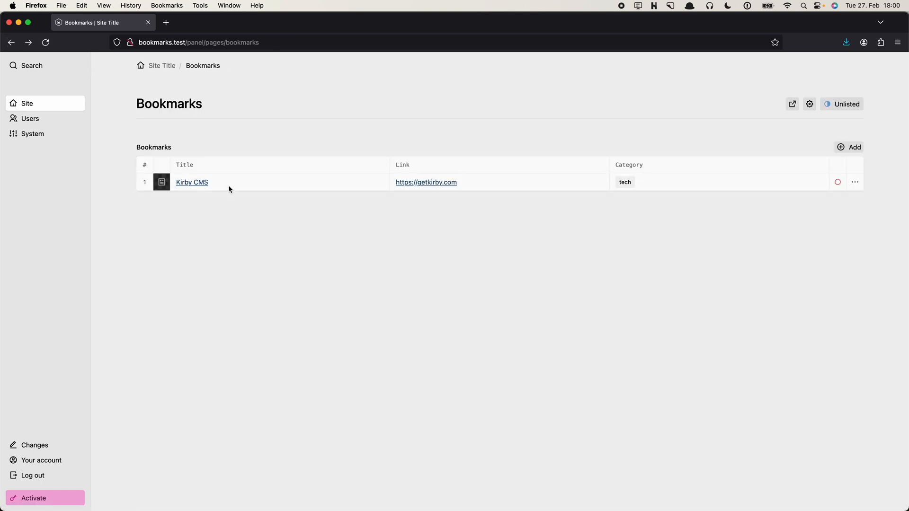
mouse_move(191, 182)
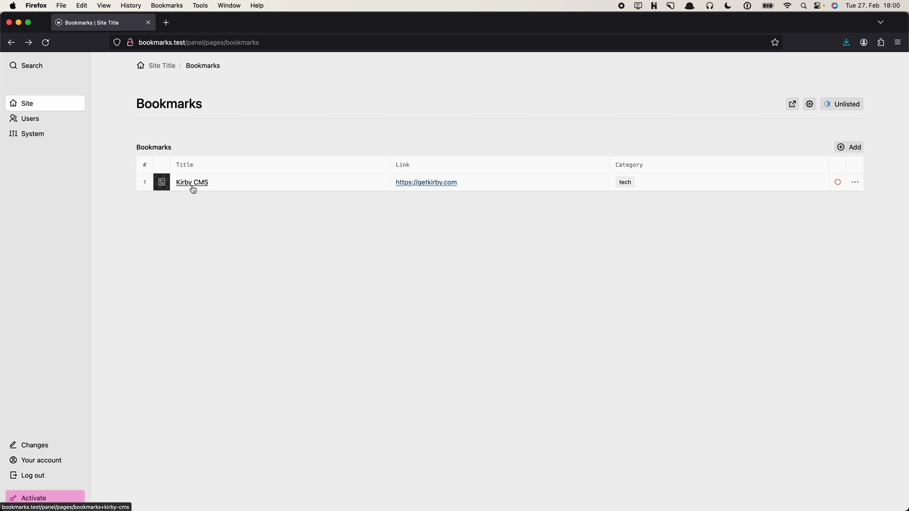
mouse_move(197, 185)
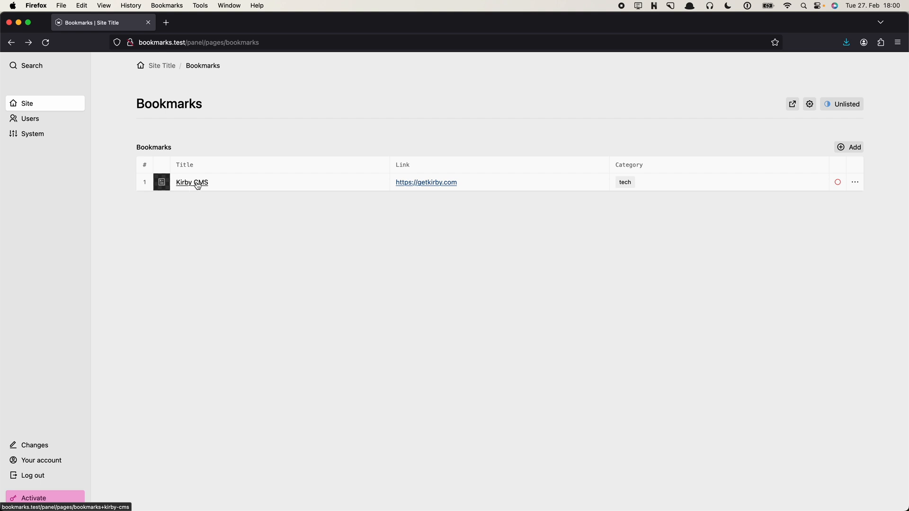
mouse_move(209, 201)
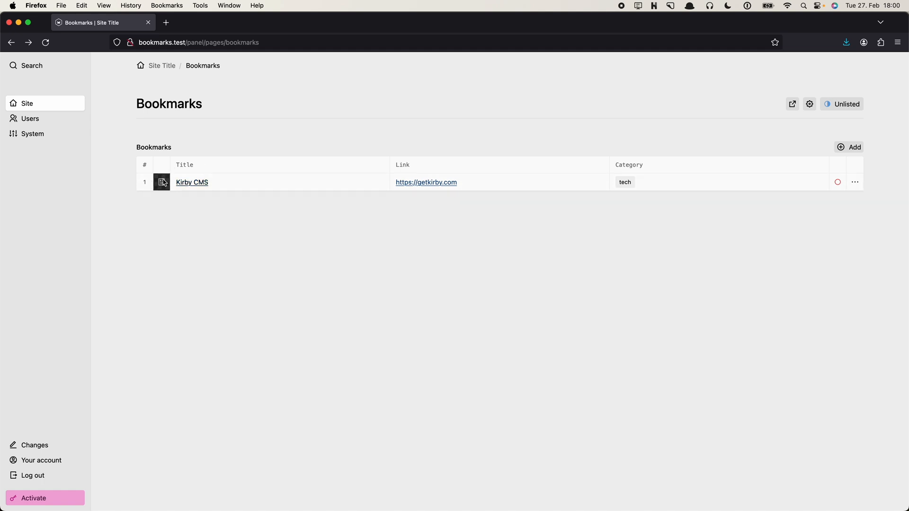
mouse_move(264, 217)
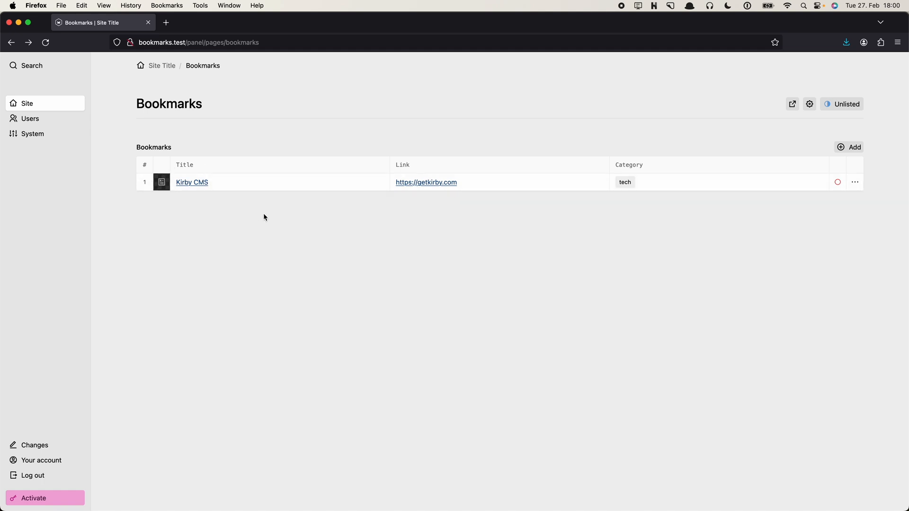
mouse_move(187, 210)
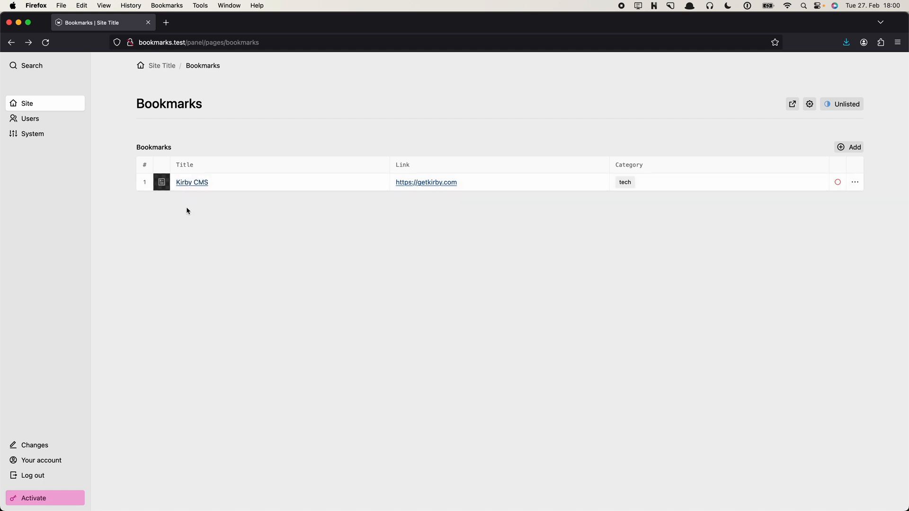
mouse_move(364, 236)
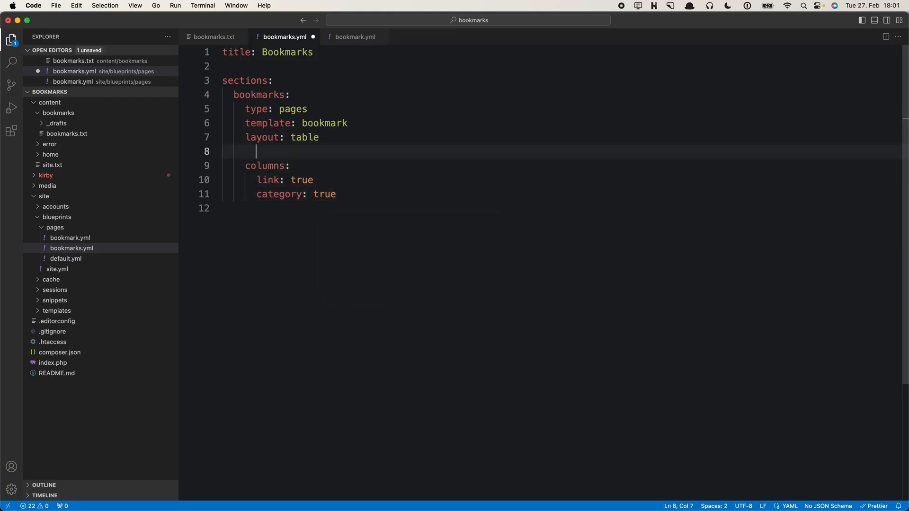
type("image: false")
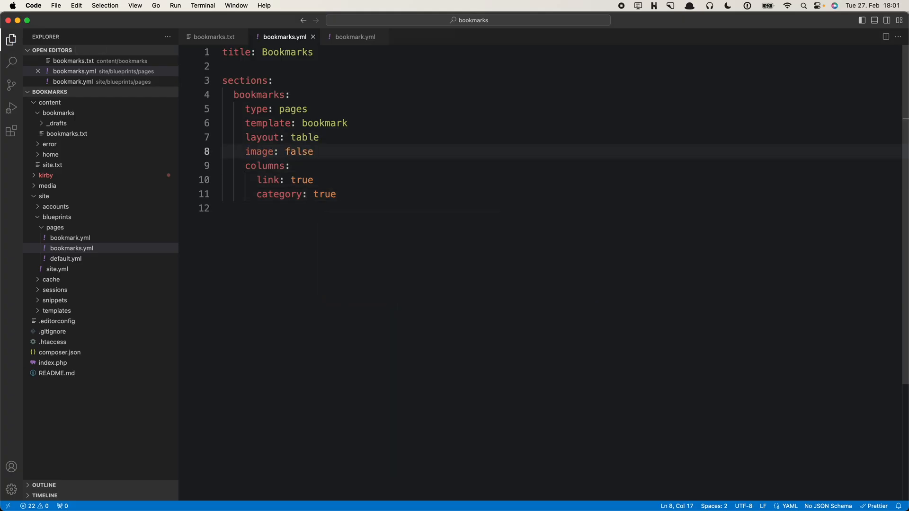
mouse_move(536, 182)
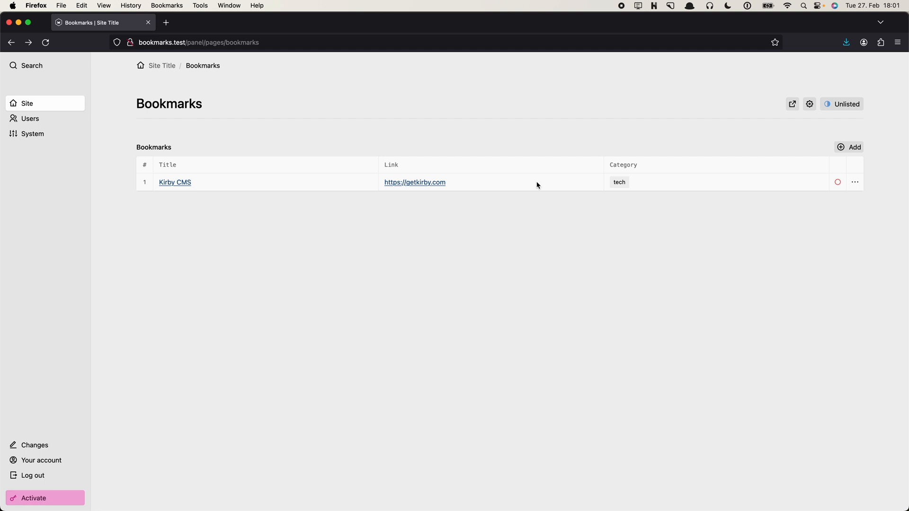
mouse_move(453, 227)
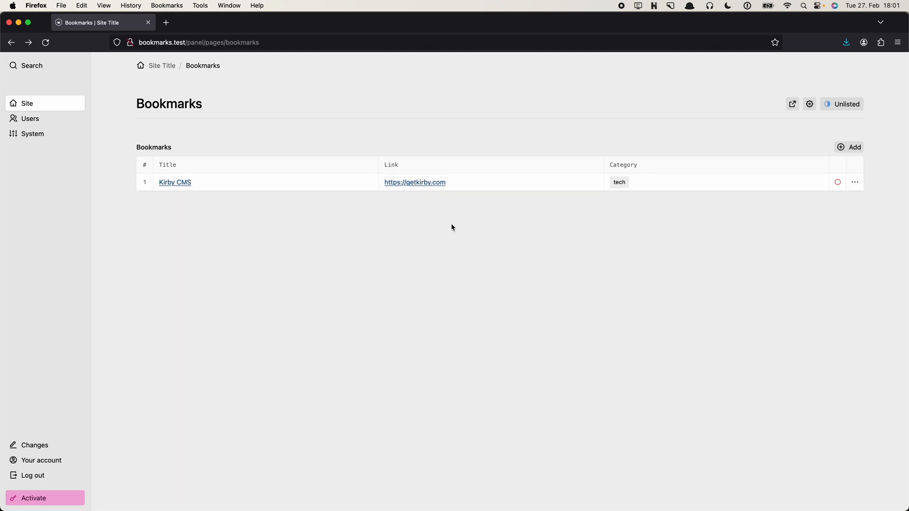
mouse_move(458, 229)
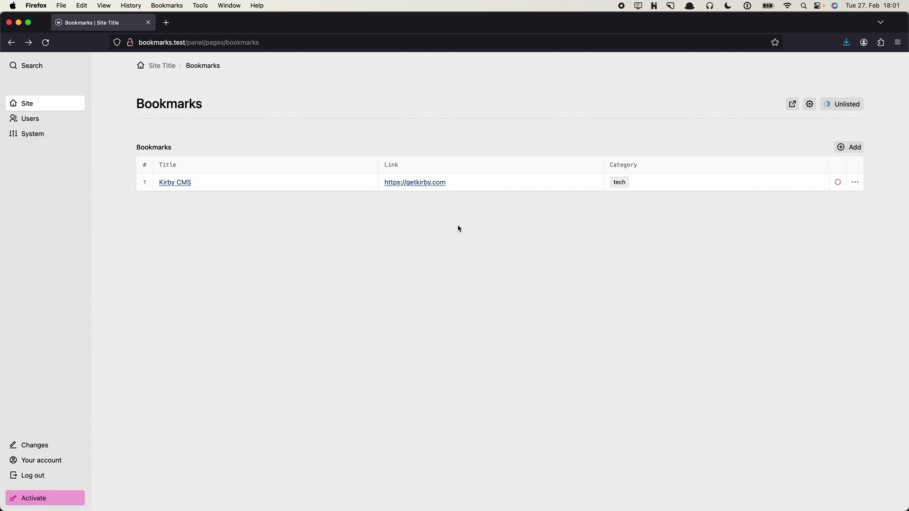
mouse_move(478, 260)
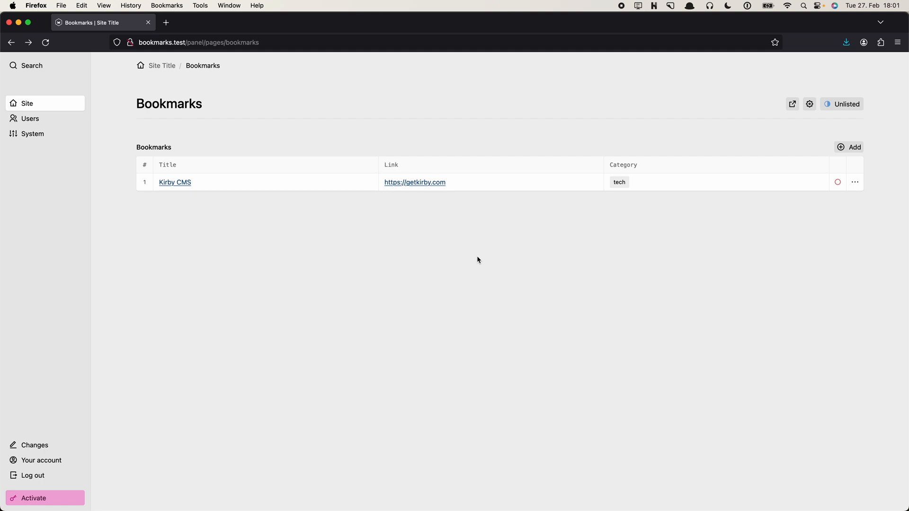
mouse_move(849, 182)
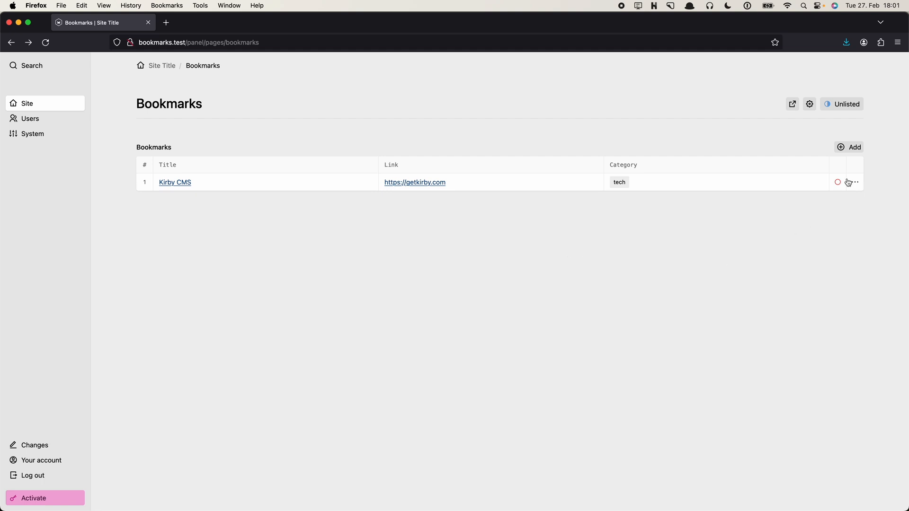
Open the new-page dialog from Add above the Bookmarks table
left_click(849, 147)
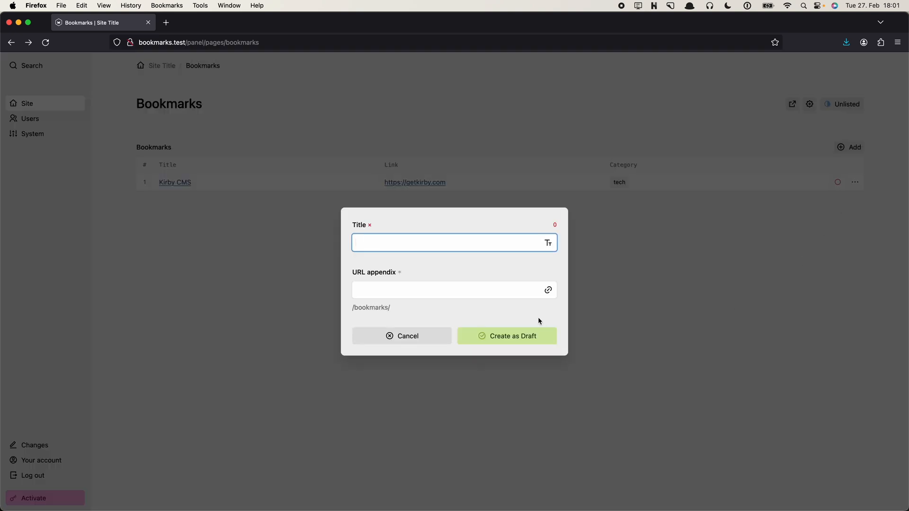
left_click(506, 336)
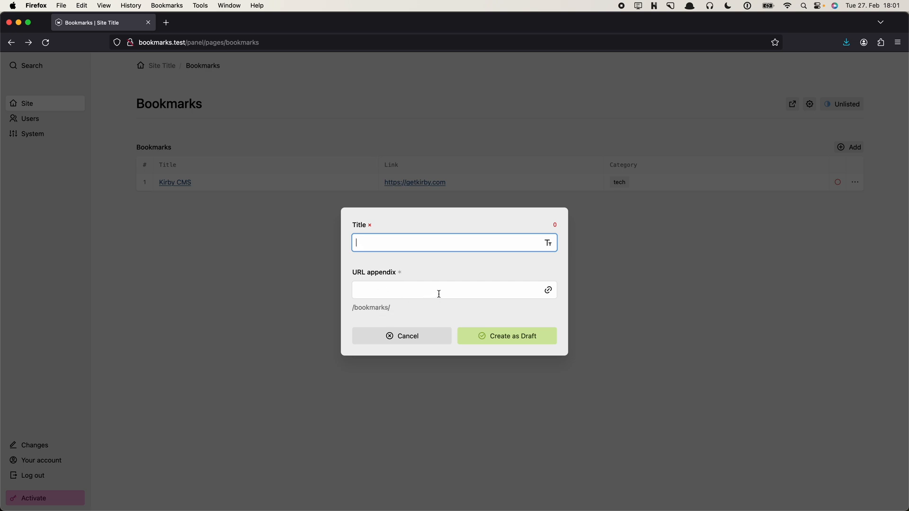
mouse_move(442, 277)
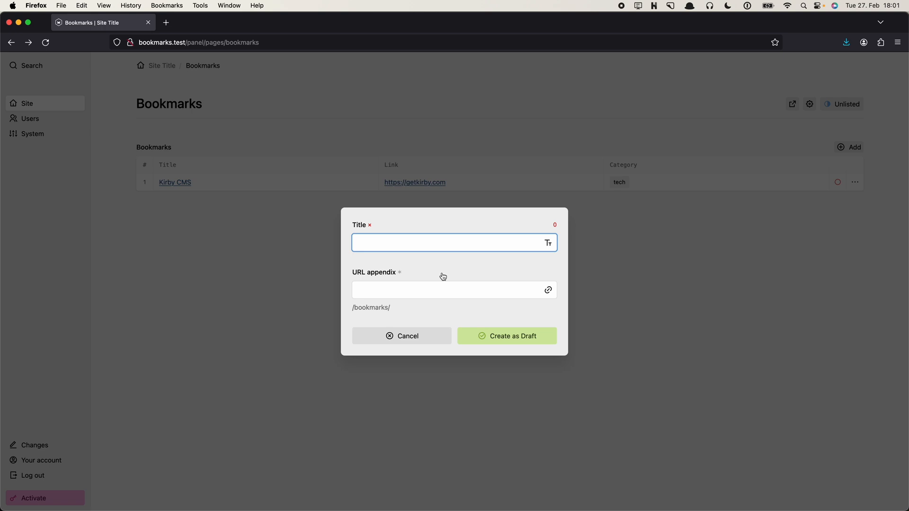
mouse_move(444, 277)
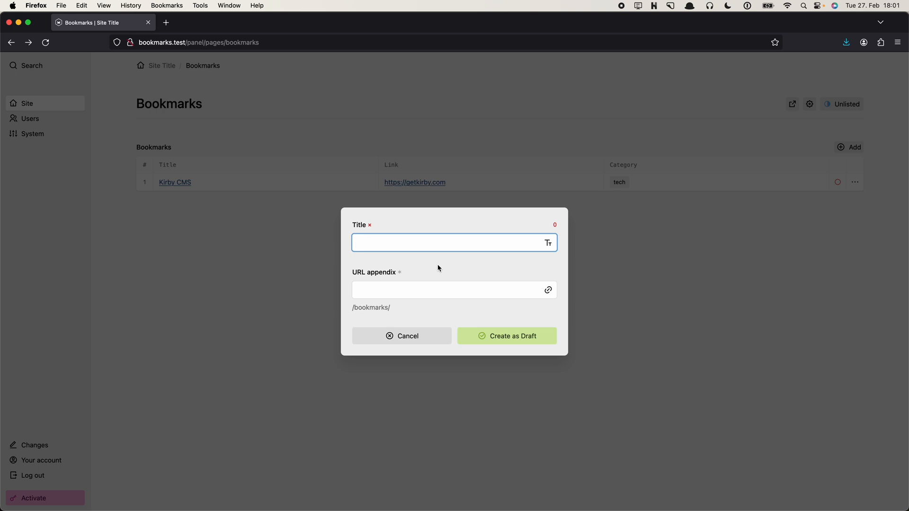
mouse_move(400, 315)
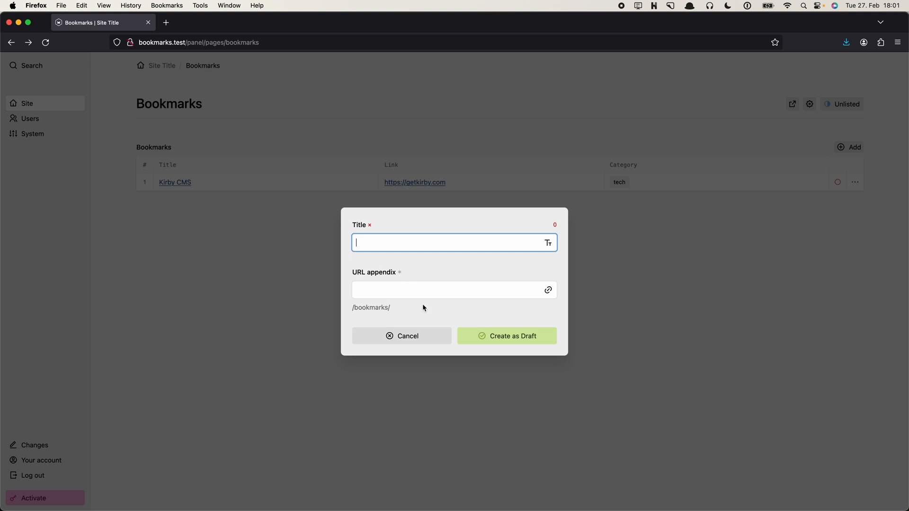
left_click(507, 335)
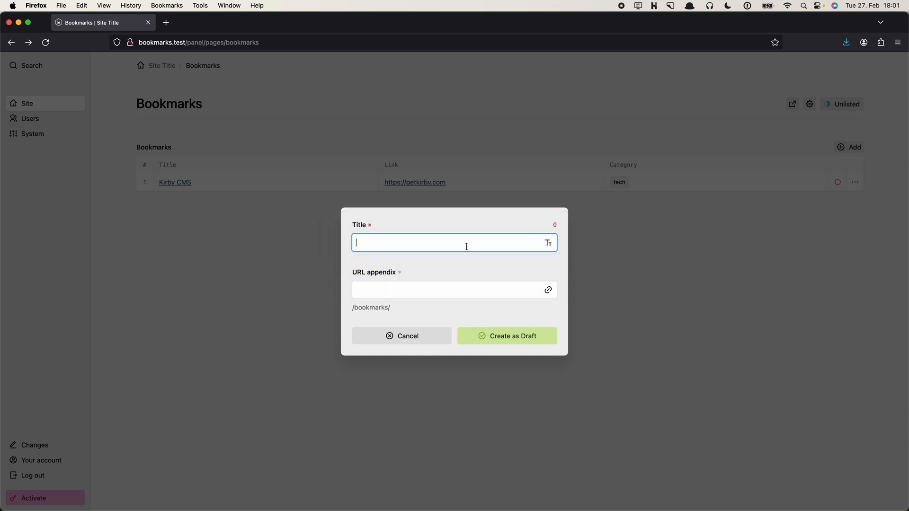
mouse_move(410, 267)
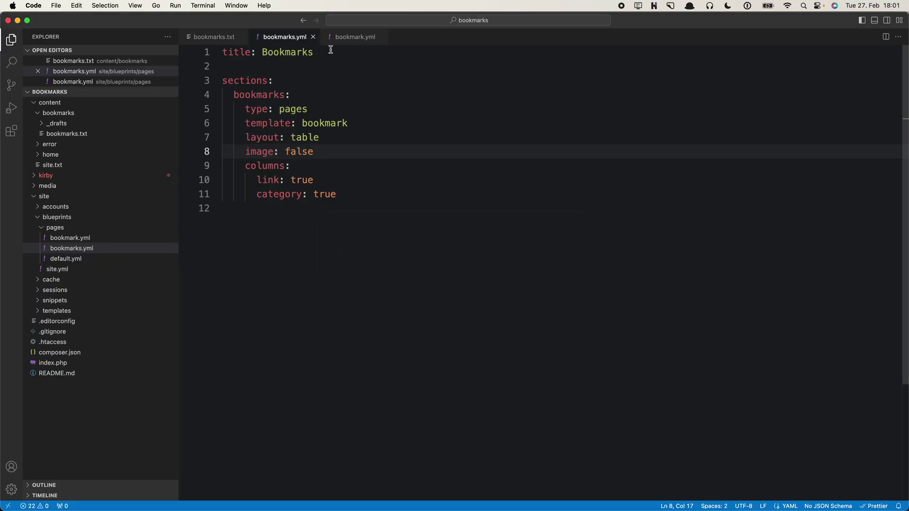
Add a create block to bookmark.yml listing the fields link and category
left_click(353, 37)
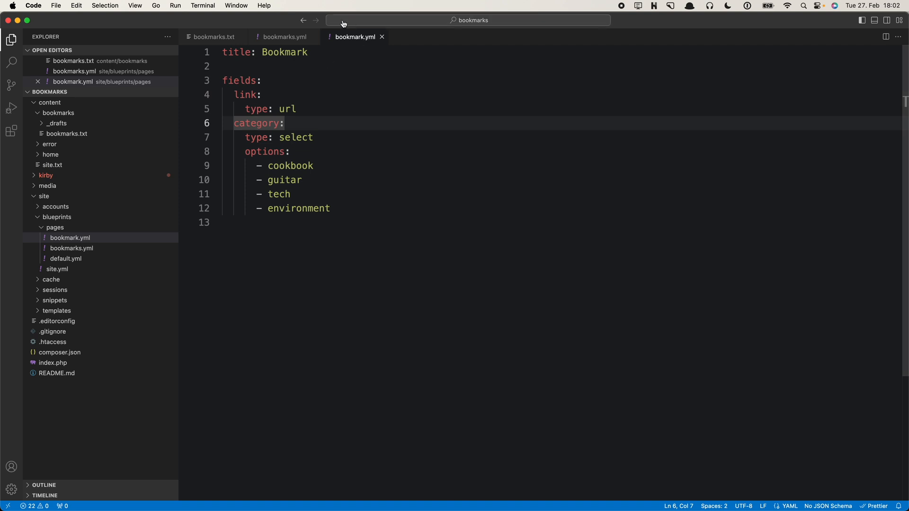
mouse_move(351, 58)
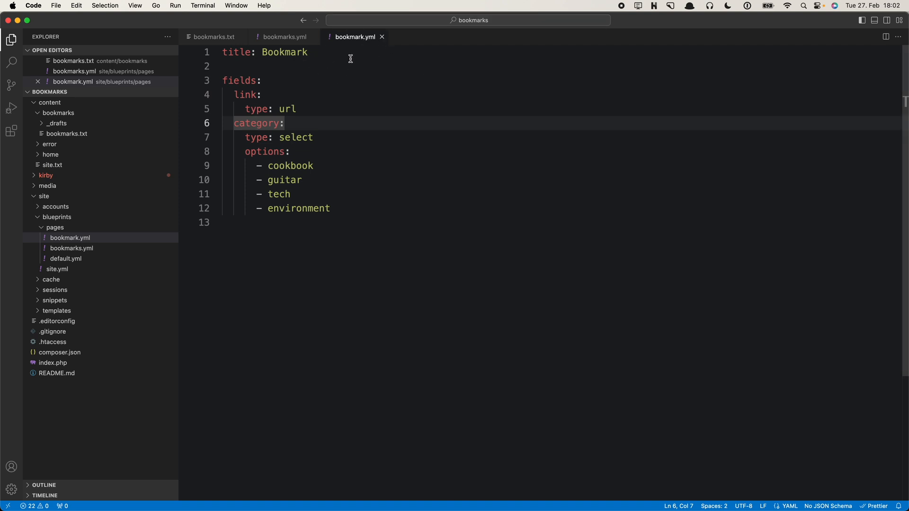
left_click(323, 66)
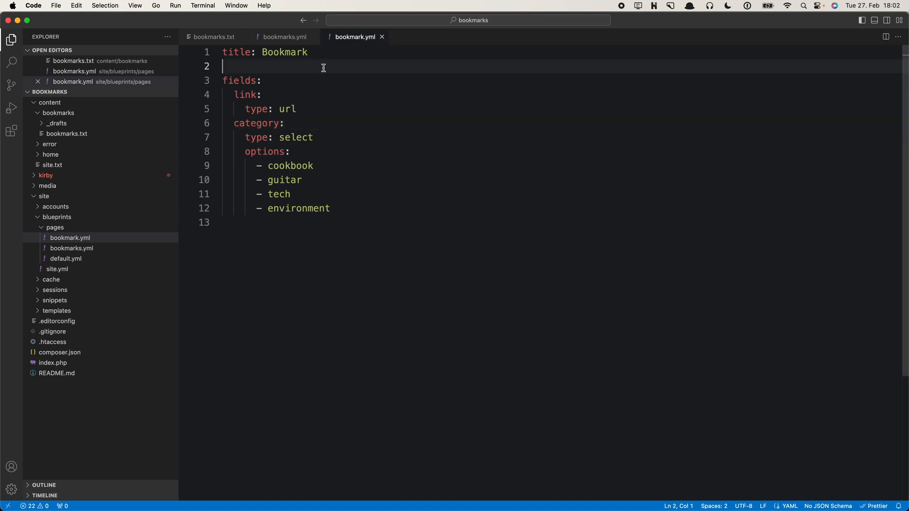
key("Enter")
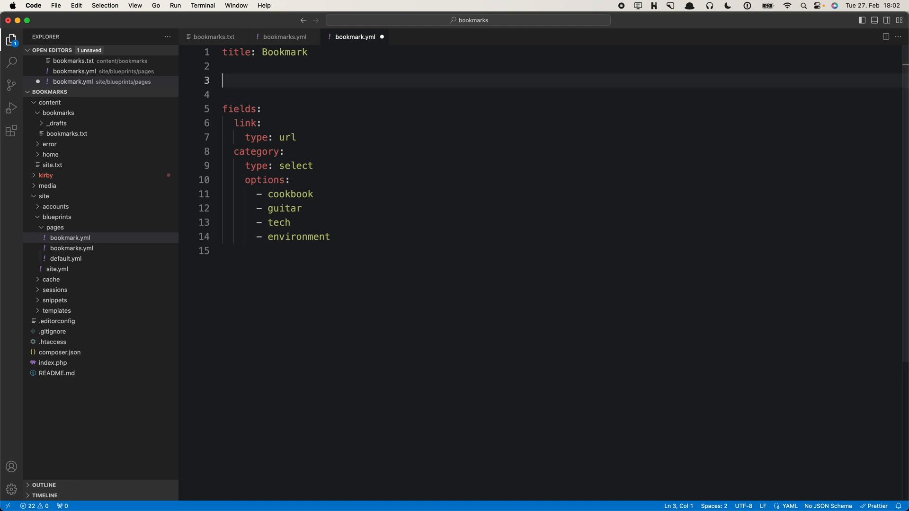
type("create:")
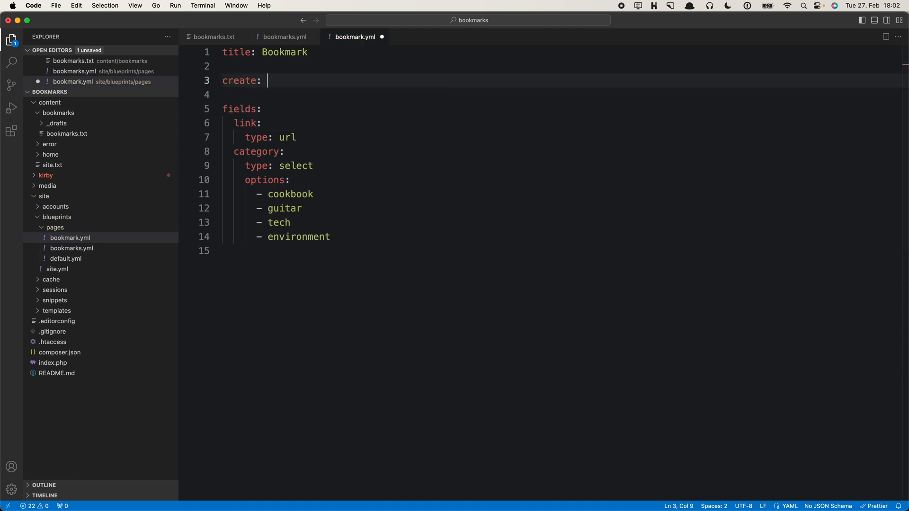
key("Return")
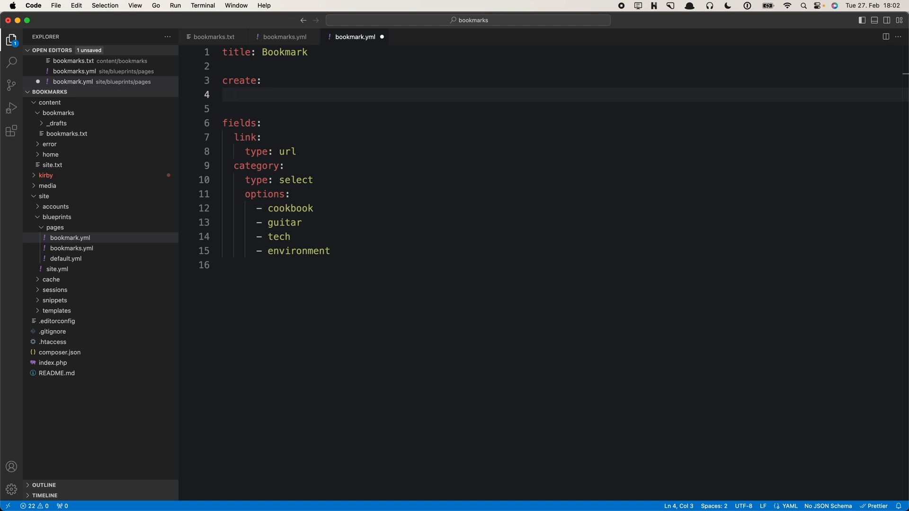
type("fields:")
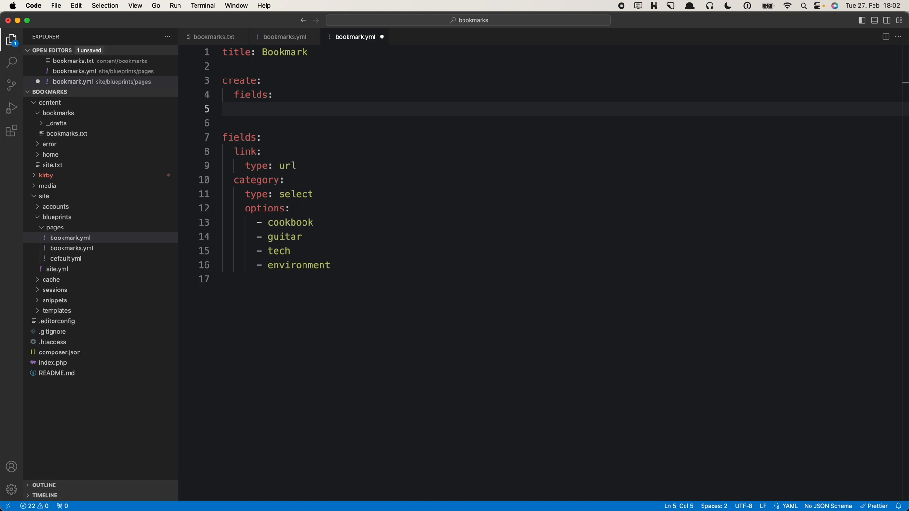
type("-")
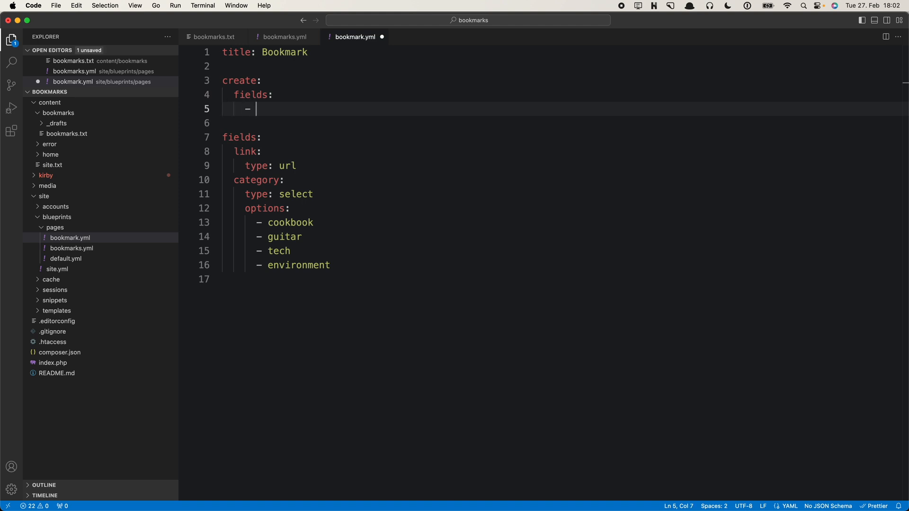
type("link")
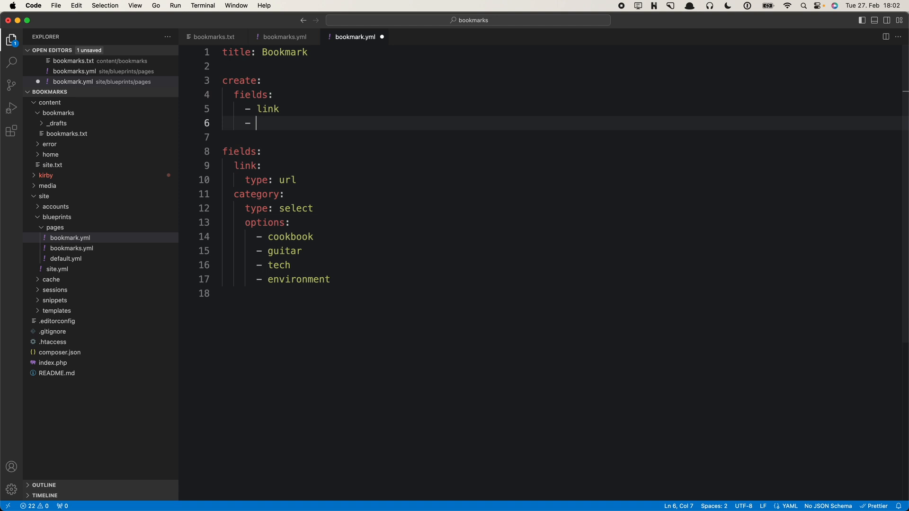
type("category")
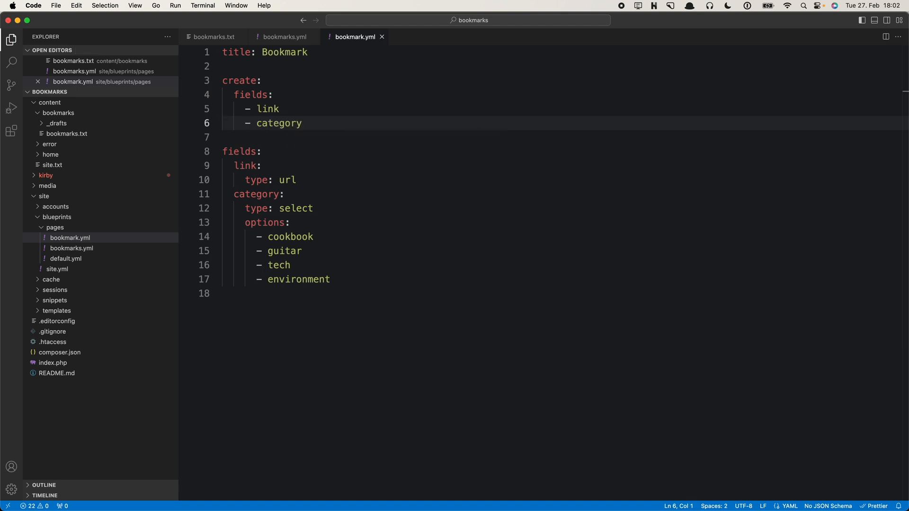
mouse_move(331, 160)
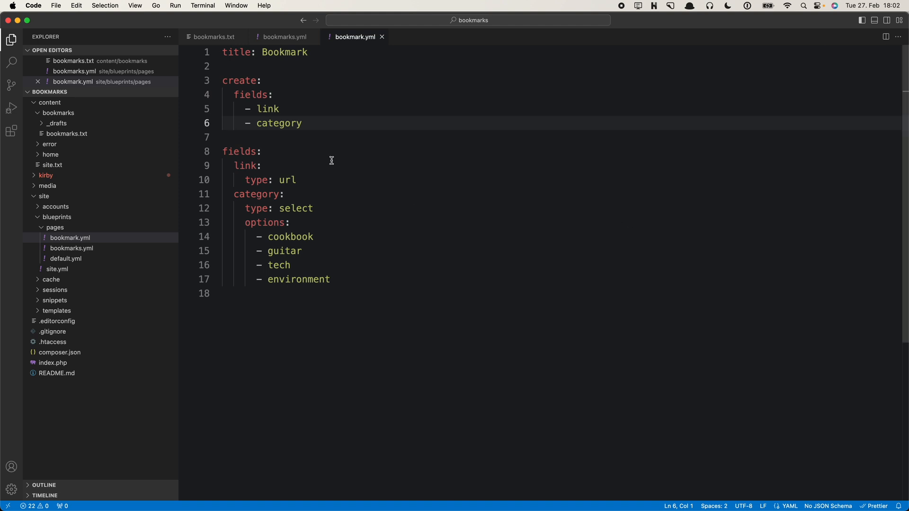
mouse_move(283, 76)
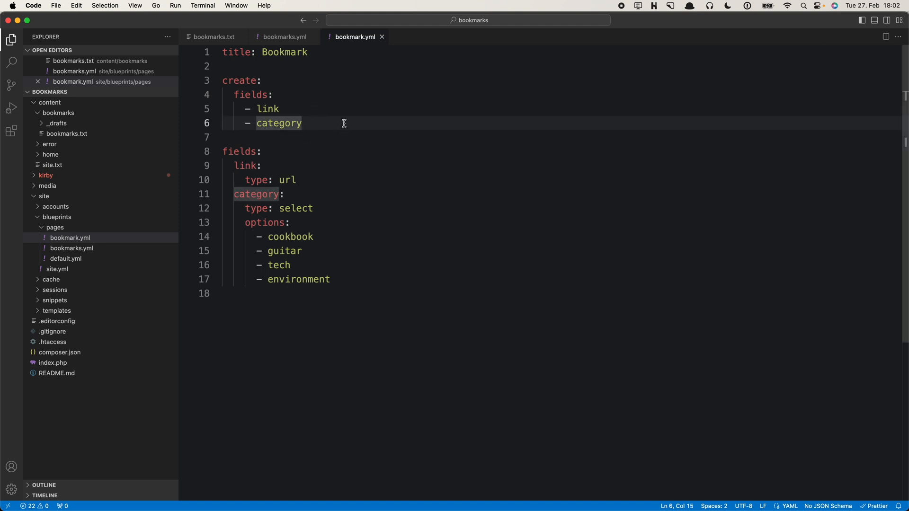
mouse_move(262, 207)
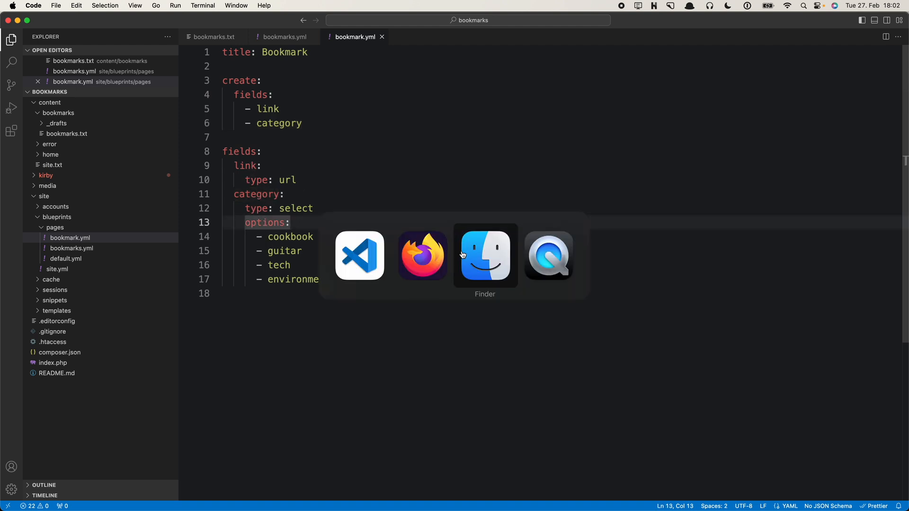
Open the new bookmark dialog in the panel and inspect its Link and Category fields
left_click(422, 256)
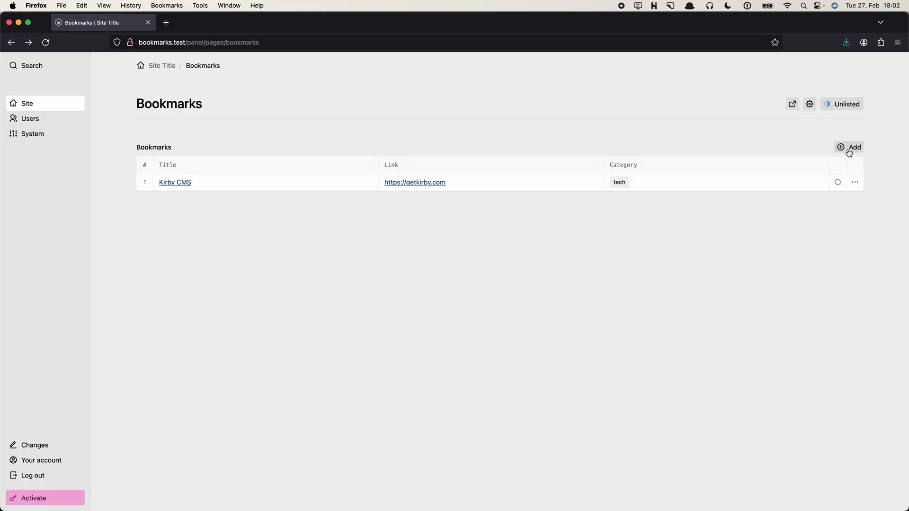
left_click(852, 146)
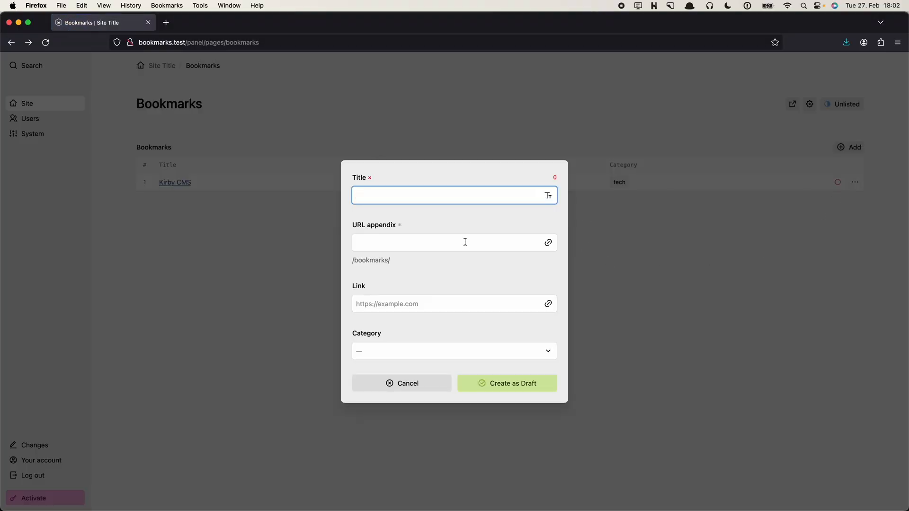
left_click(454, 304)
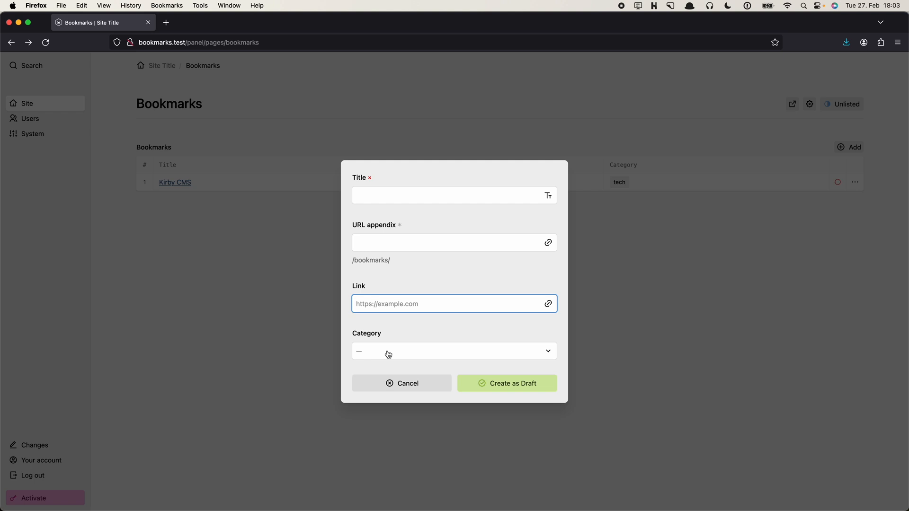
left_click(453, 351)
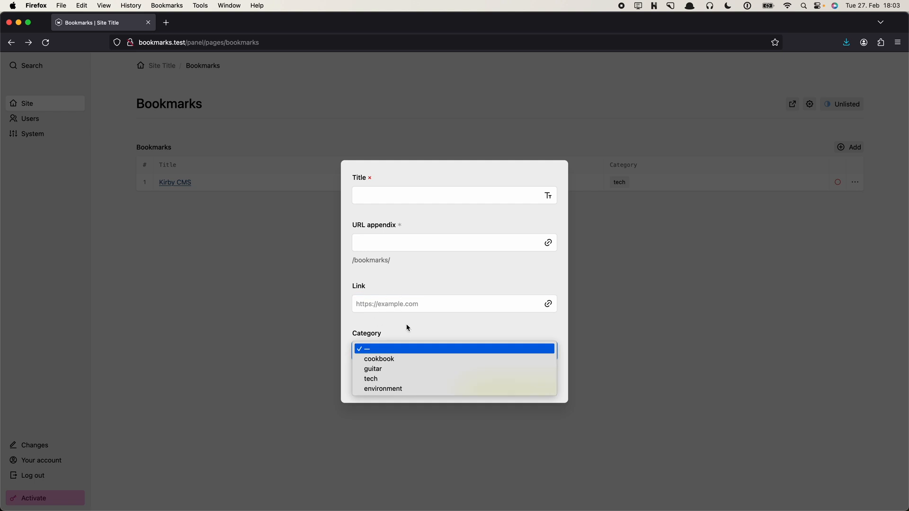
left_click(454, 349)
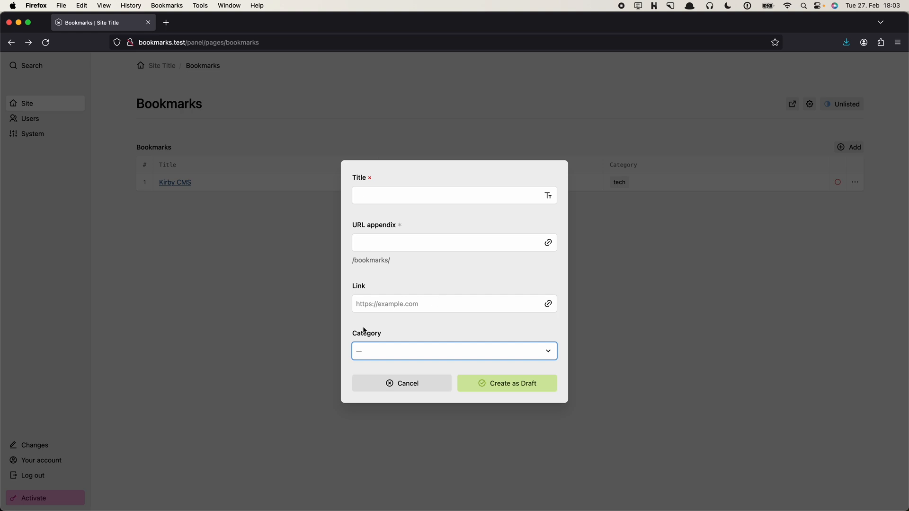
mouse_move(395, 304)
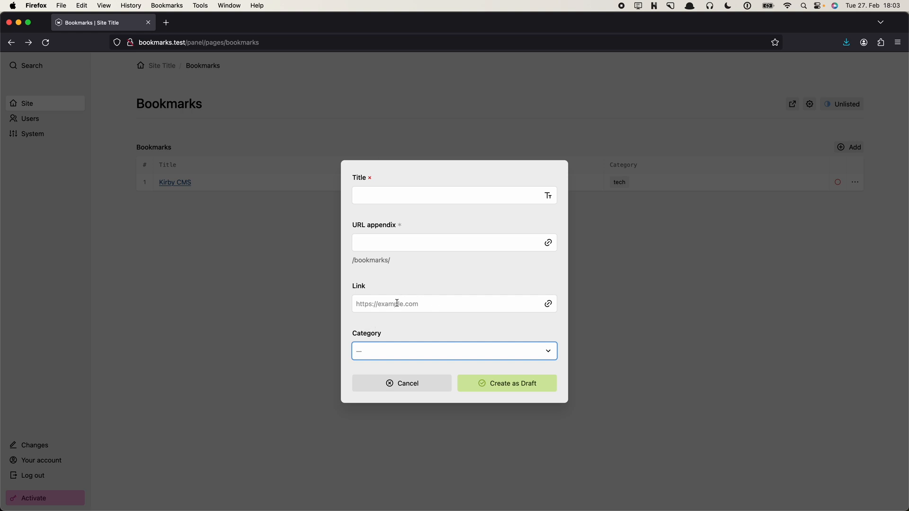
left_click(454, 351)
type("Test")
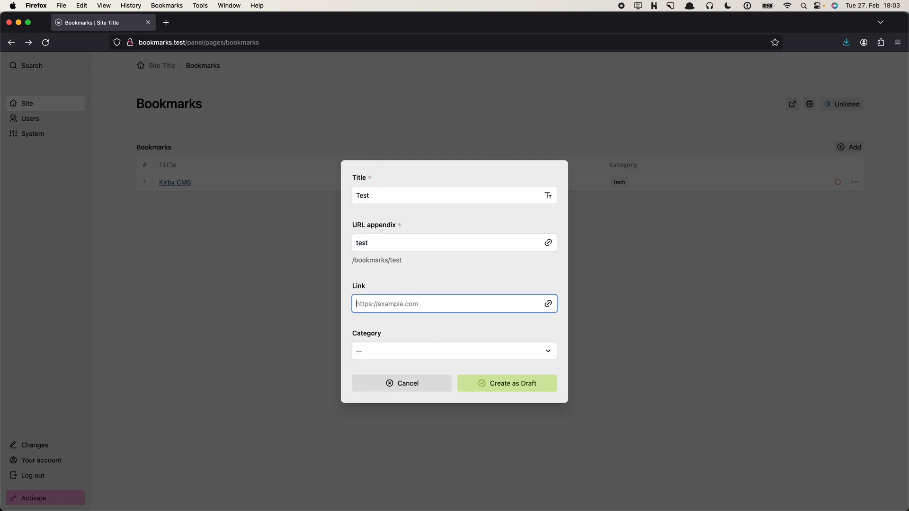
type("https://")
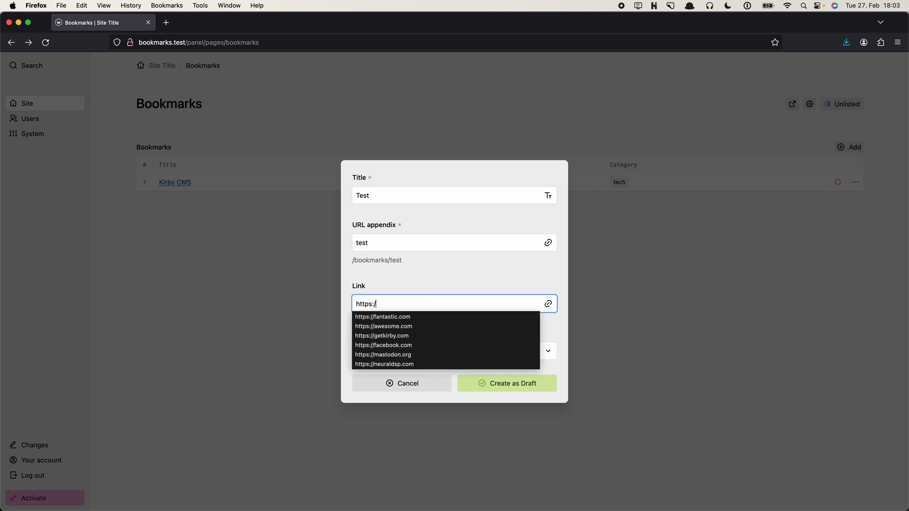
type("test.com")
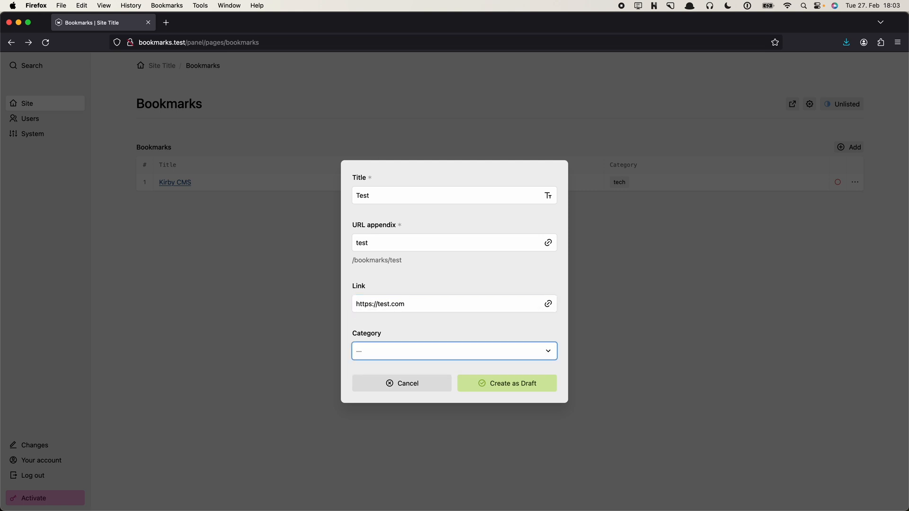
left_click(454, 351)
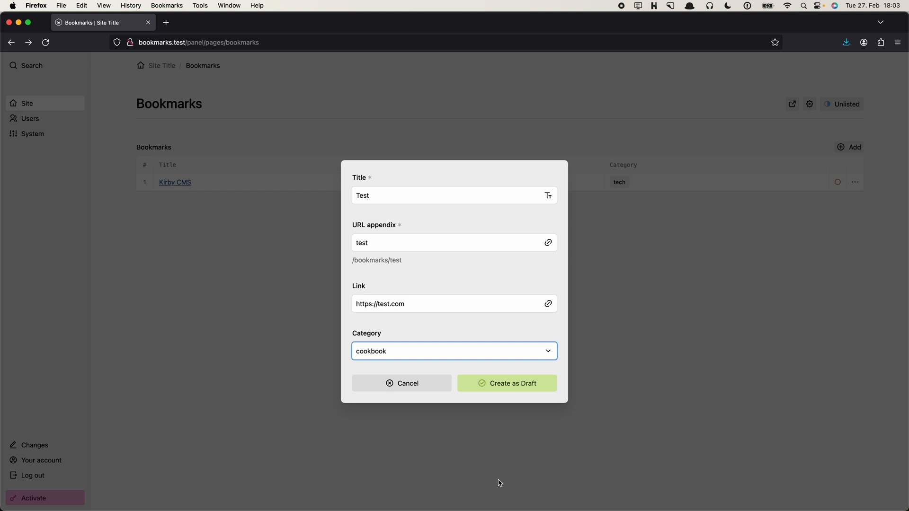
Save the Test bookmark with Create as Draft in the new-page dialog
left_click(507, 383)
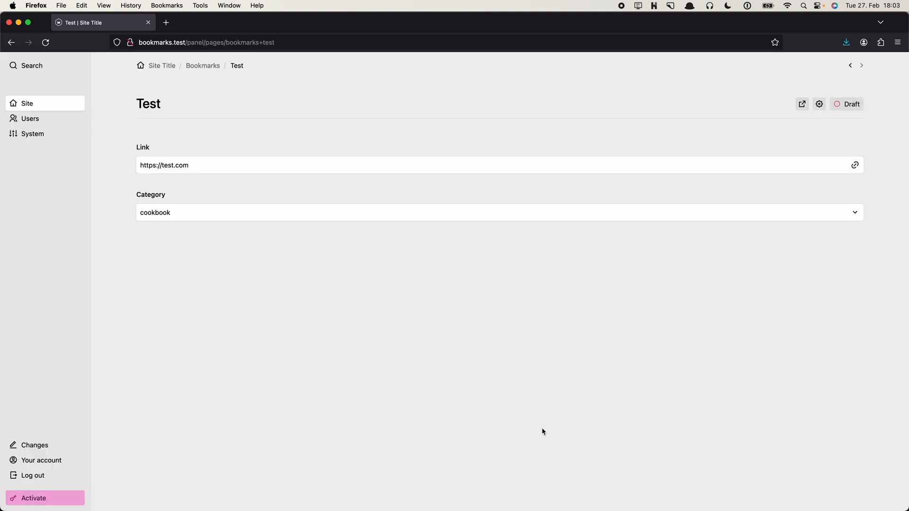
mouse_move(360, 419)
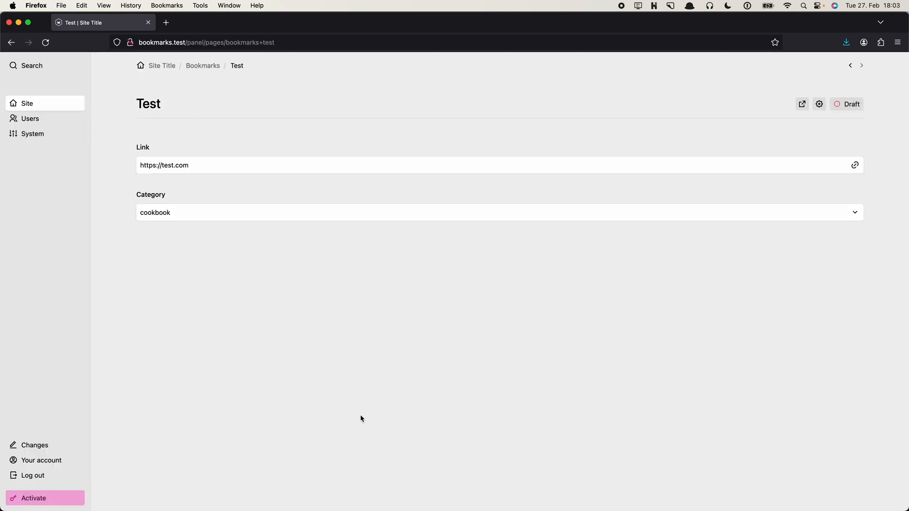
mouse_move(194, 215)
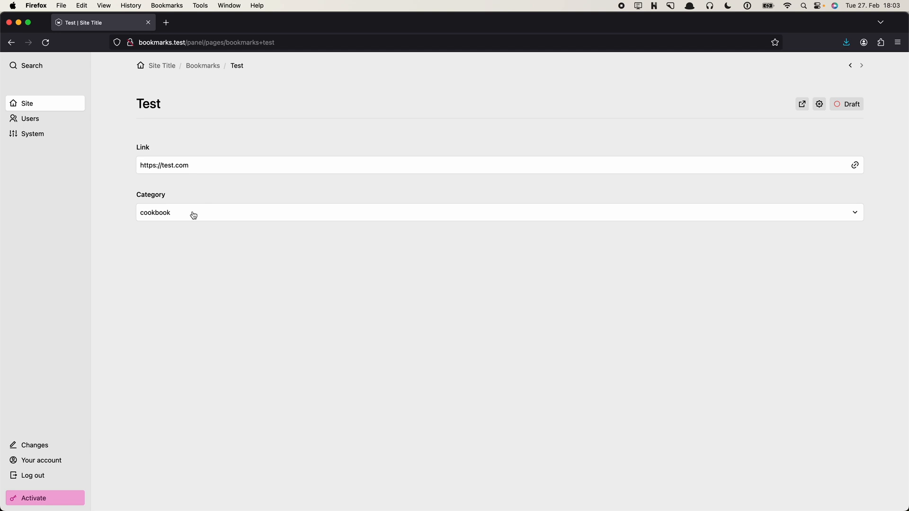
mouse_move(200, 221)
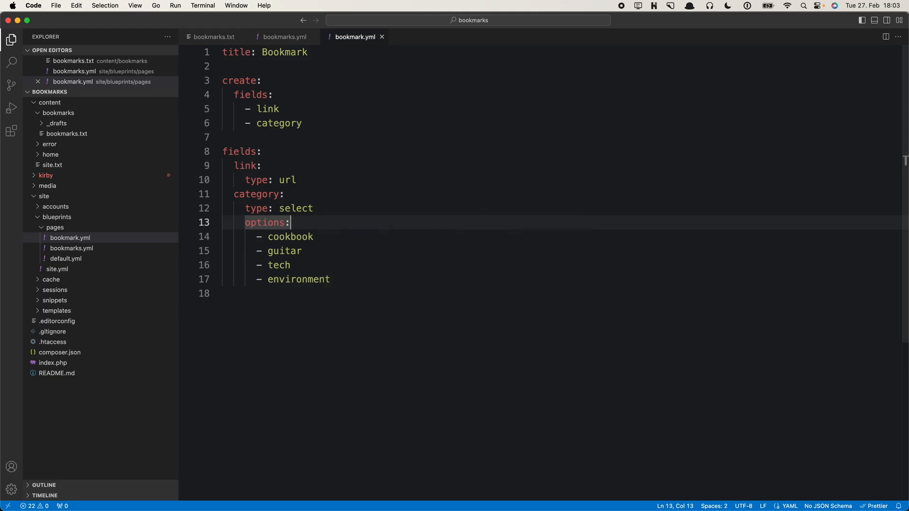
Add 'status: listed' on a new line under create in bookmark.yml
key("Enter")
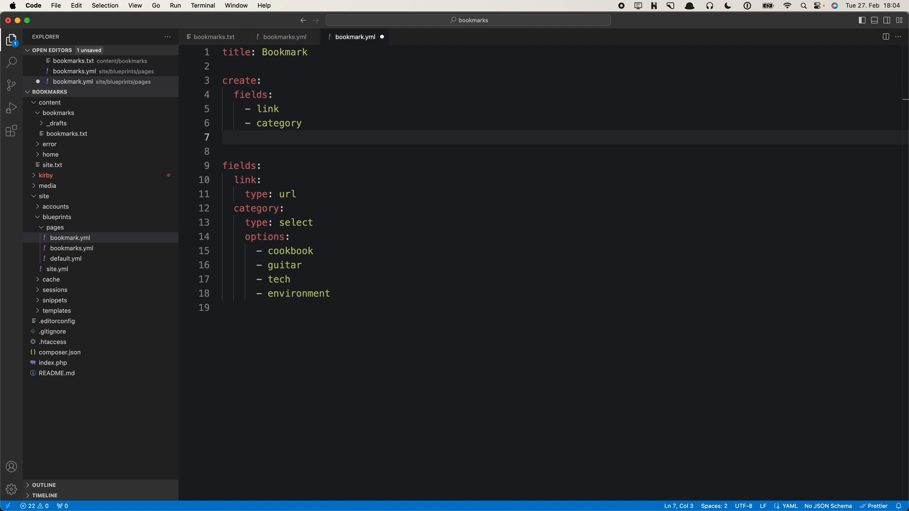
type("status:")
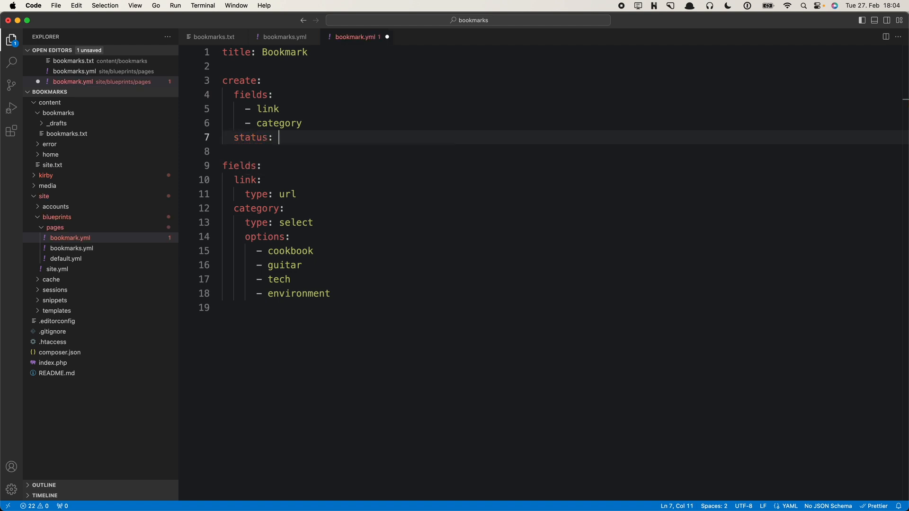
type("listed")
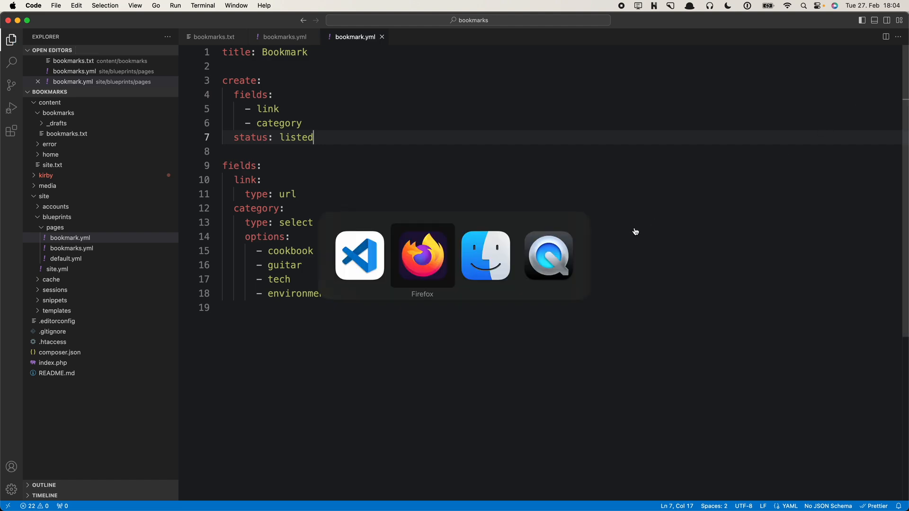
Back in the panel's bookmarks list, delete the draft Test bookmark
left_click(422, 255)
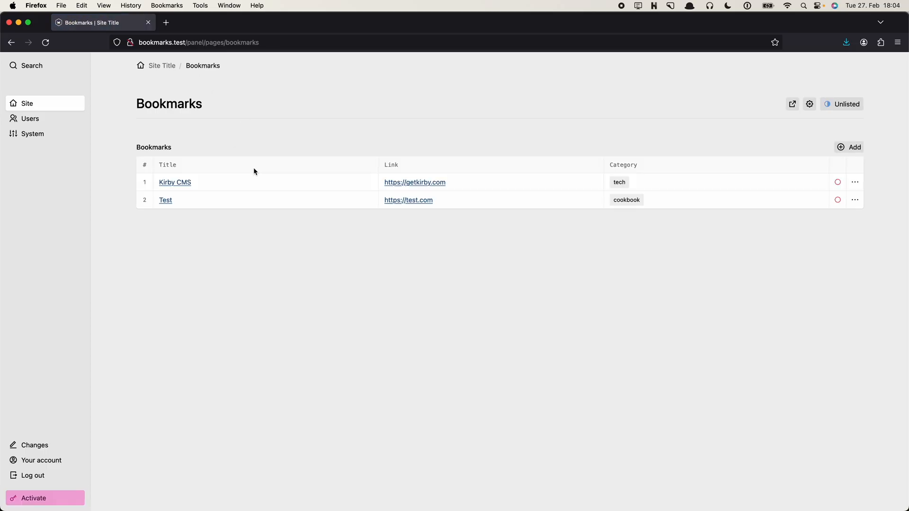
left_click(855, 200)
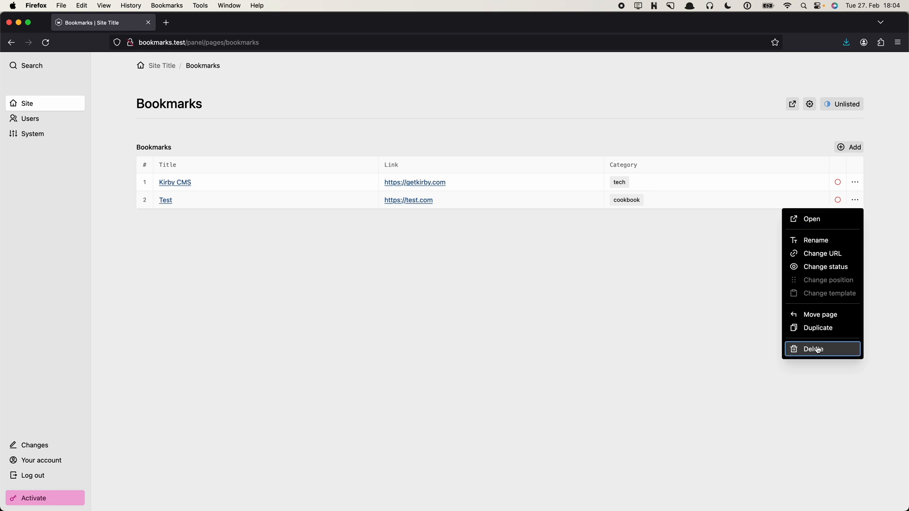
left_click(812, 349)
type("Test")
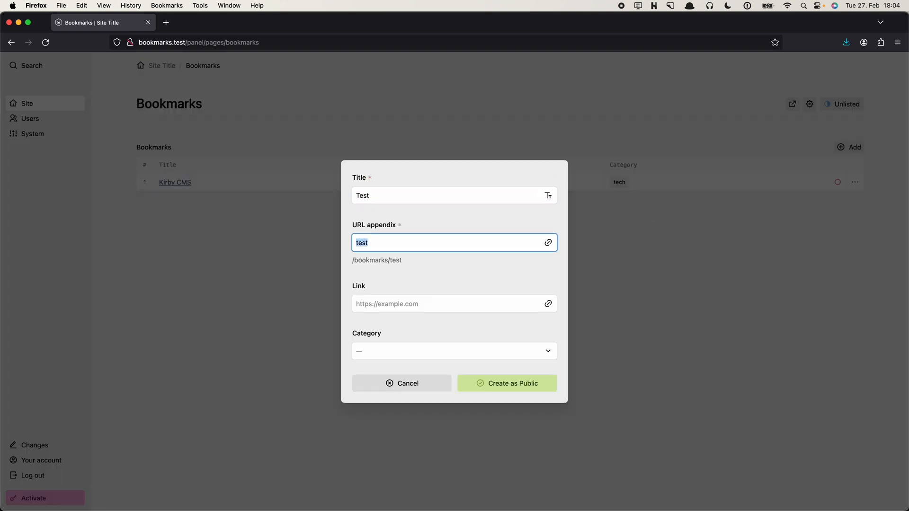
type("https:/")
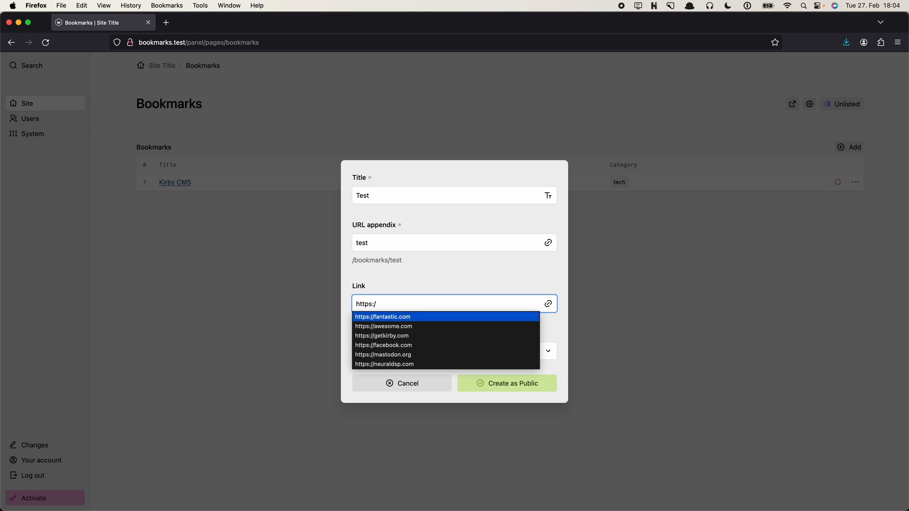
left_click(383, 316)
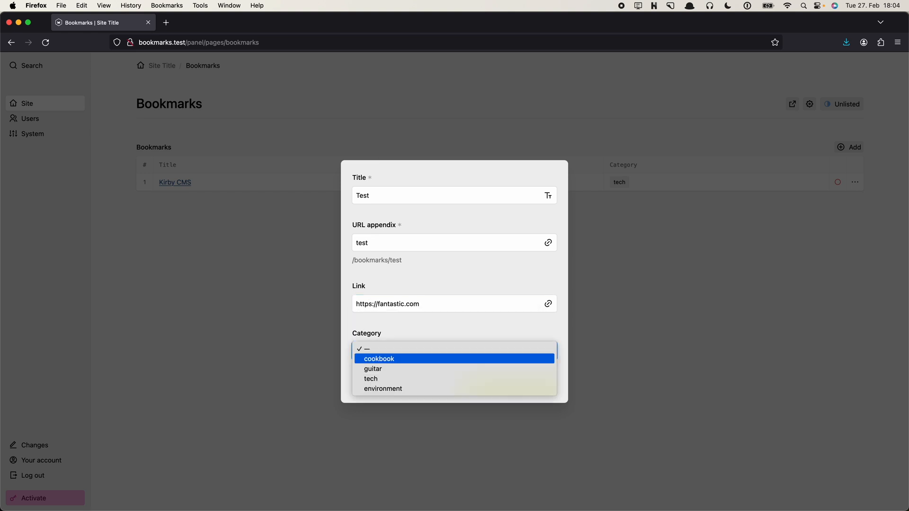
left_click(379, 359)
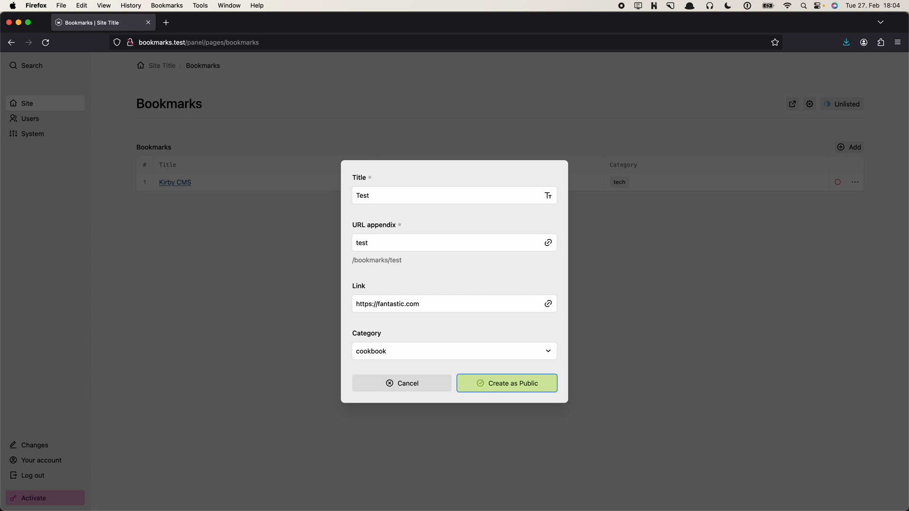
left_click(506, 383)
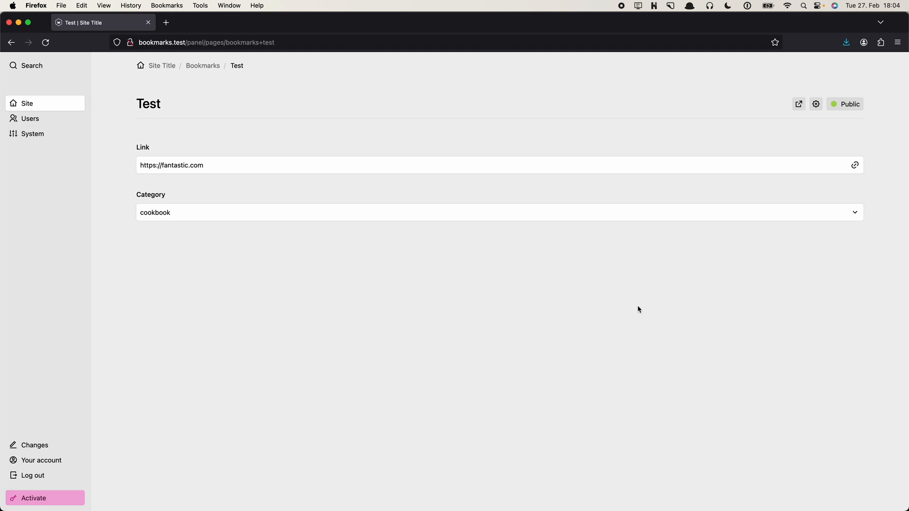
mouse_move(660, 348)
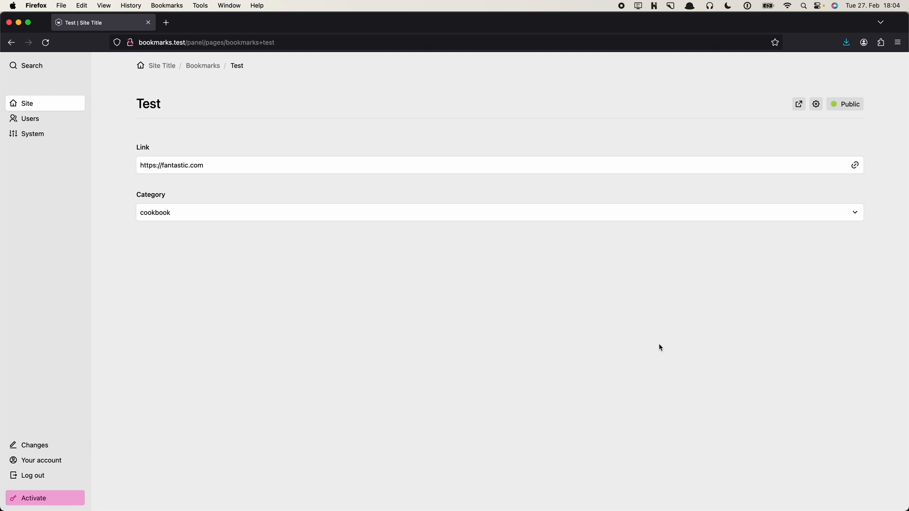
mouse_move(515, 205)
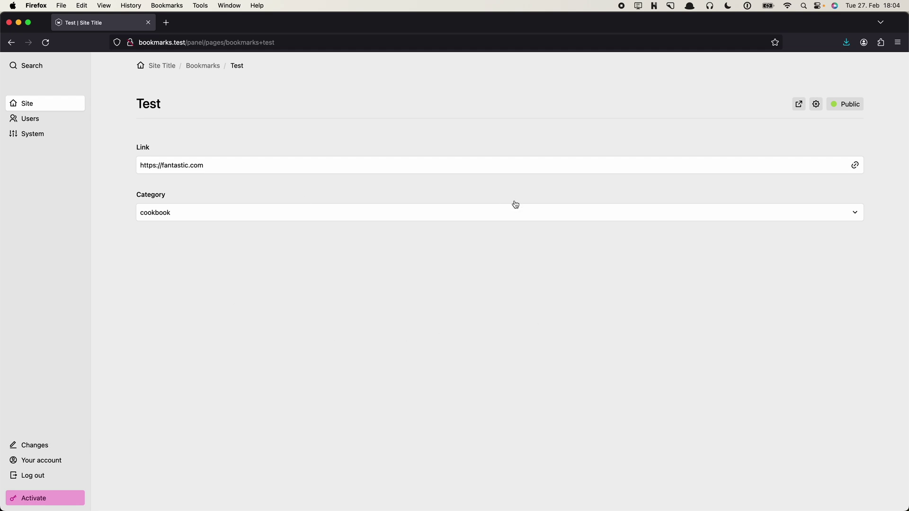
mouse_move(253, 111)
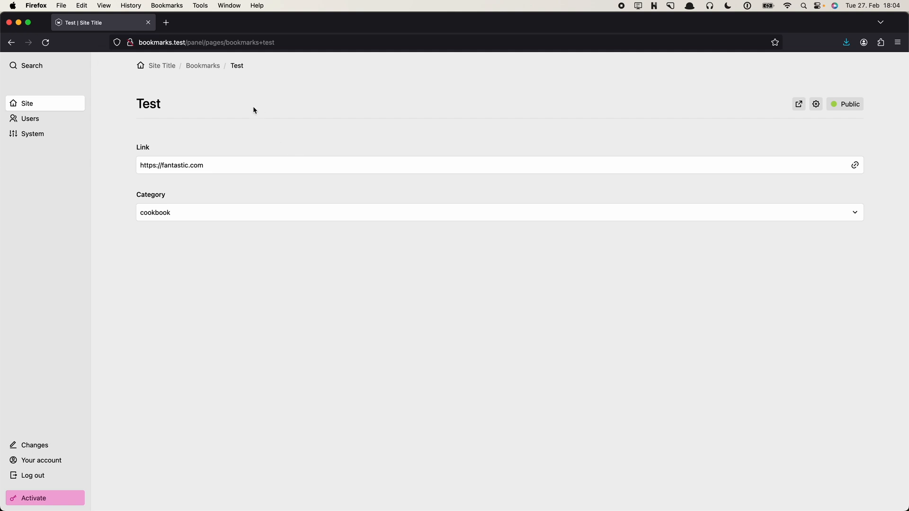
mouse_move(202, 65)
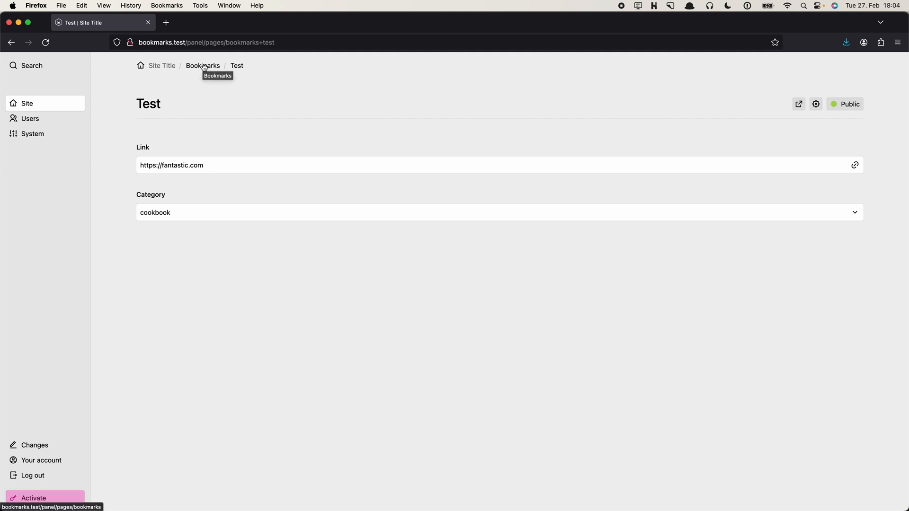
Open the Bookmarks list to see Test (cookbook, public) above Kirby CMS
left_click(202, 66)
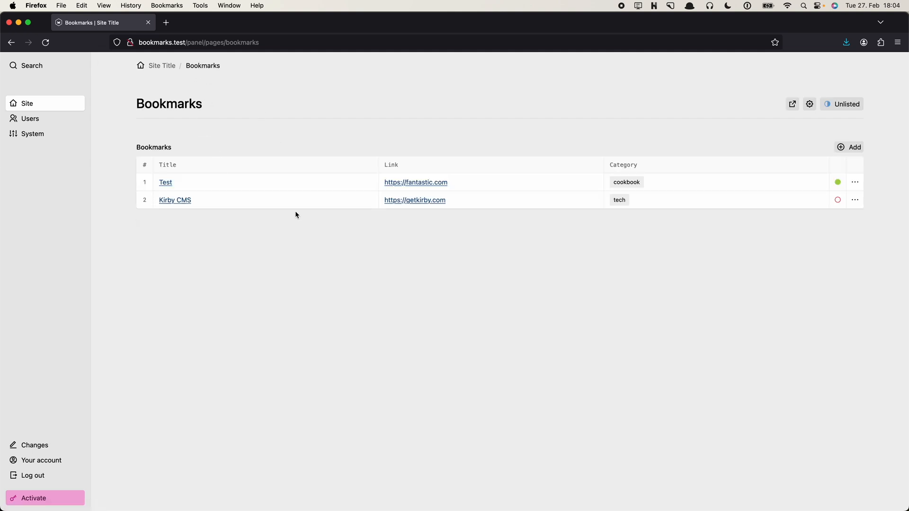
mouse_move(270, 253)
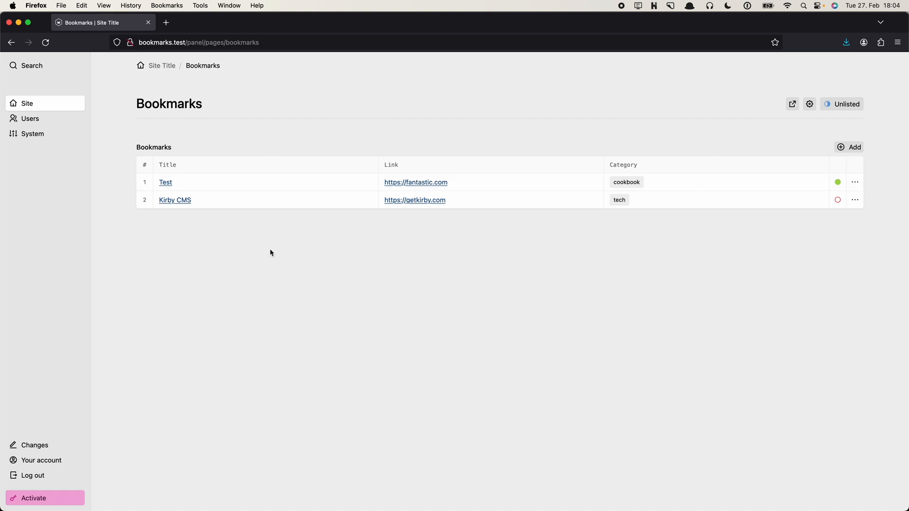
mouse_move(328, 285)
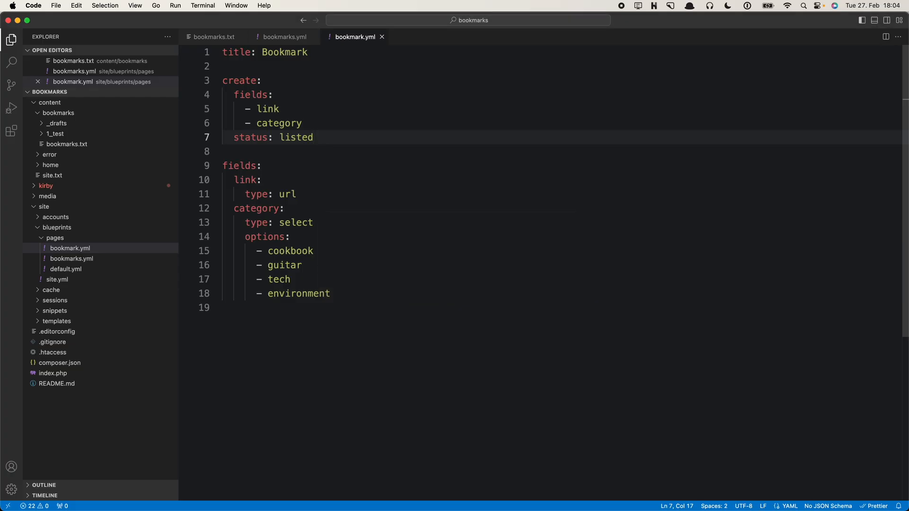
Add 'redirect: false' below the status setting in bookmark.yml's create block
key("Enter")
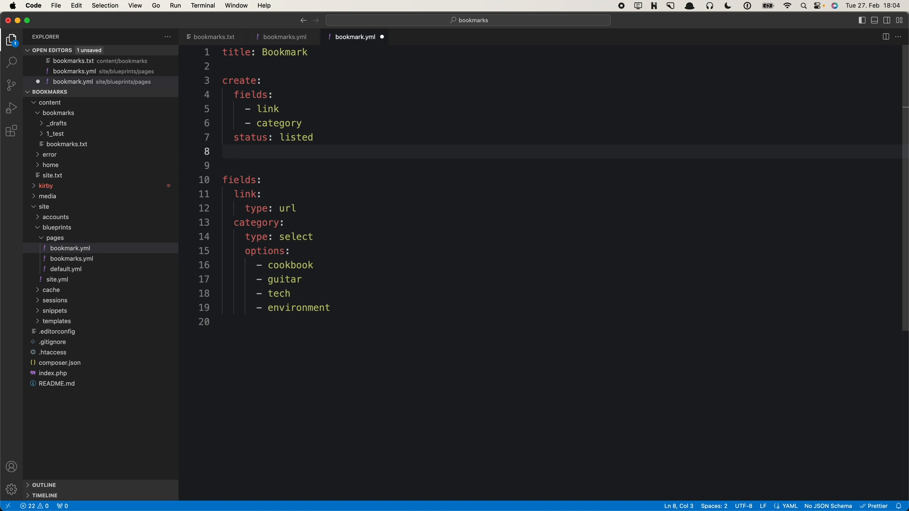
type("redirect:")
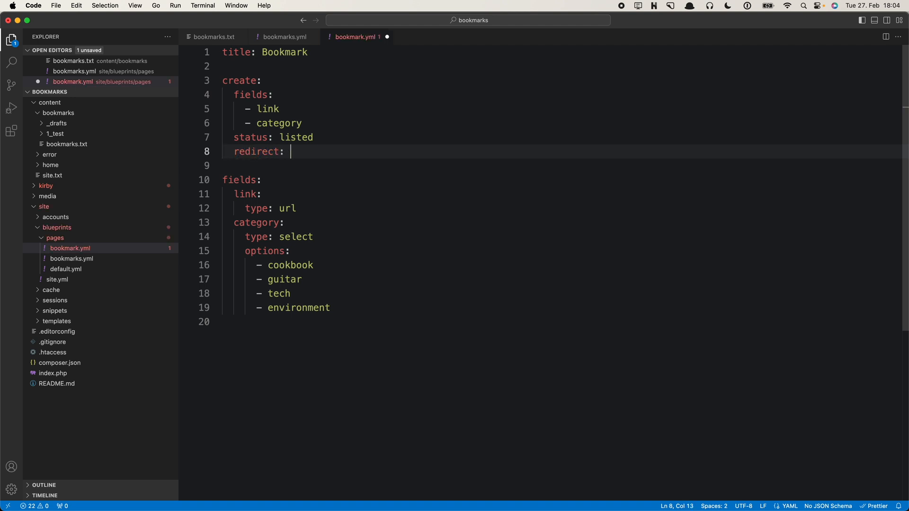
type("false")
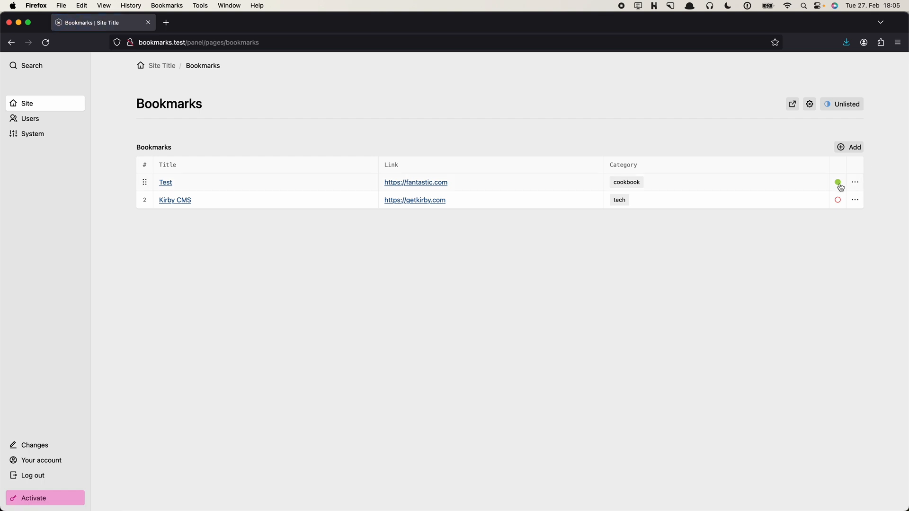
left_click(855, 182)
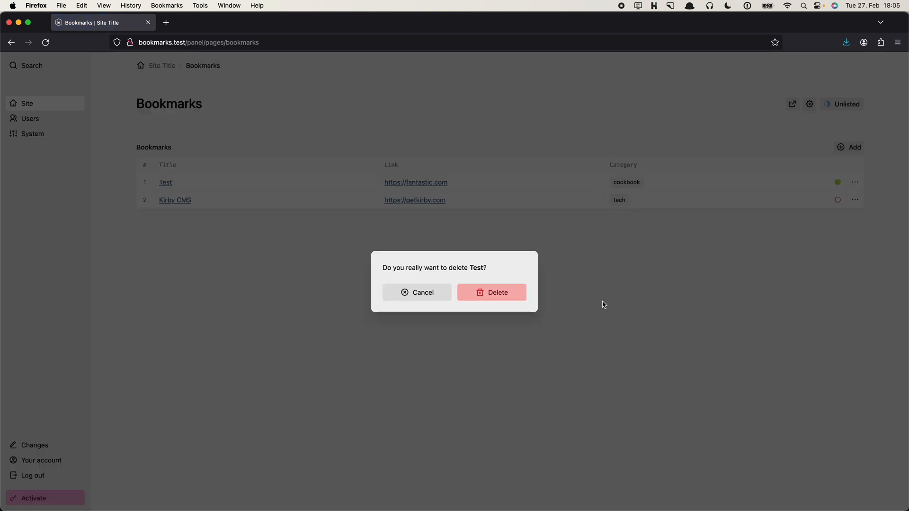
left_click(491, 292)
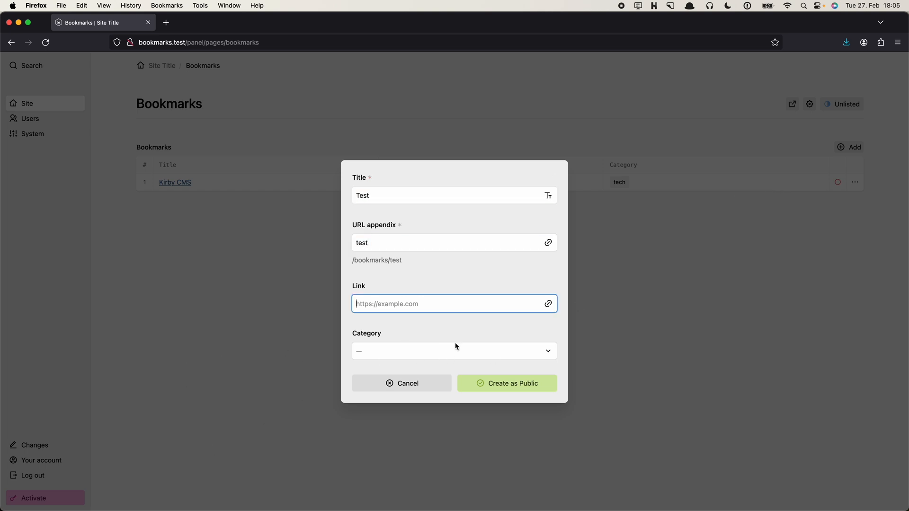
type("htt")
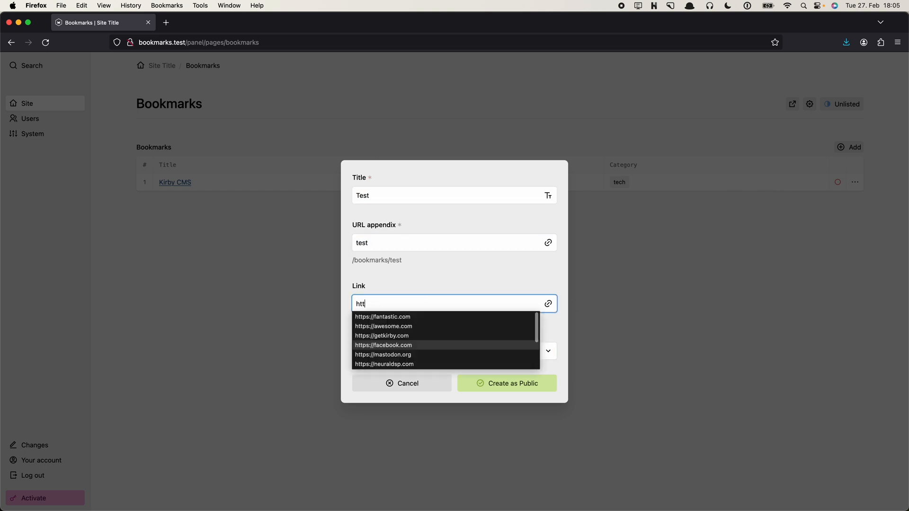
left_click(382, 317)
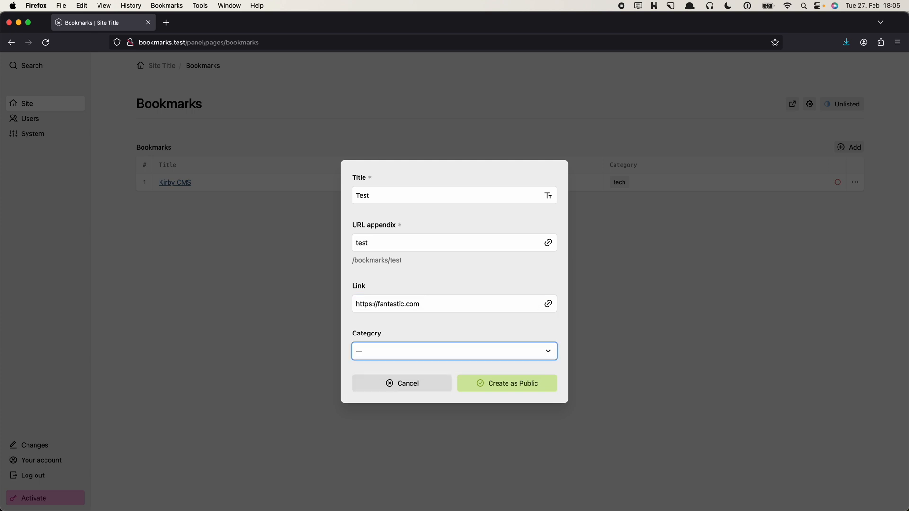
left_click(454, 350)
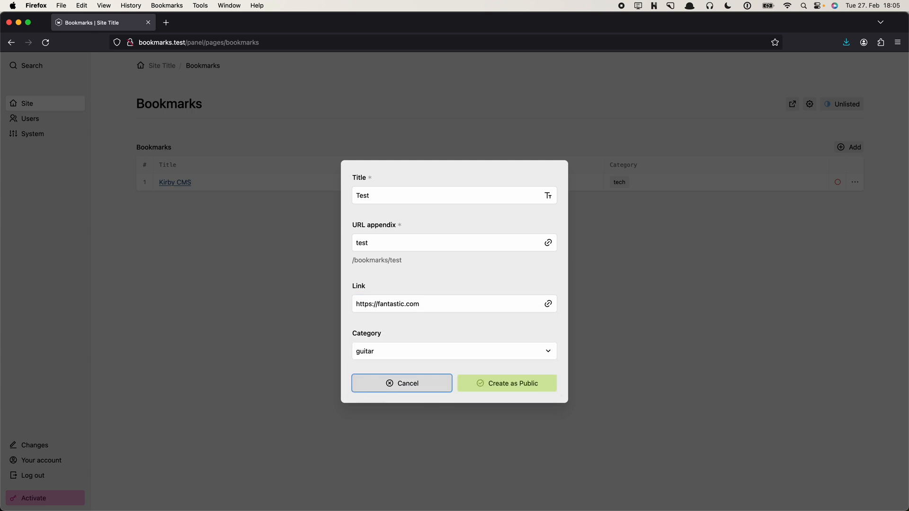
left_click(506, 383)
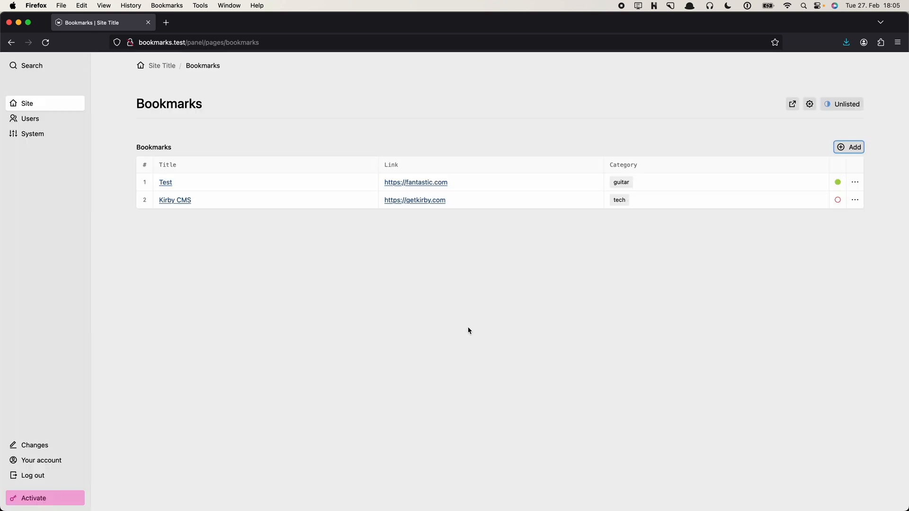
mouse_move(447, 323)
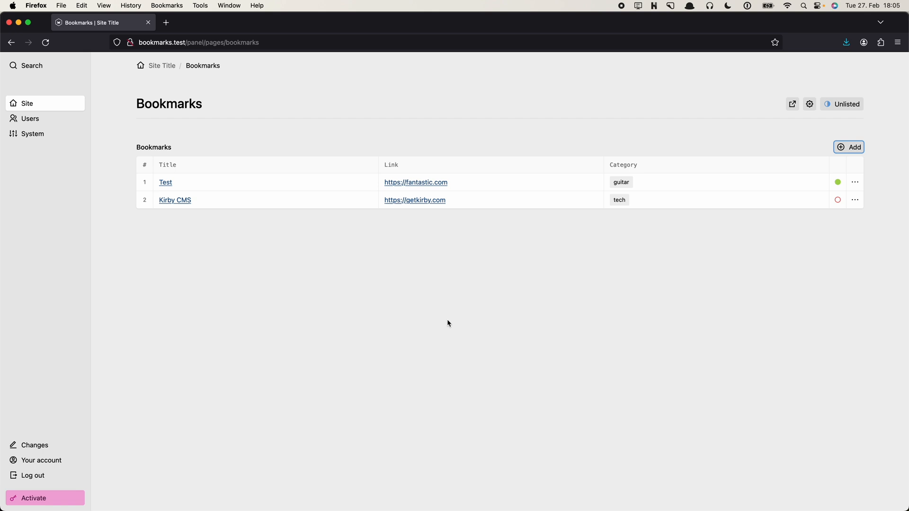
Open the Add bookmark form again and close it without creating anything
left_click(848, 147)
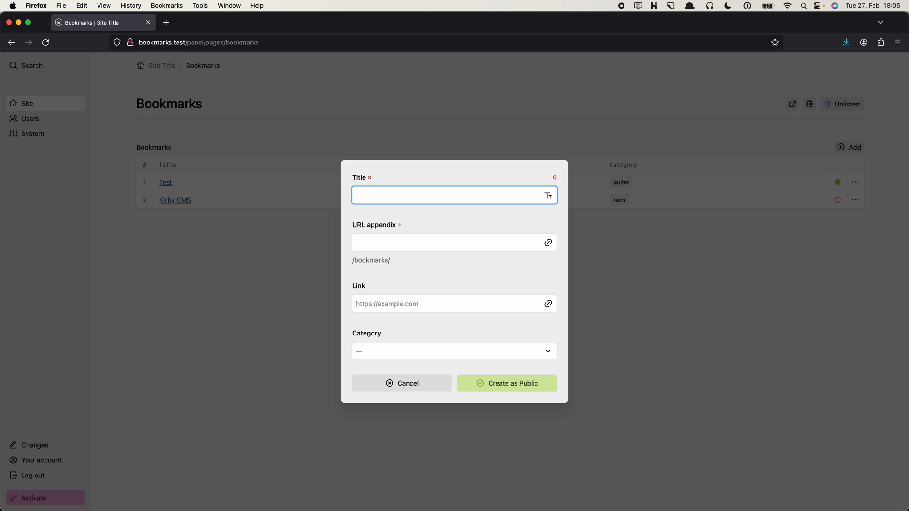
left_click(454, 242)
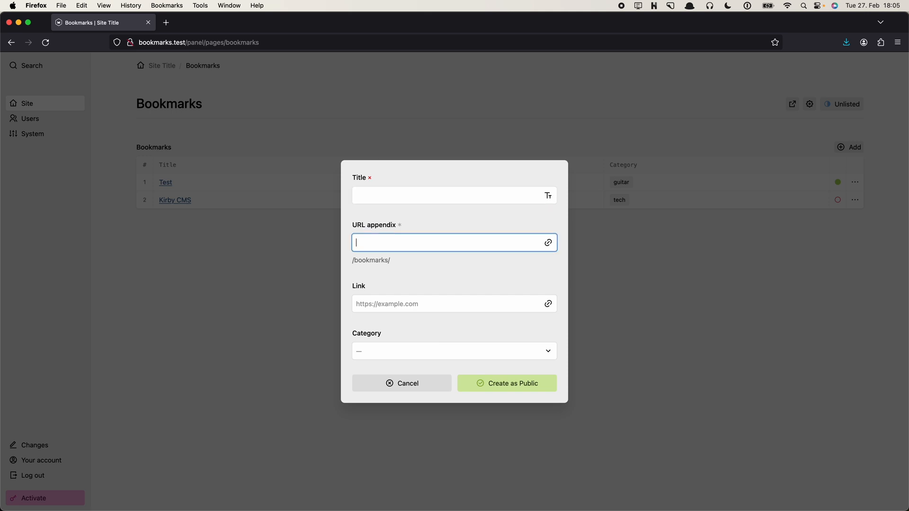
left_click(452, 195)
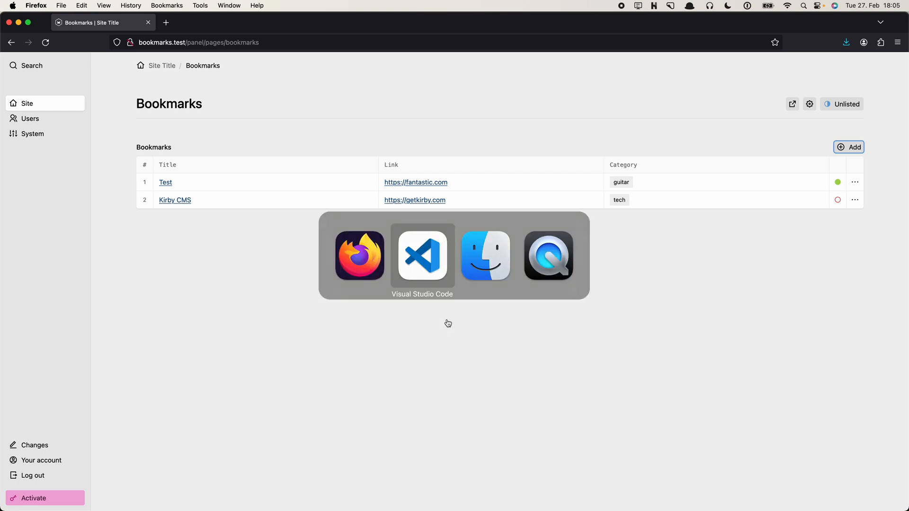
Add 'sortBy: title asc' to the bookmarks section in bookmarks.yml
left_click(422, 257)
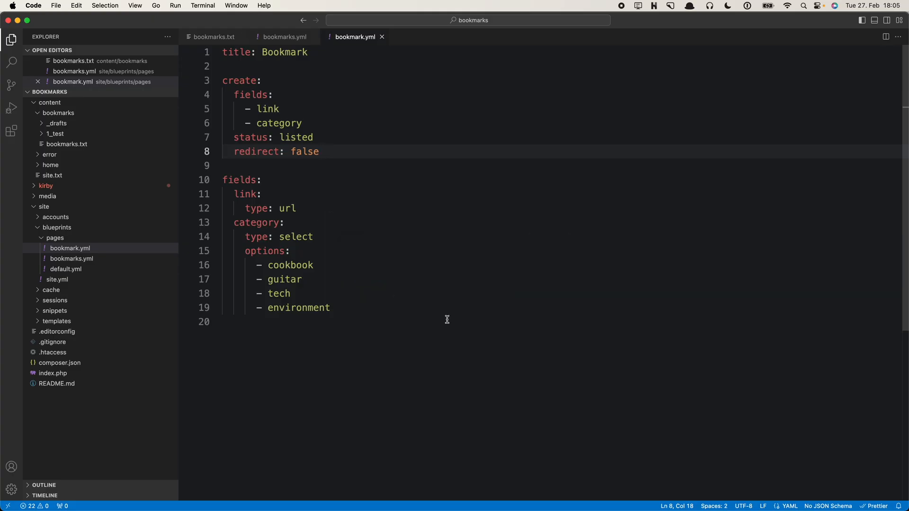
left_click(285, 37)
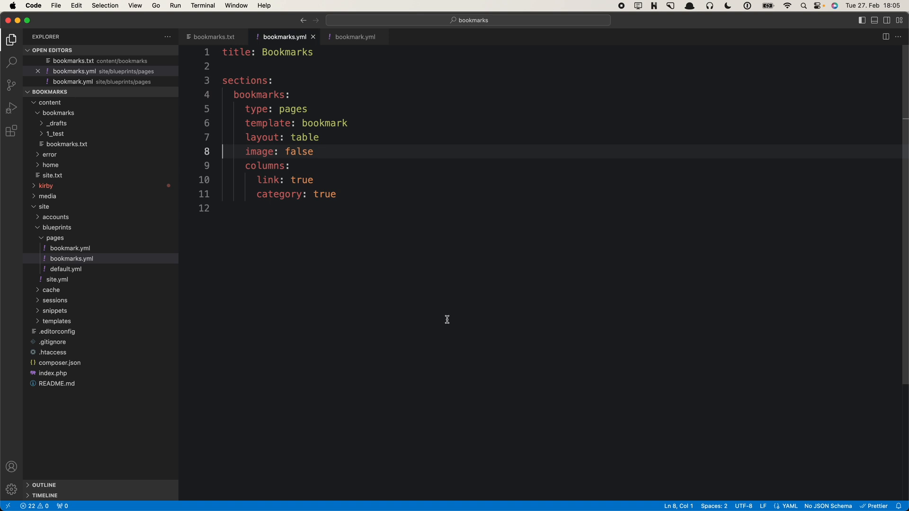
key("Enter")
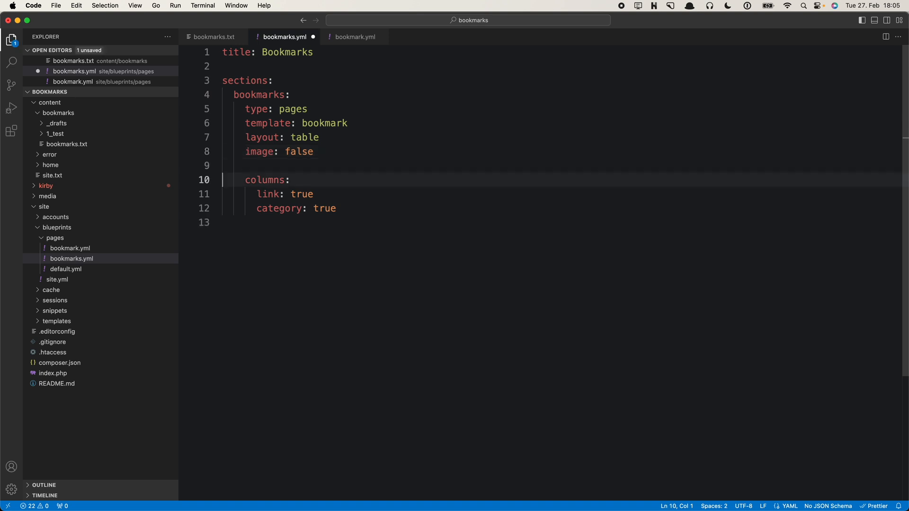
type("sortBy:")
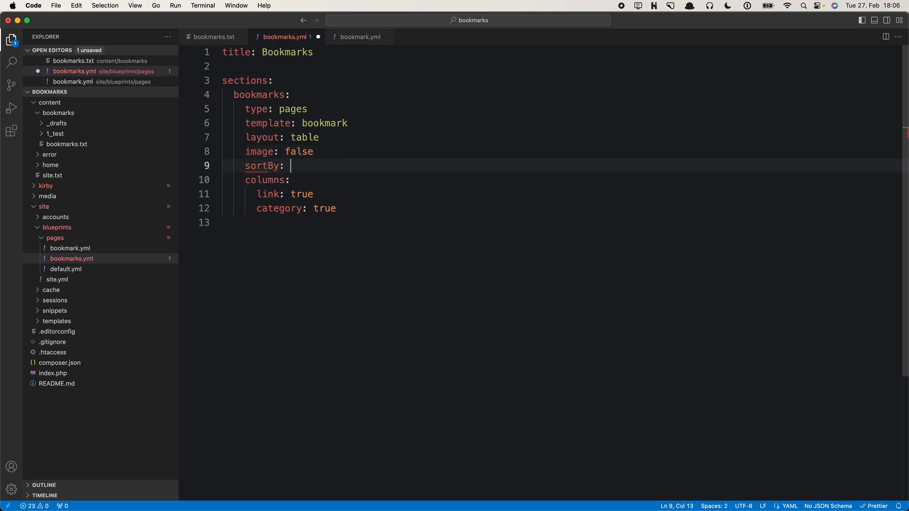
type("title asc")
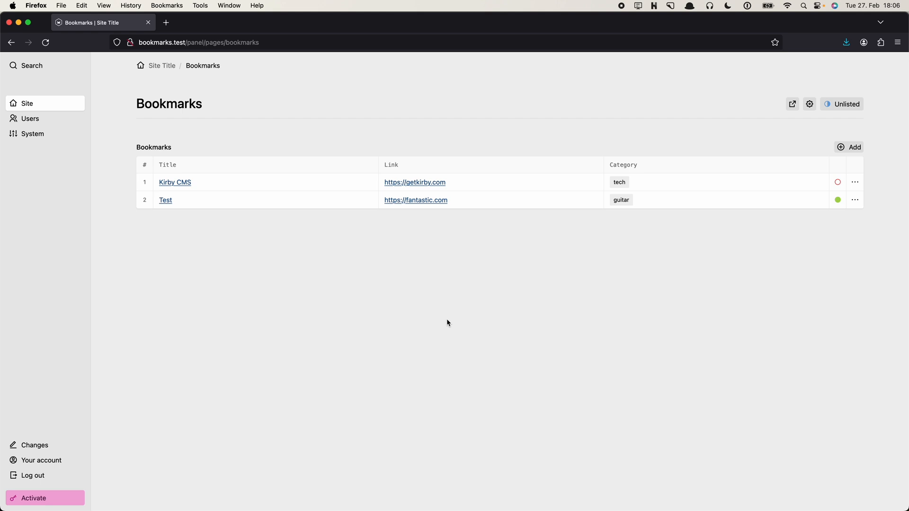
mouse_move(31, 65)
type("K")
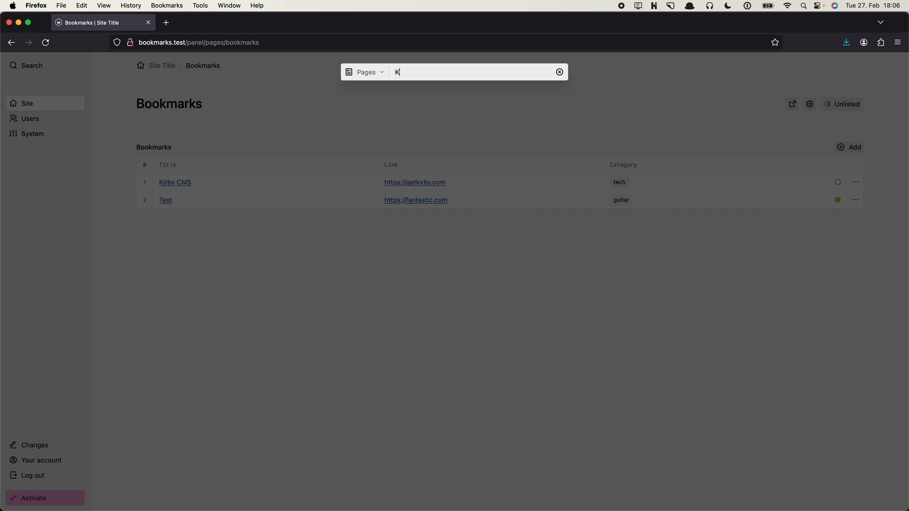
Add 'search: true' to the bookmarks section blueprint to enable live filtering
type("irby")
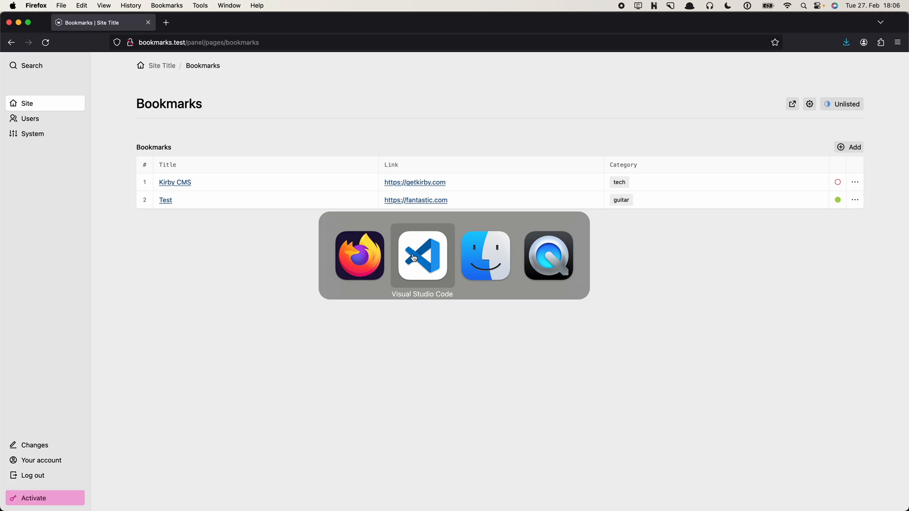
left_click(422, 256)
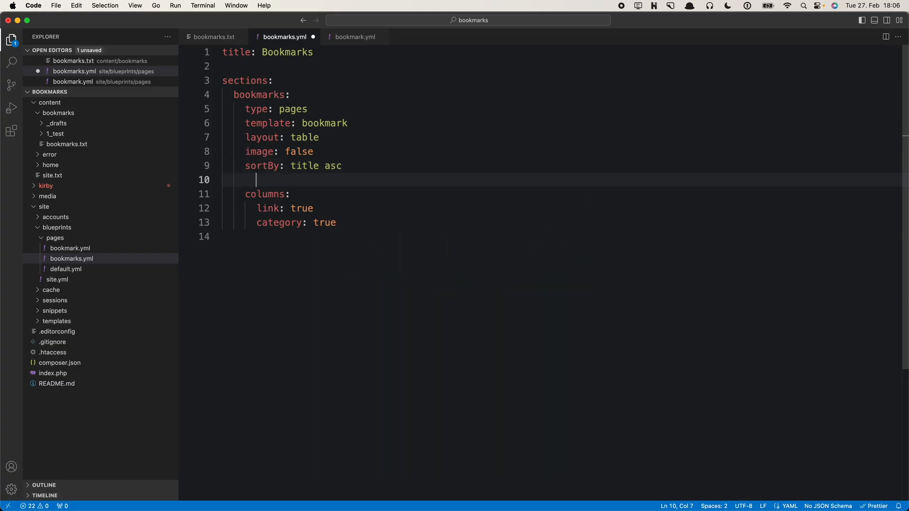
type("search: true")
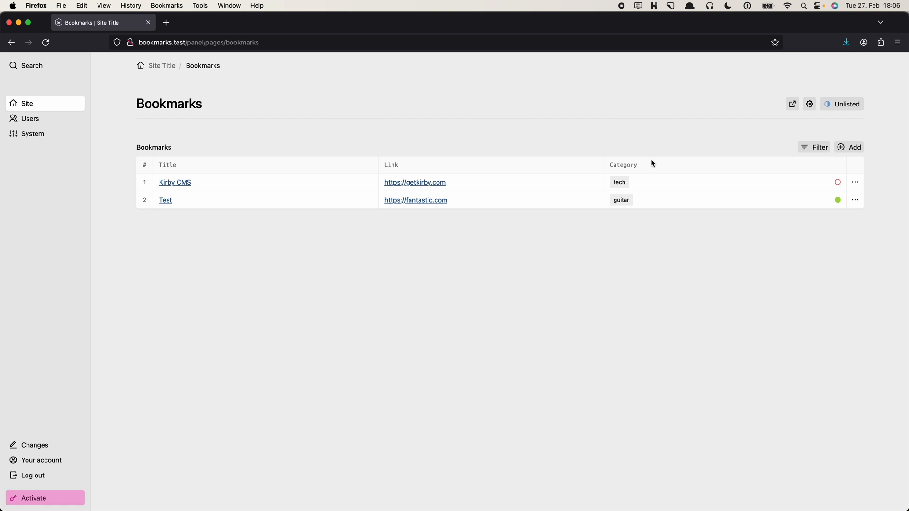
left_click(819, 147)
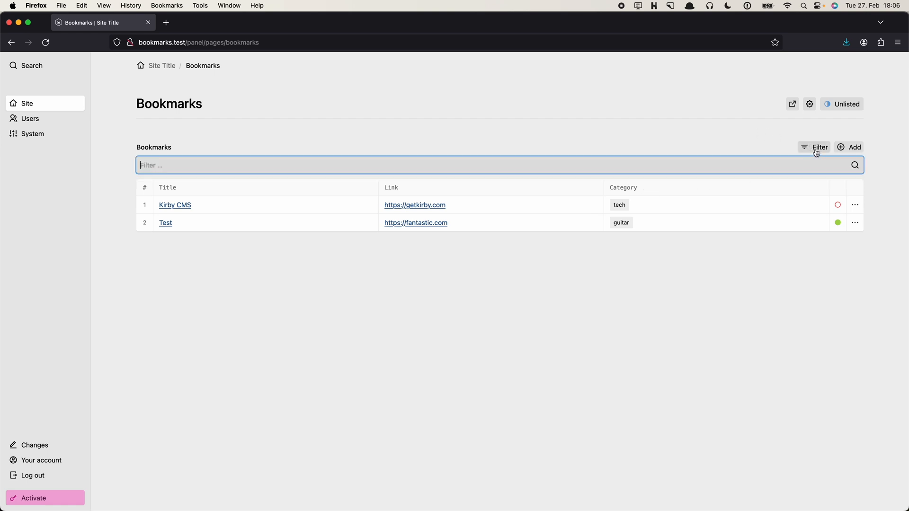
mouse_move(818, 163)
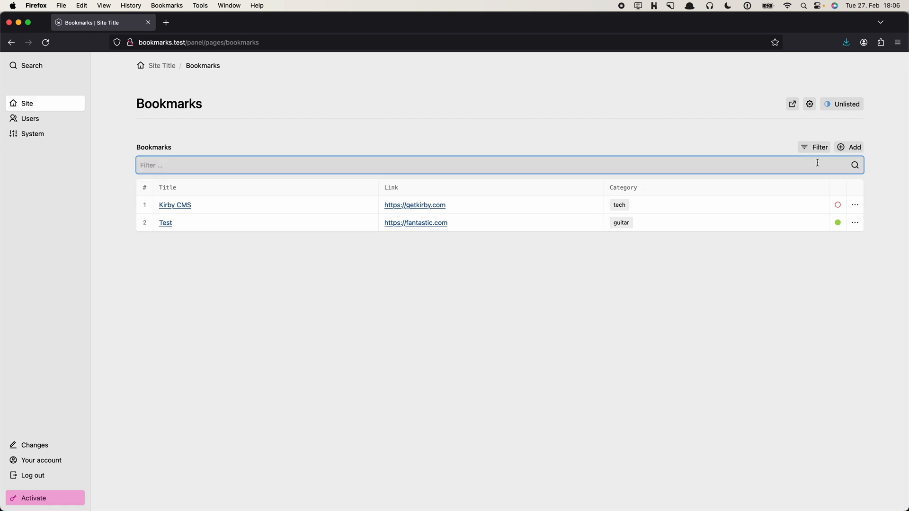
type("Kirb")
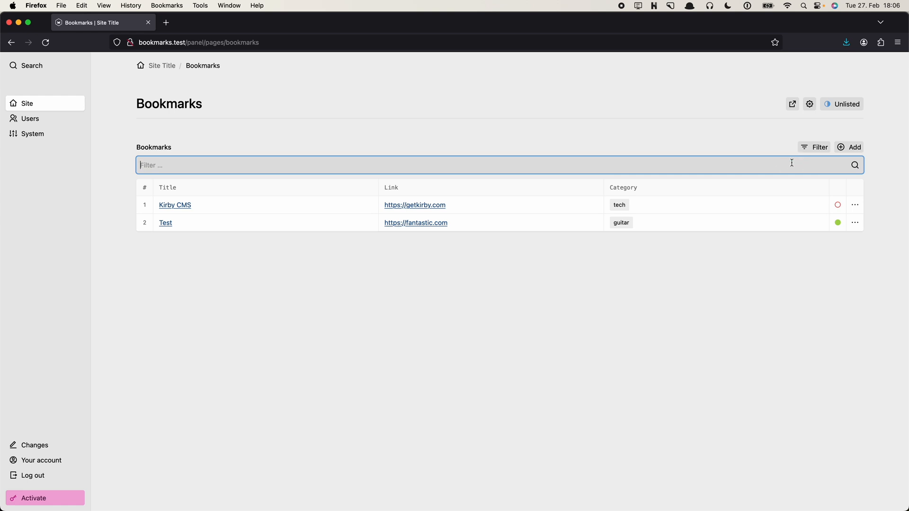
left_click(820, 147)
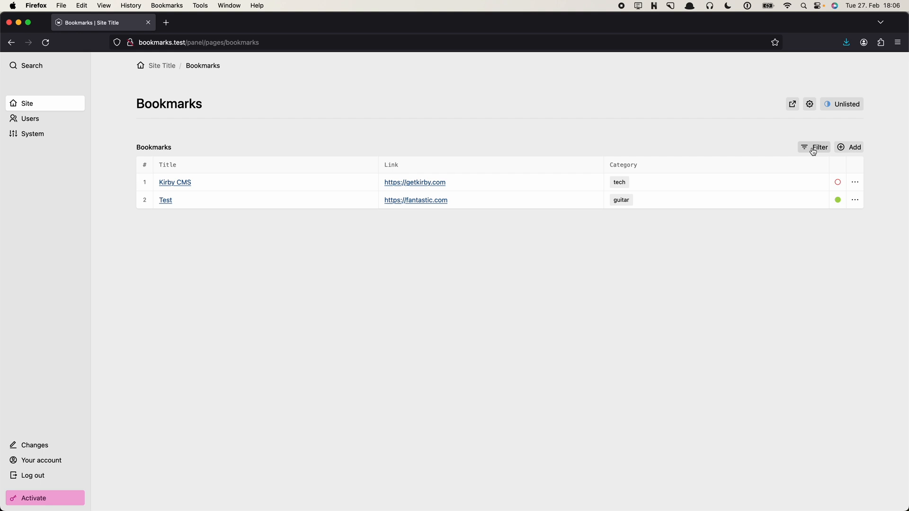